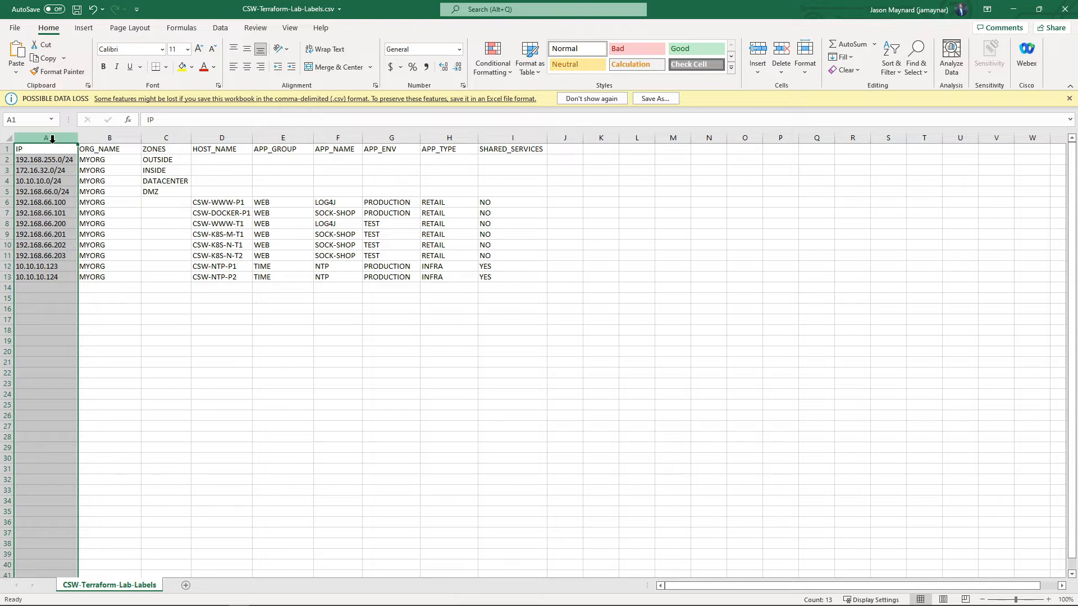
Review the IP, ORG_NAME, ZONES, HOST_NAME, APP_GROUP, APP_ENV and SHARED_SERVICES columns of the labels CSV.
click(109, 137)
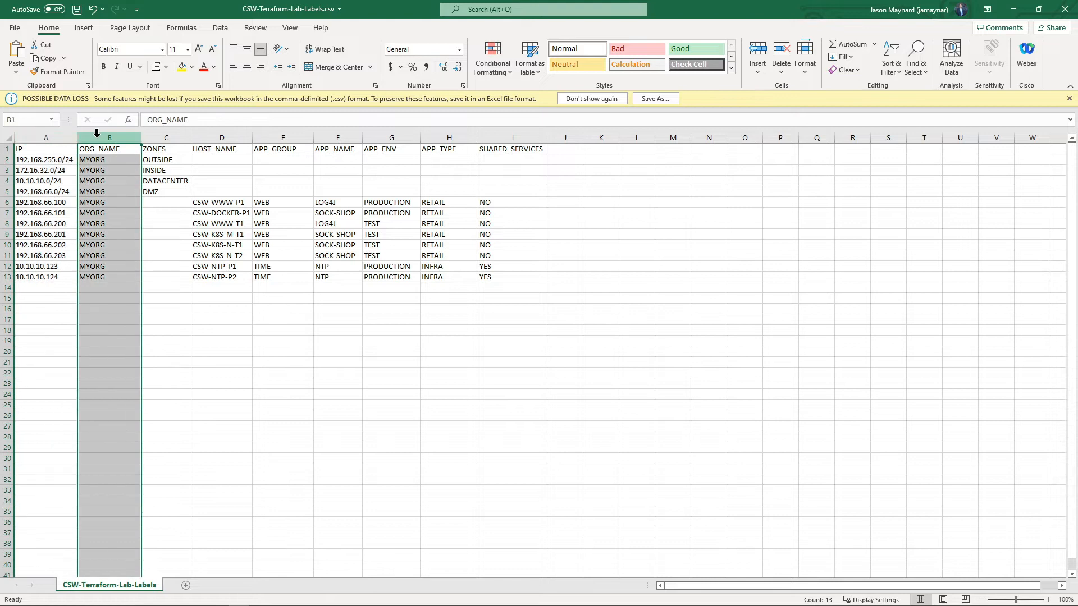
click(166, 137)
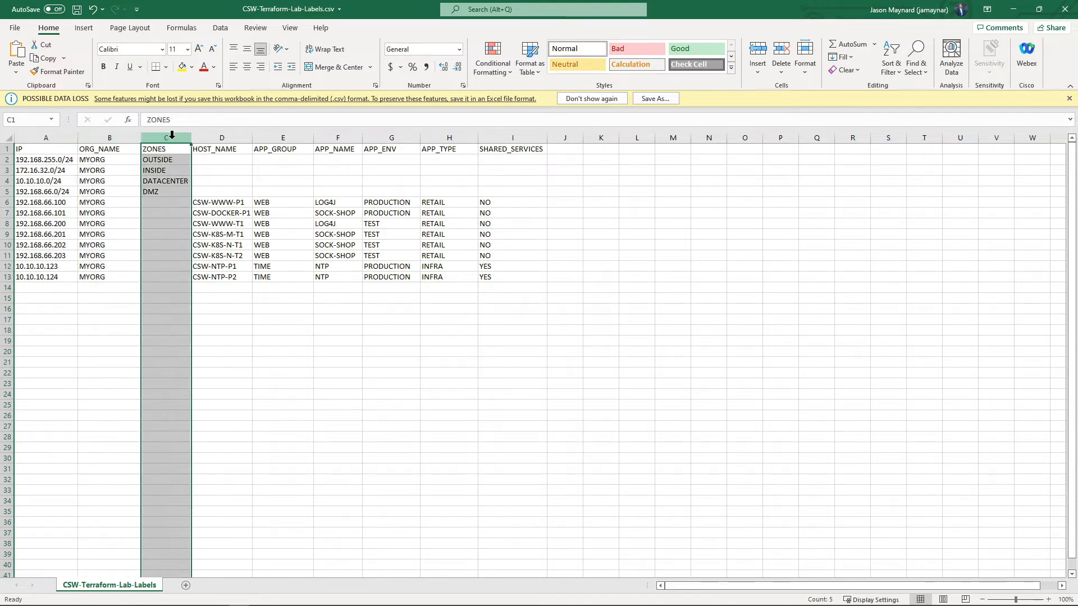
click(222, 137)
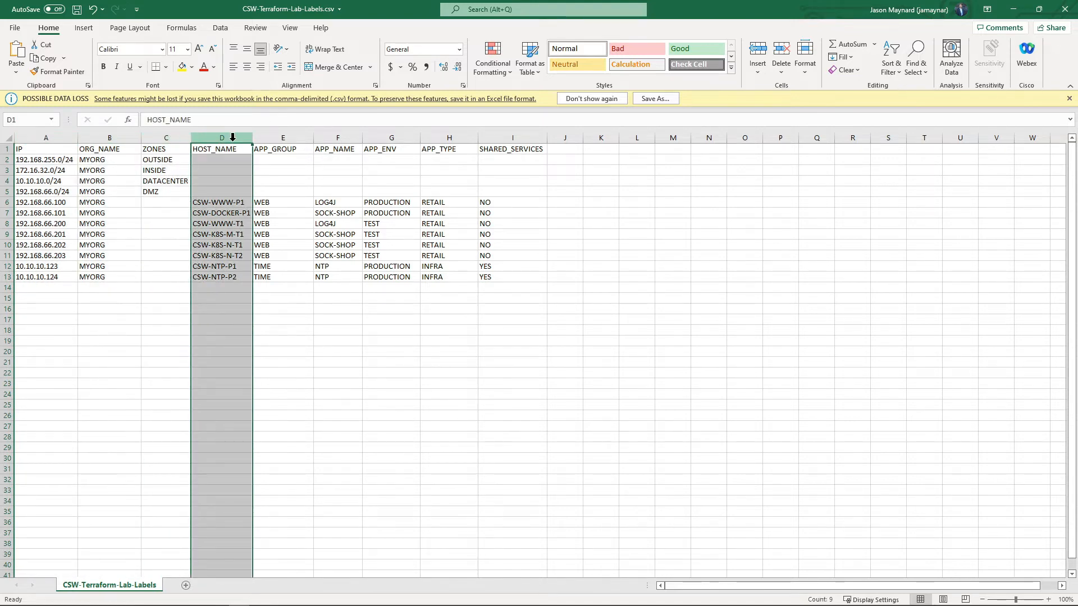
click(283, 137)
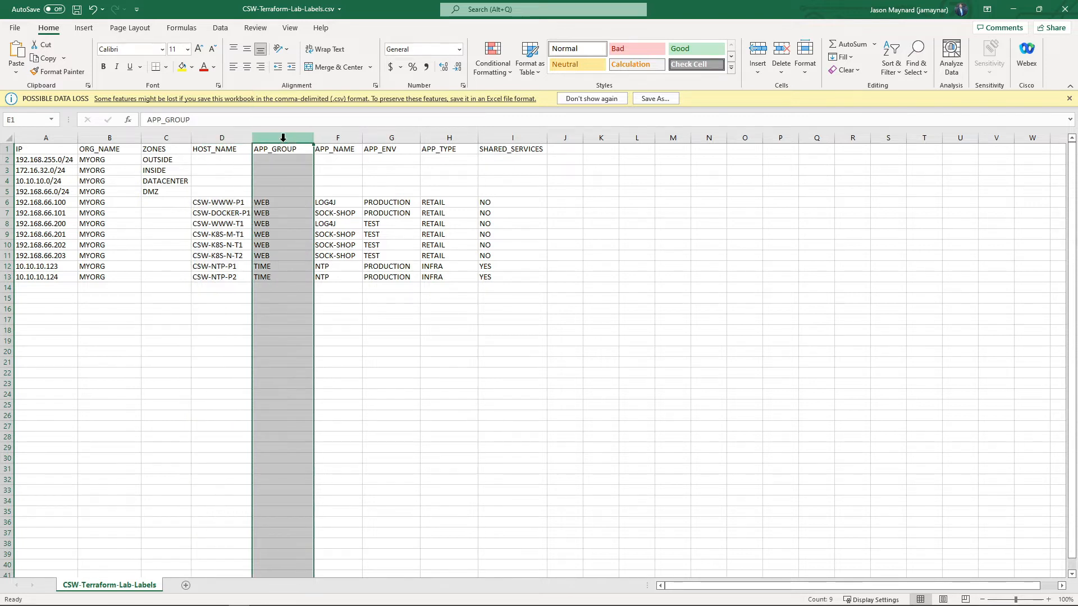
click(338, 137)
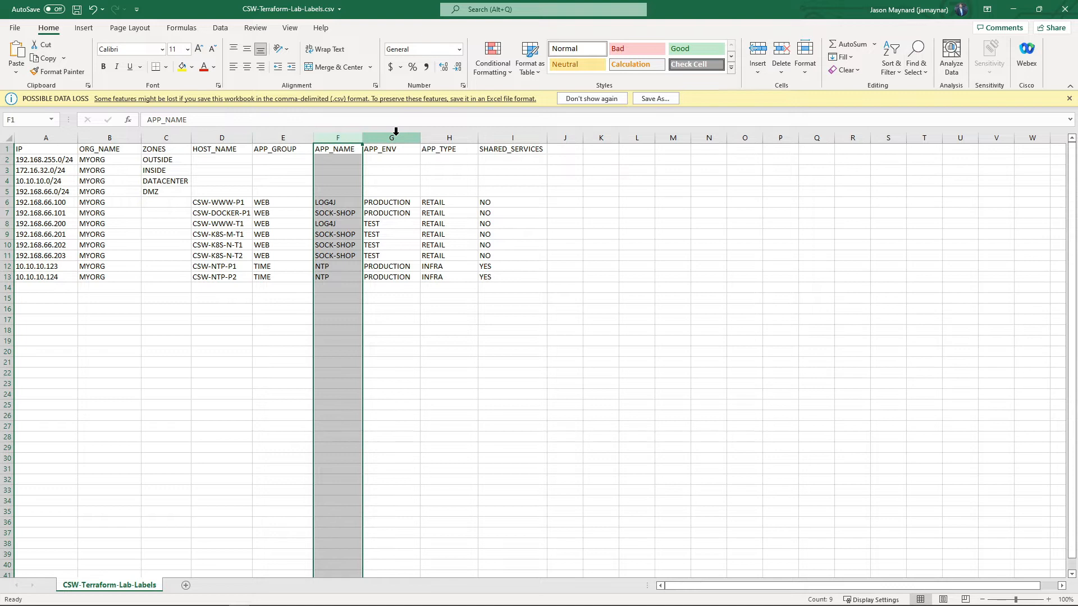
click(390, 137)
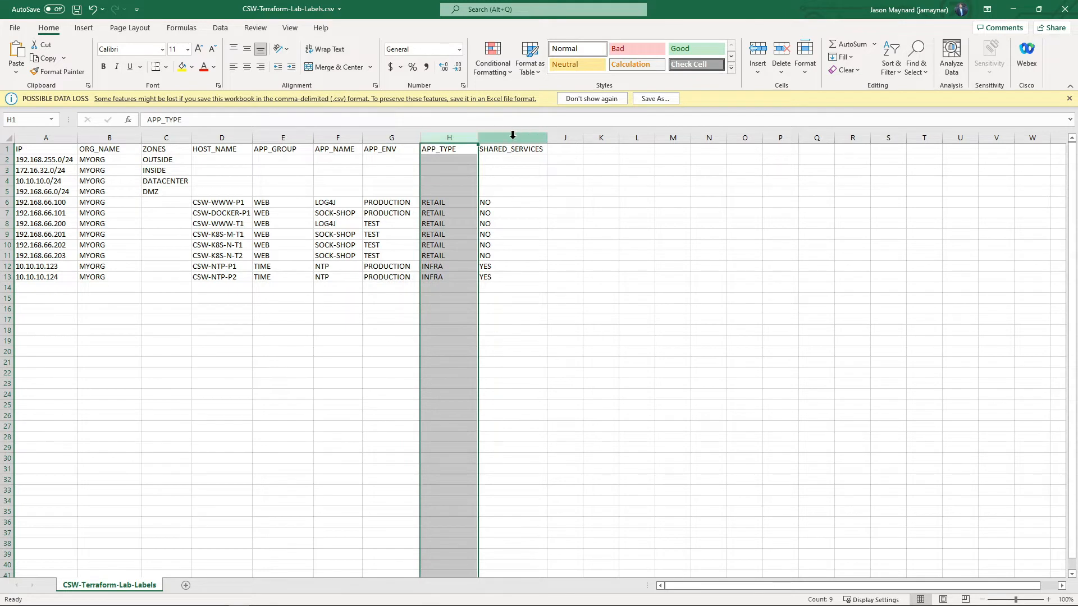
click(512, 137)
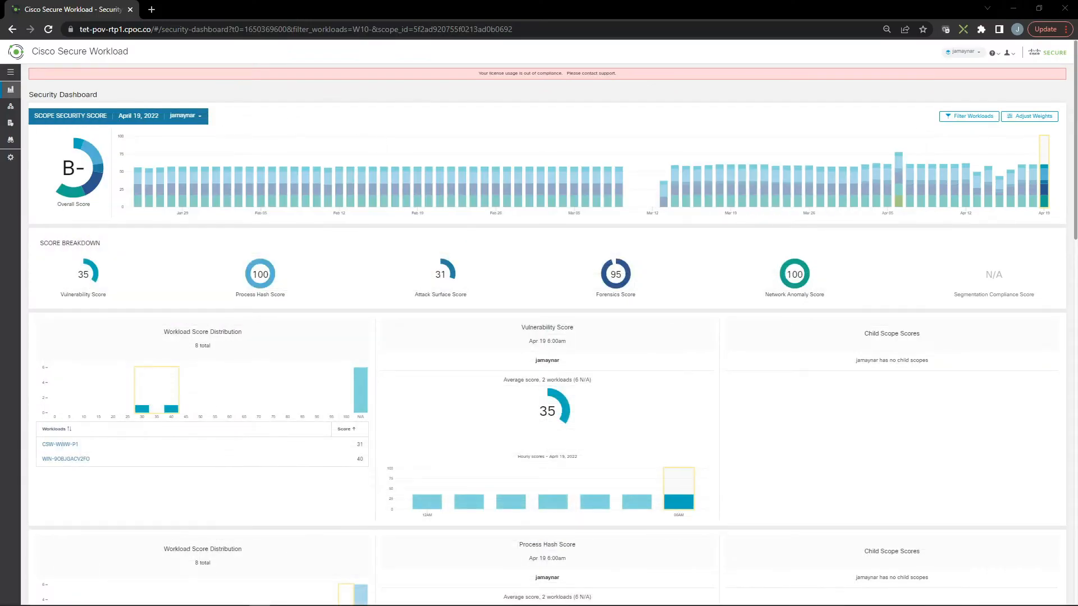
Upload the labels CSV on User Uploaded Labels and save its label columns enabled for inventory and flows.
click(10, 71)
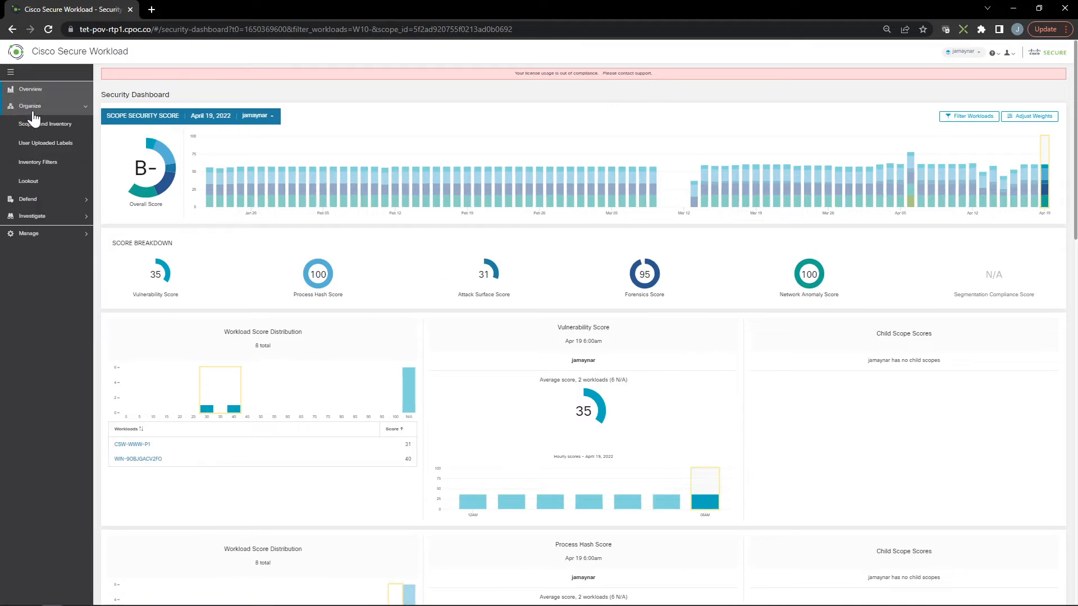
click(44, 142)
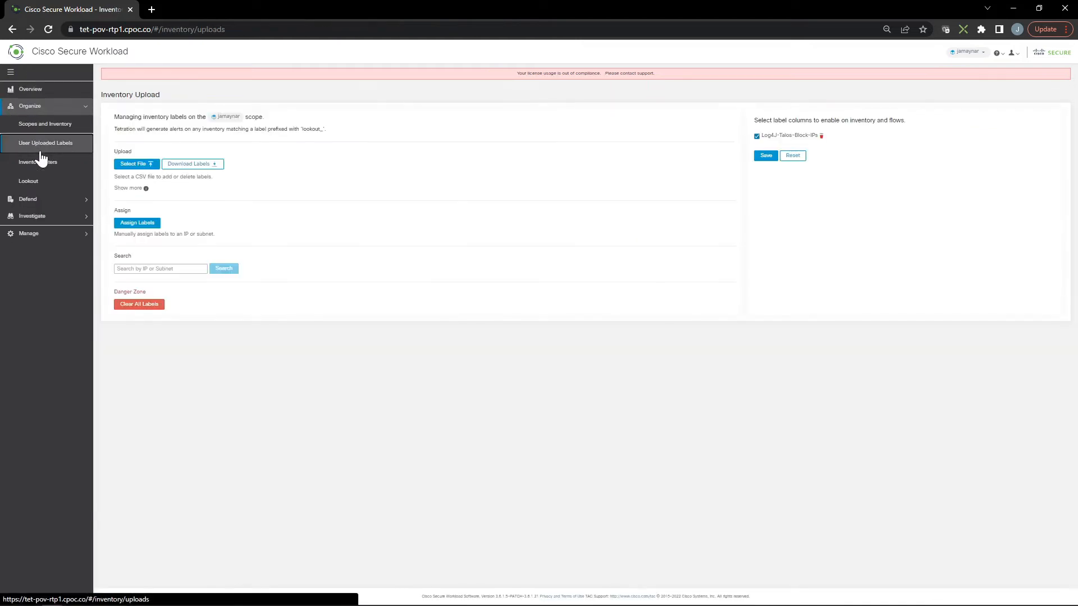
click(10, 71)
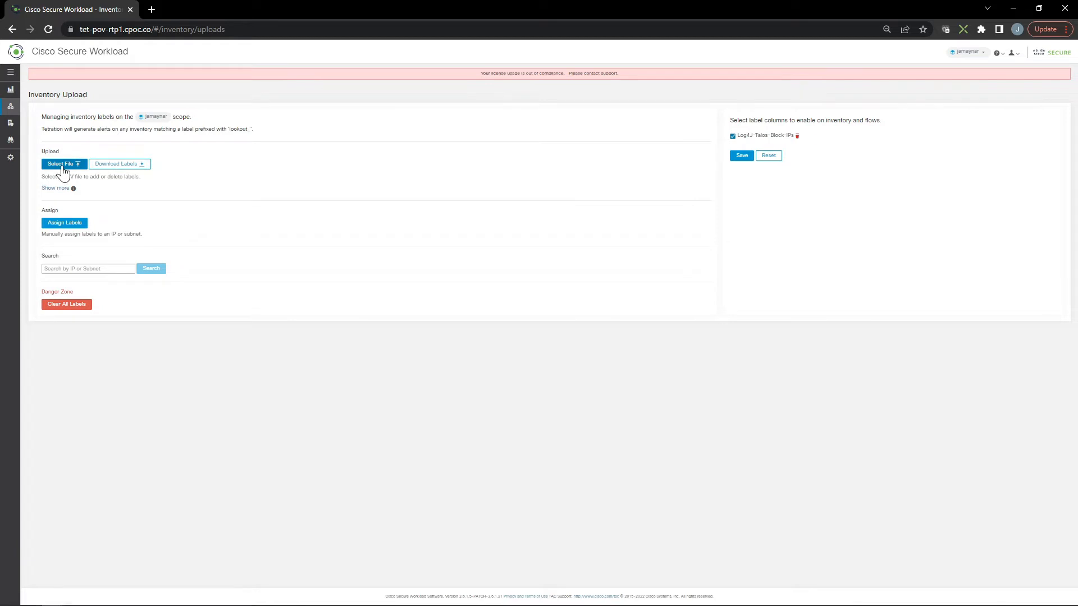
click(62, 164)
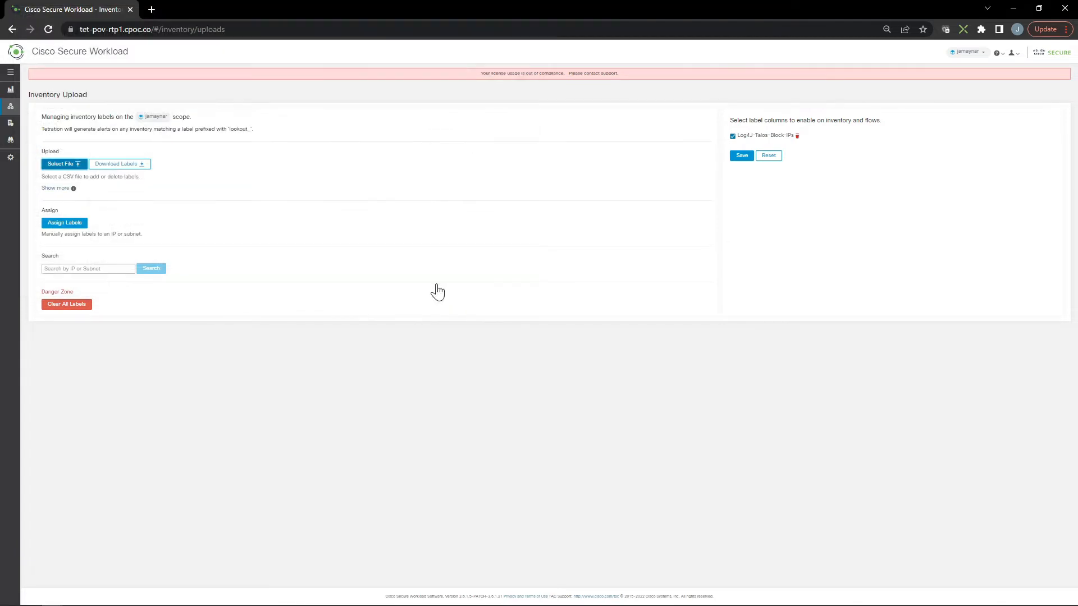
click(61, 164)
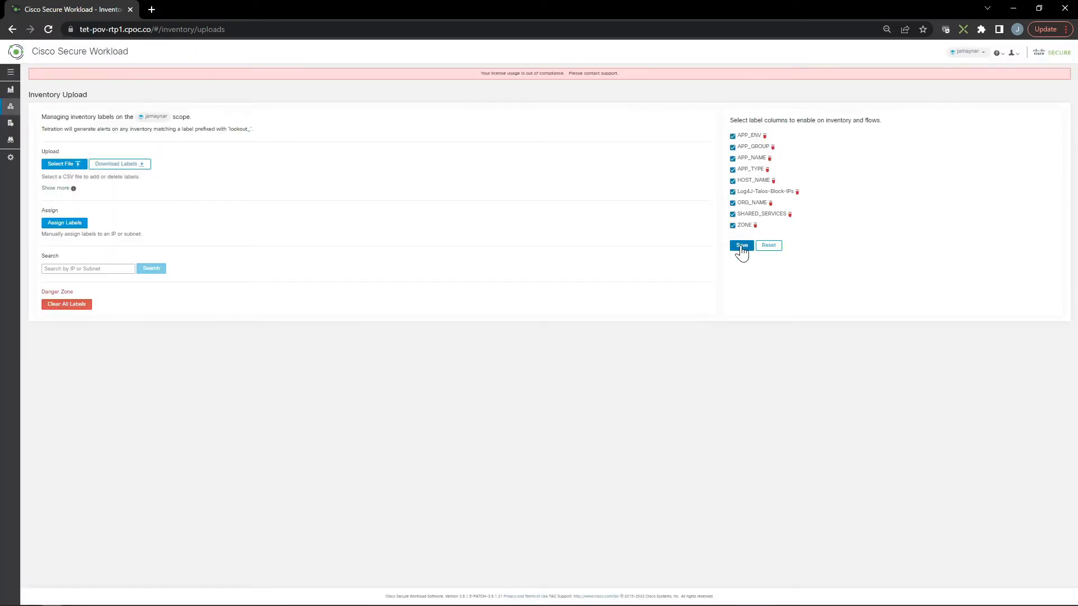
click(741, 246)
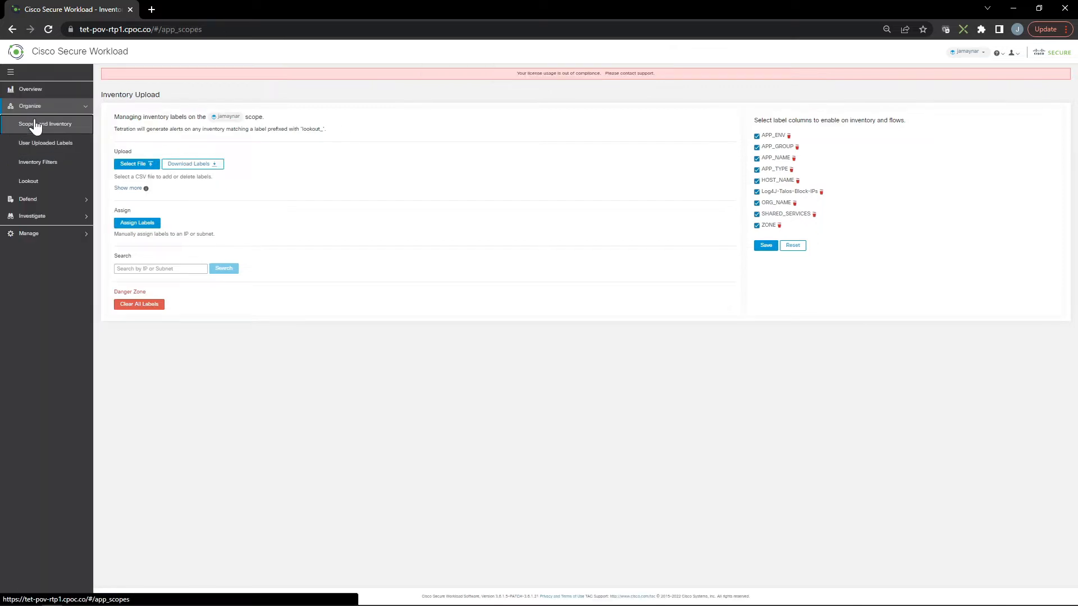
Define a new MYORG child scope under the root with query ORG_NAME = MYORG.
click(49, 124)
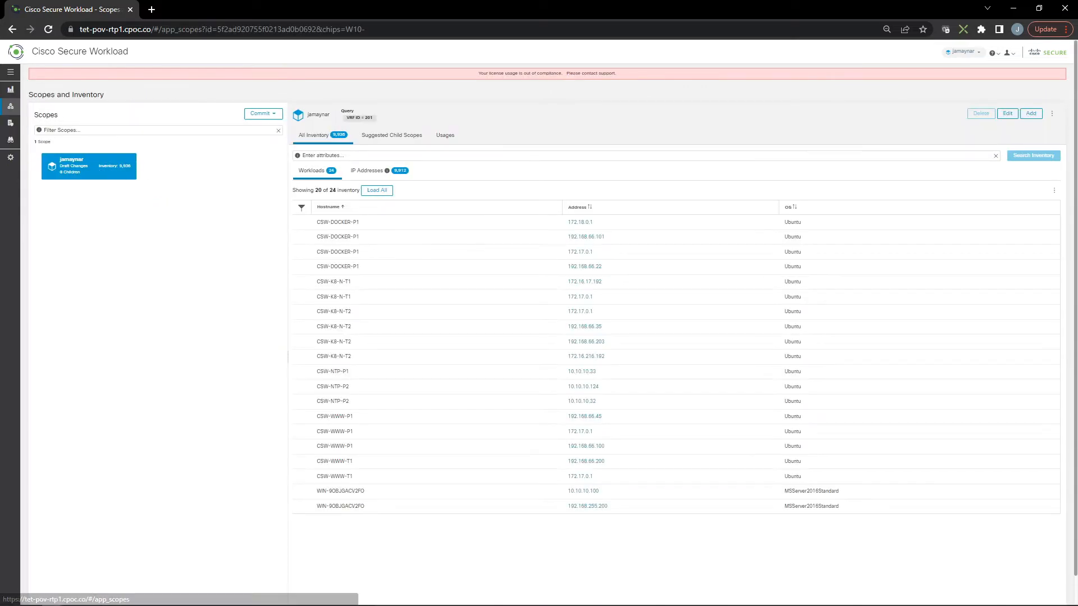
mouse_move(120, 462)
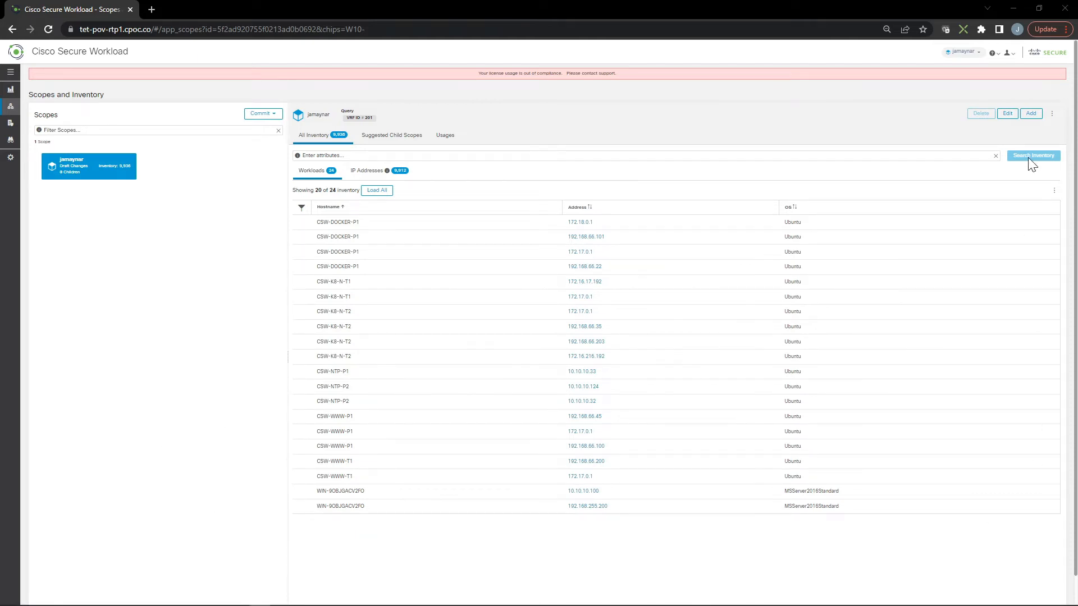
click(1031, 113)
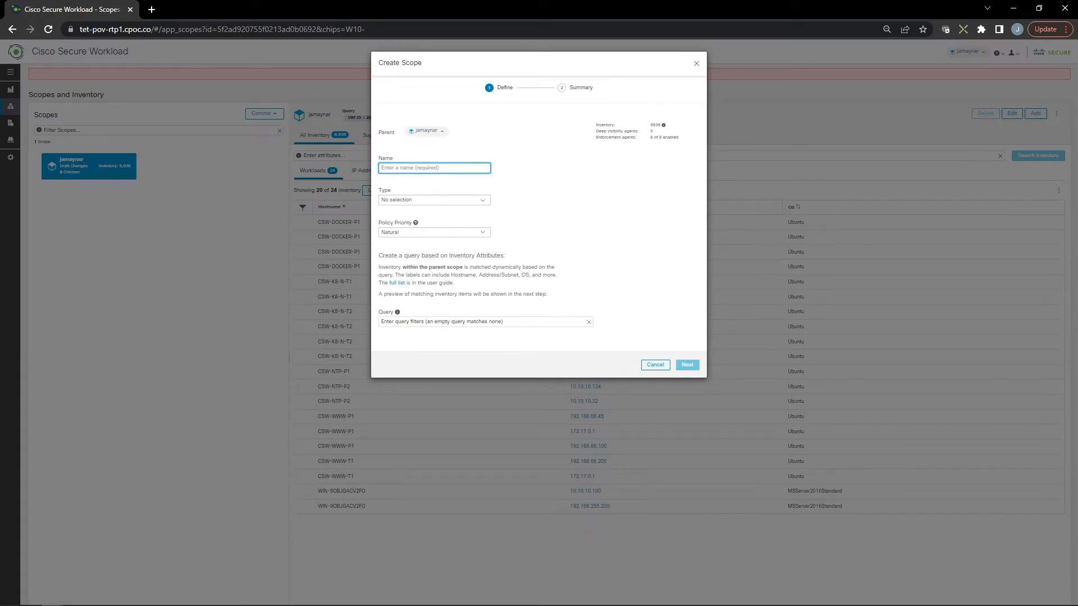
text(MYORG)
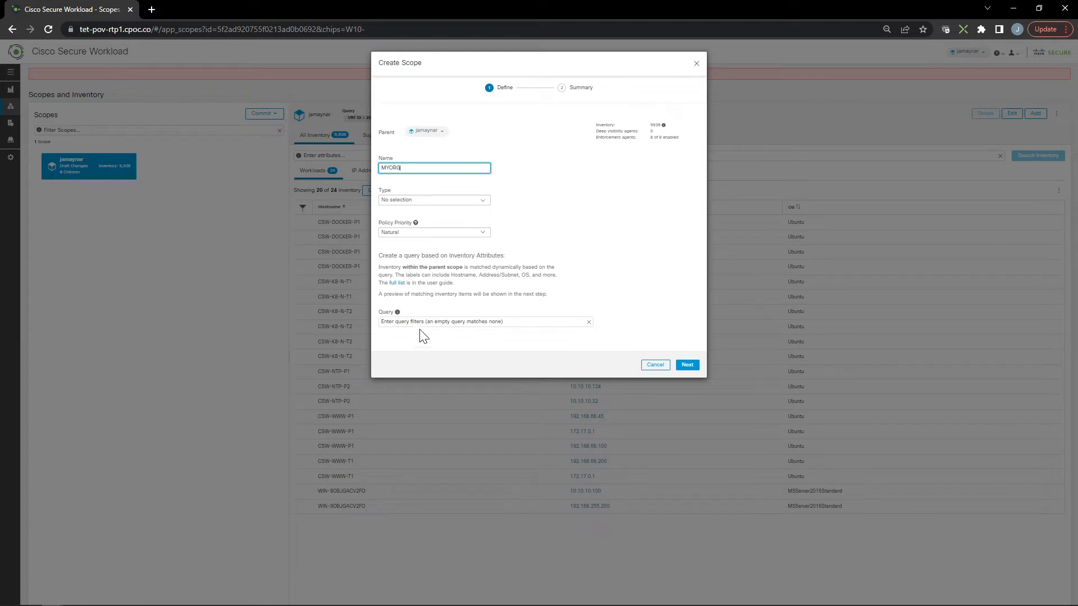
click(481, 322)
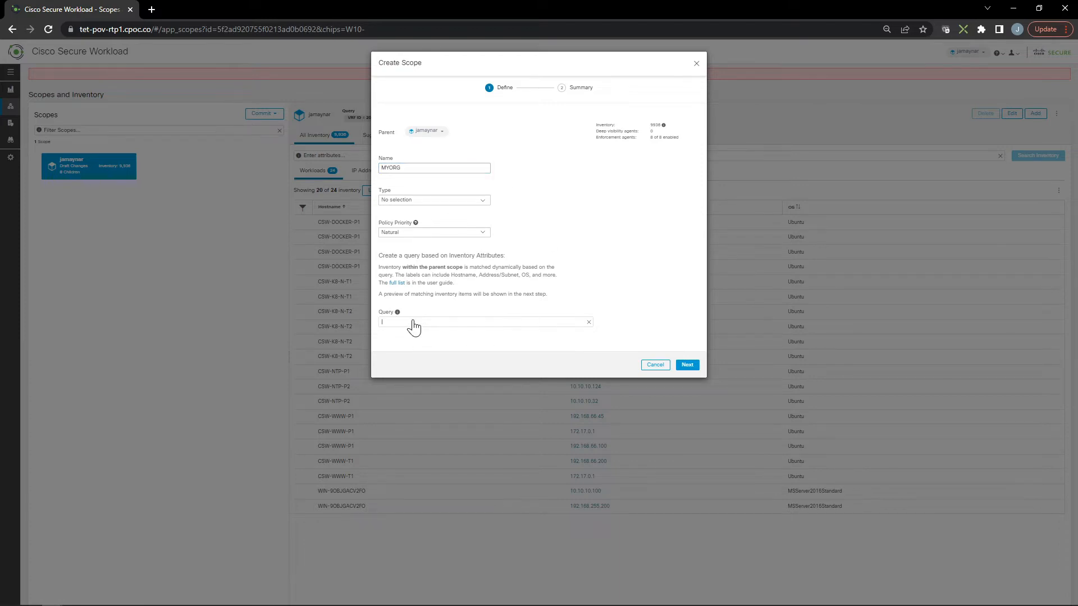
text(OR)
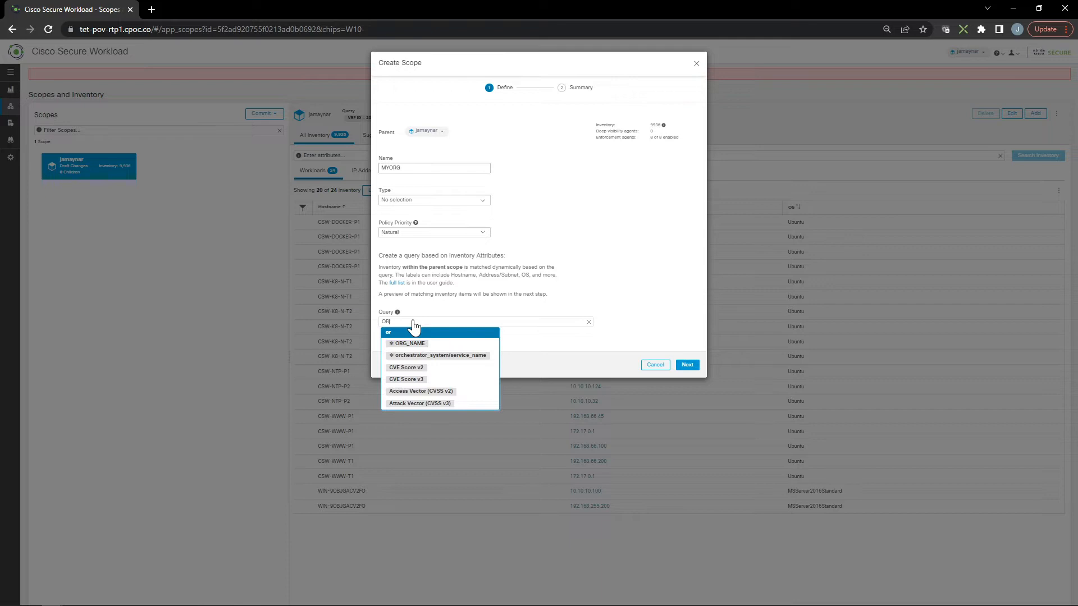
click(409, 344)
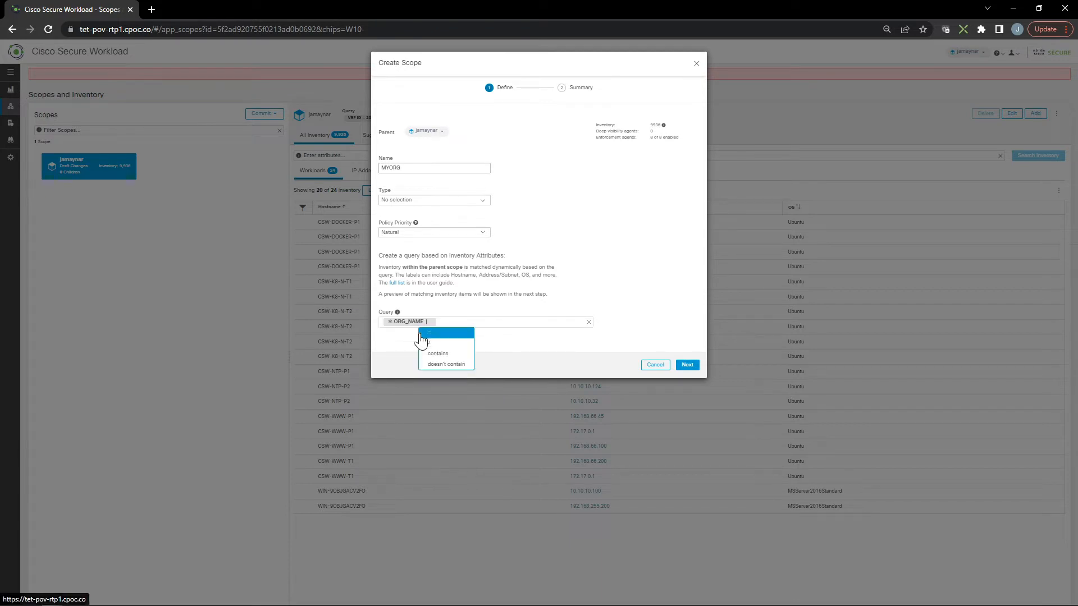
click(429, 332)
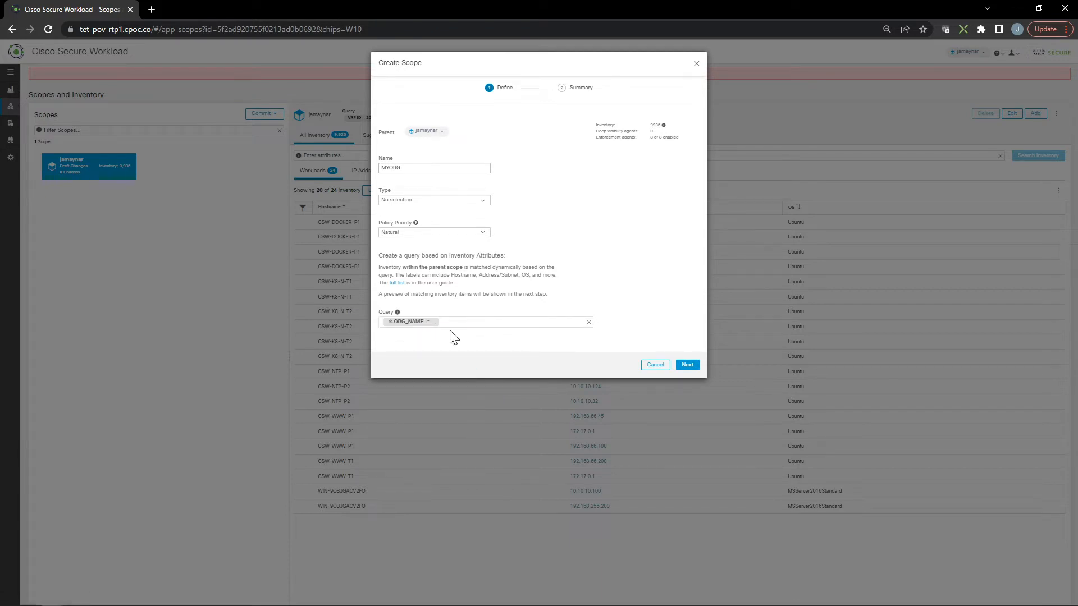
text(MYOR)
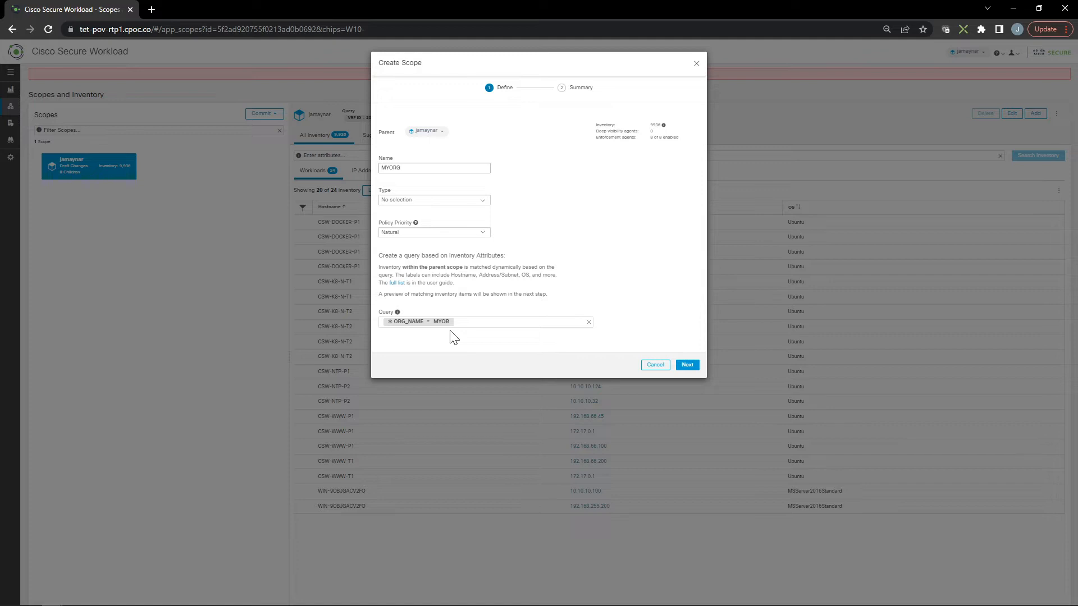
text(G)
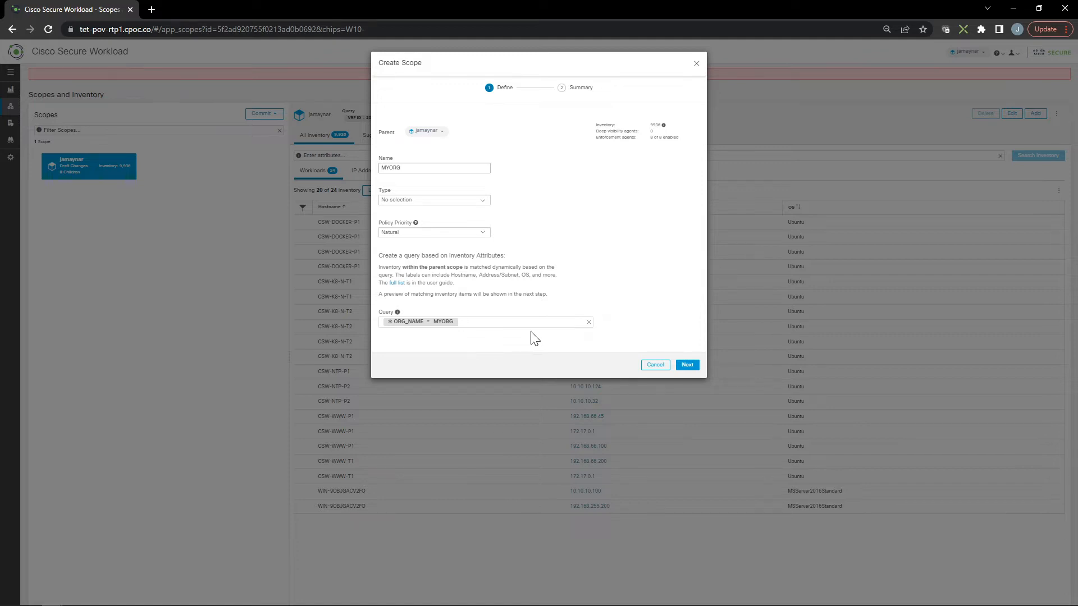
Review the 16 matching workloads in the summary preview and create the MYORG scope.
click(686, 364)
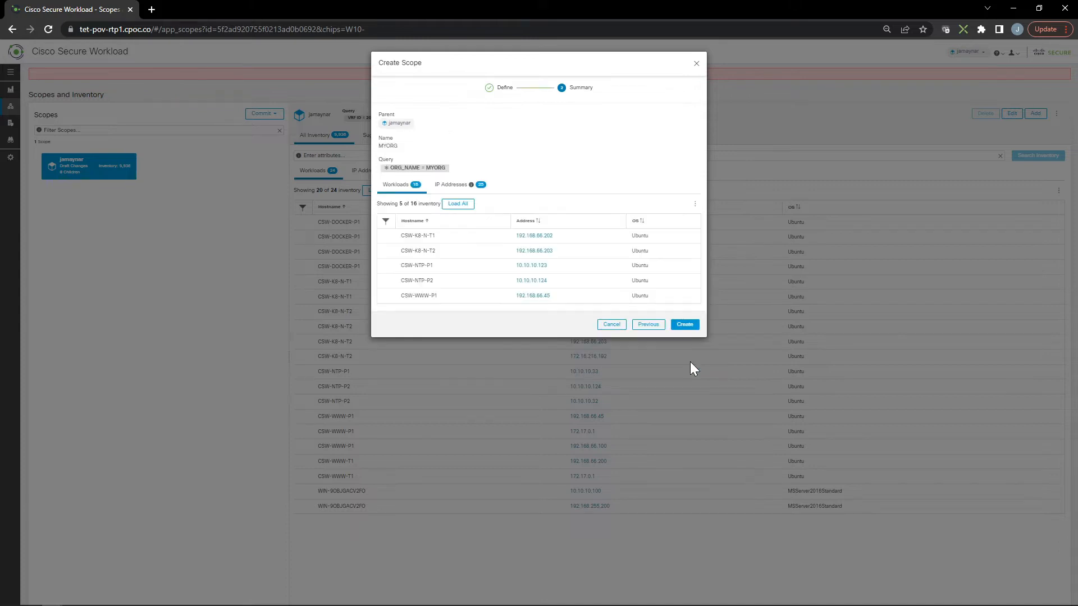
mouse_move(431, 214)
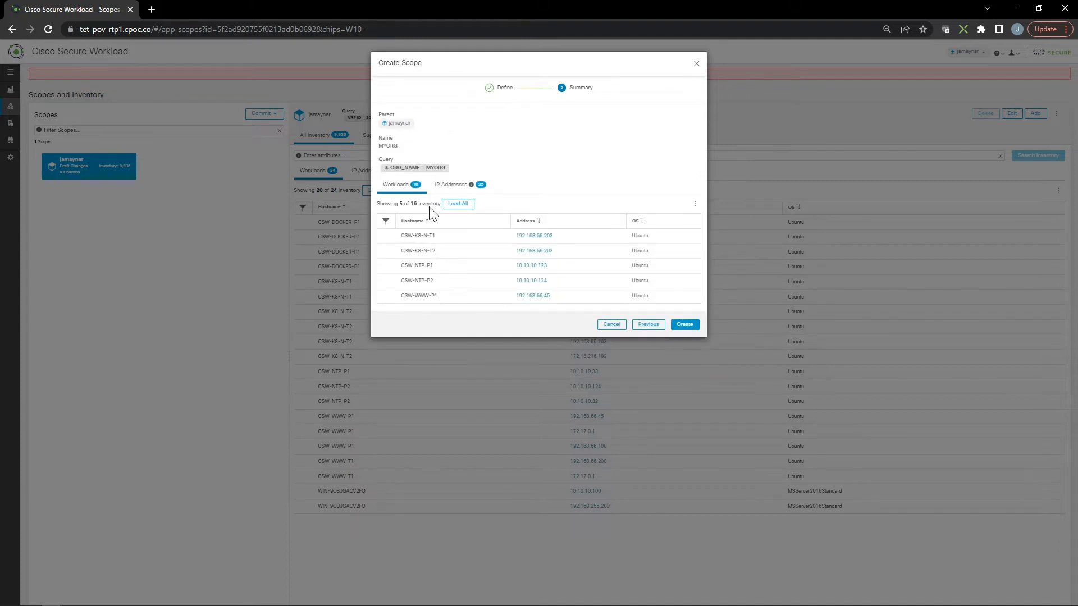
click(458, 203)
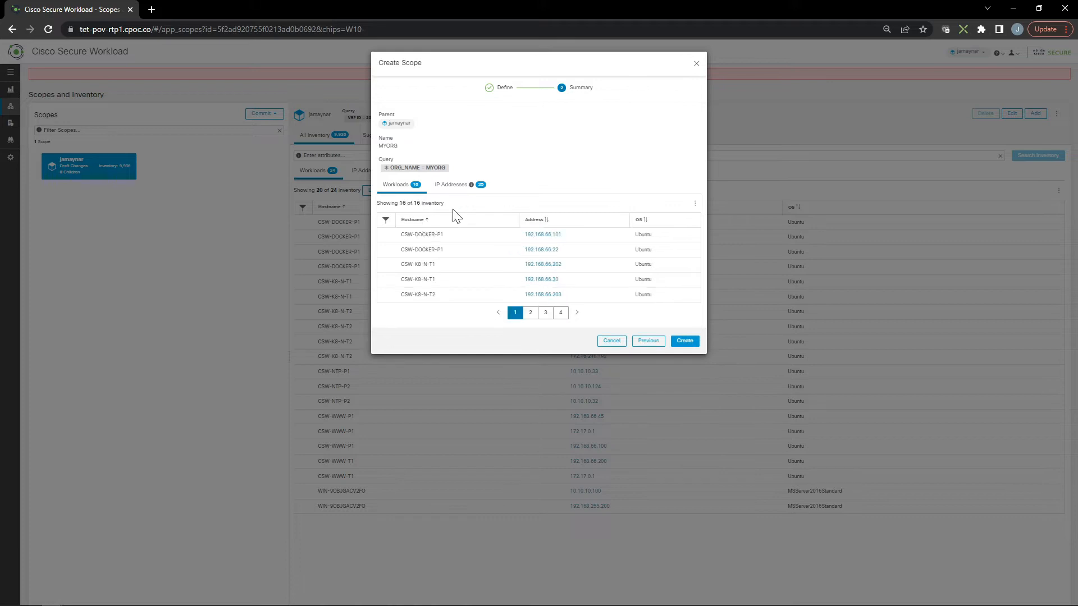
click(530, 314)
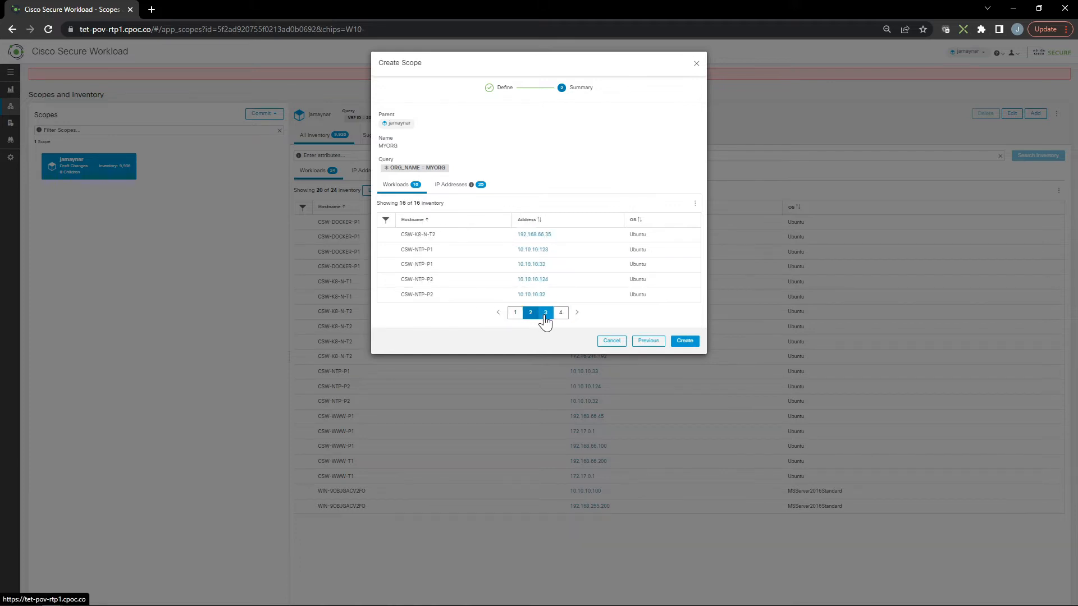
click(561, 253)
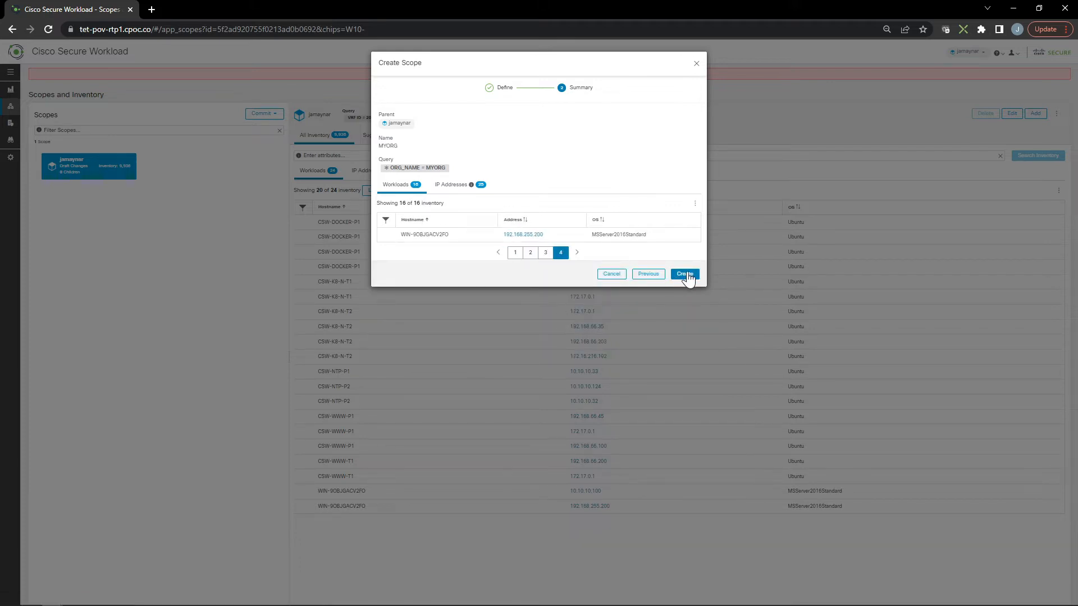
click(684, 274)
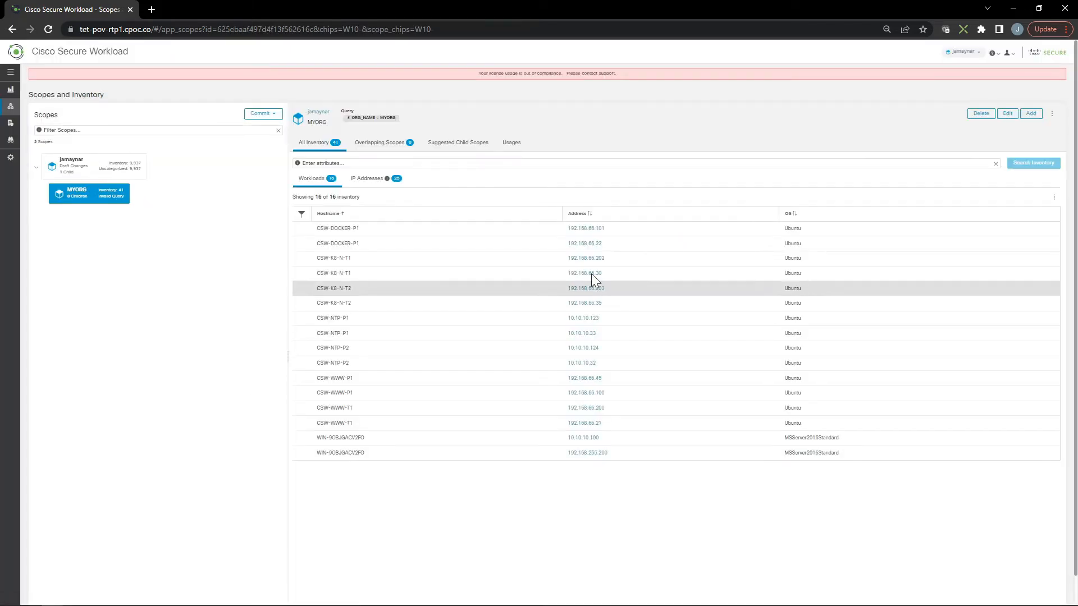
Create the Datacenter scope under MYORG with query ZONE = DATACENTER or ZONE = DMZ (15 workloads).
click(1031, 113)
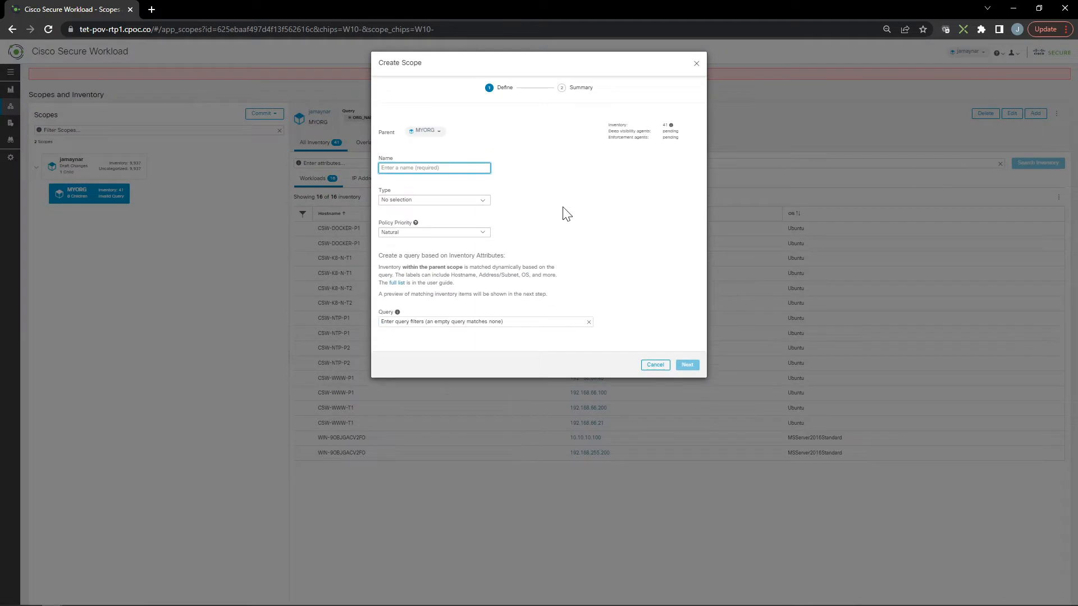
text(Datacenter)
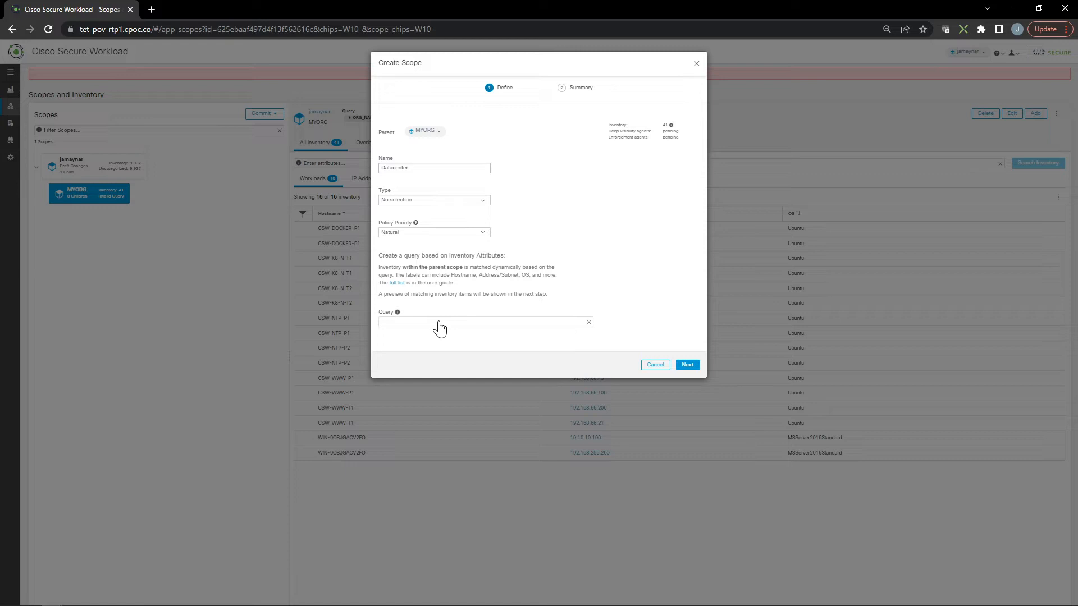
text(ZONE)
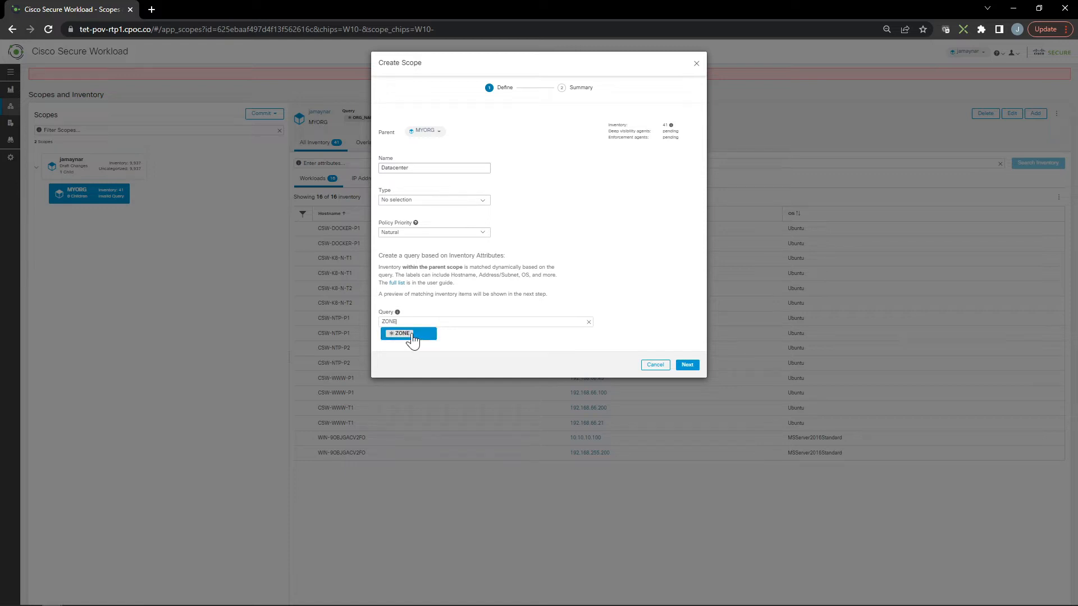
click(407, 335)
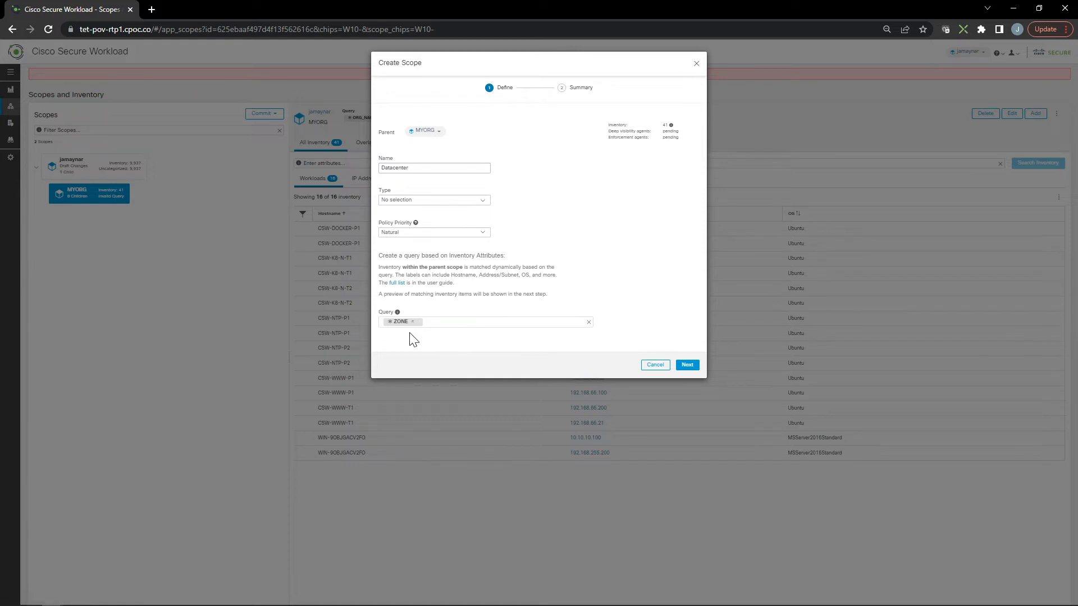
text(DATACE)
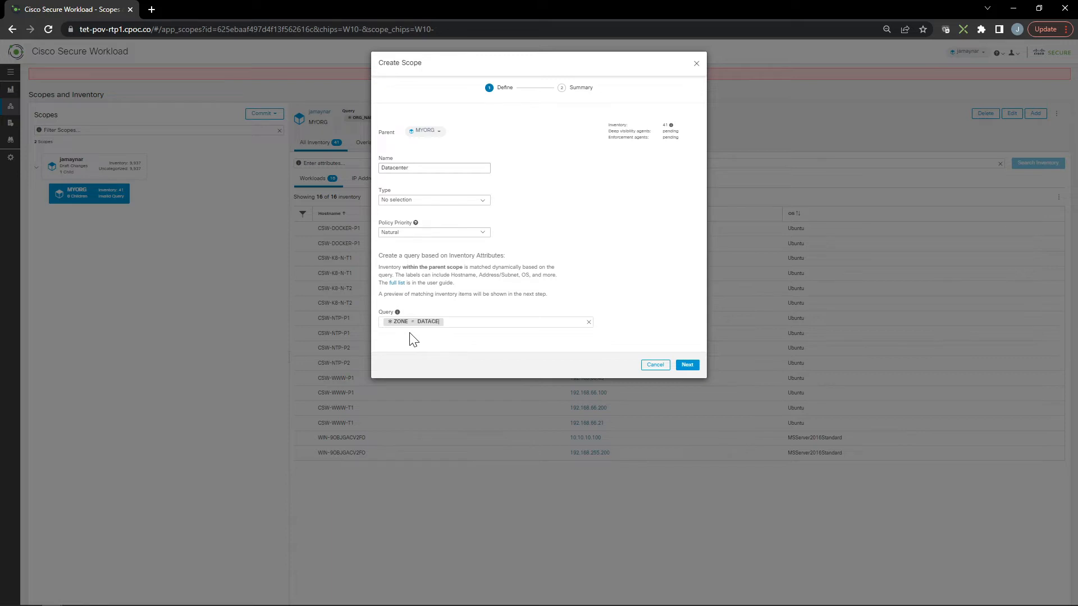
text(NTER)
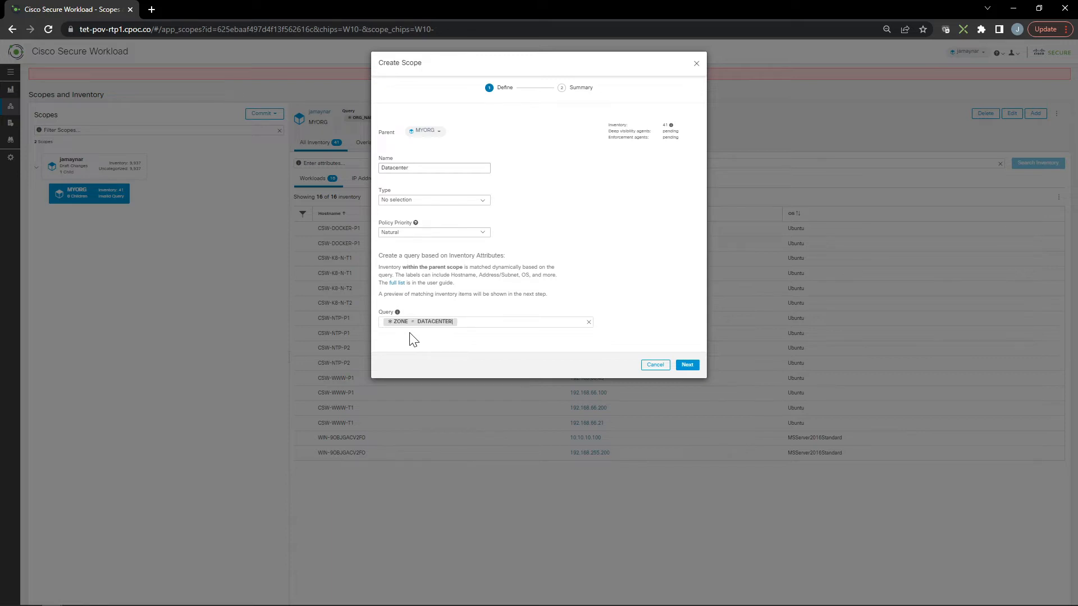
text(or ZONE)
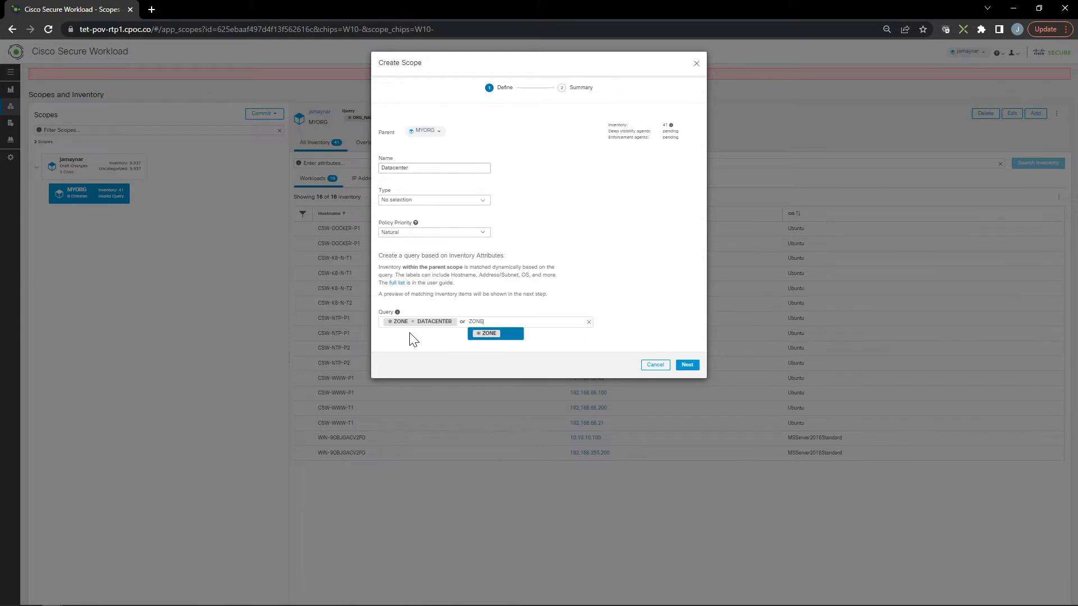
click(488, 334)
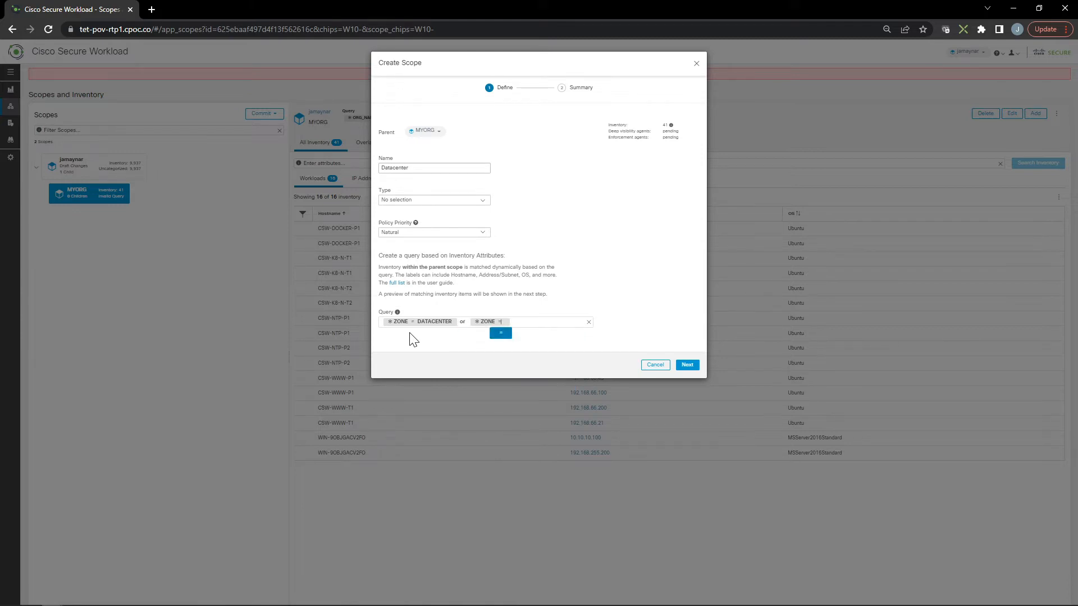
text(DMZ)
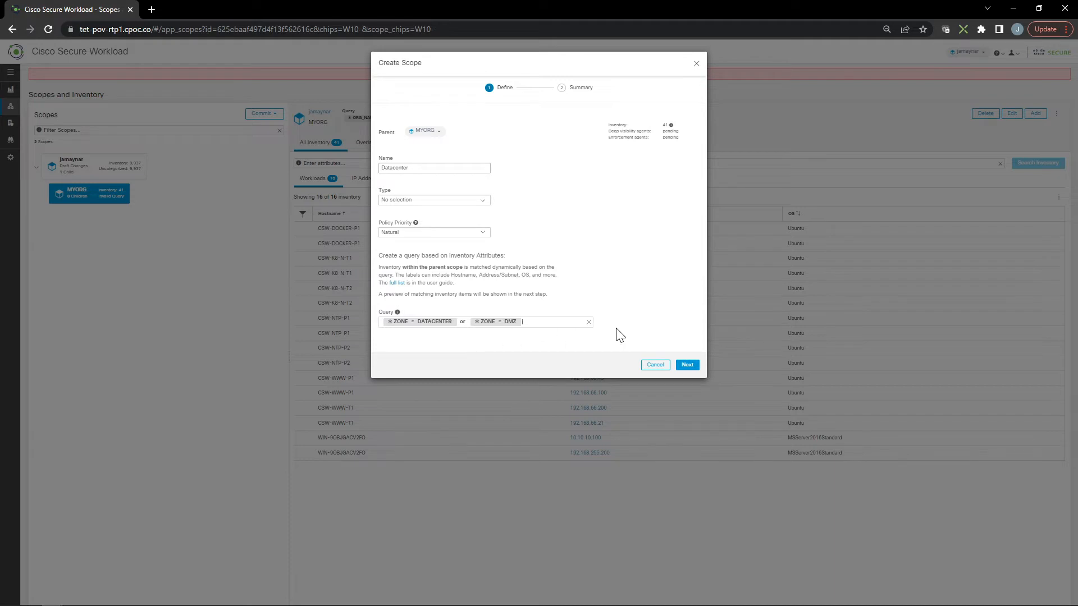
click(687, 364)
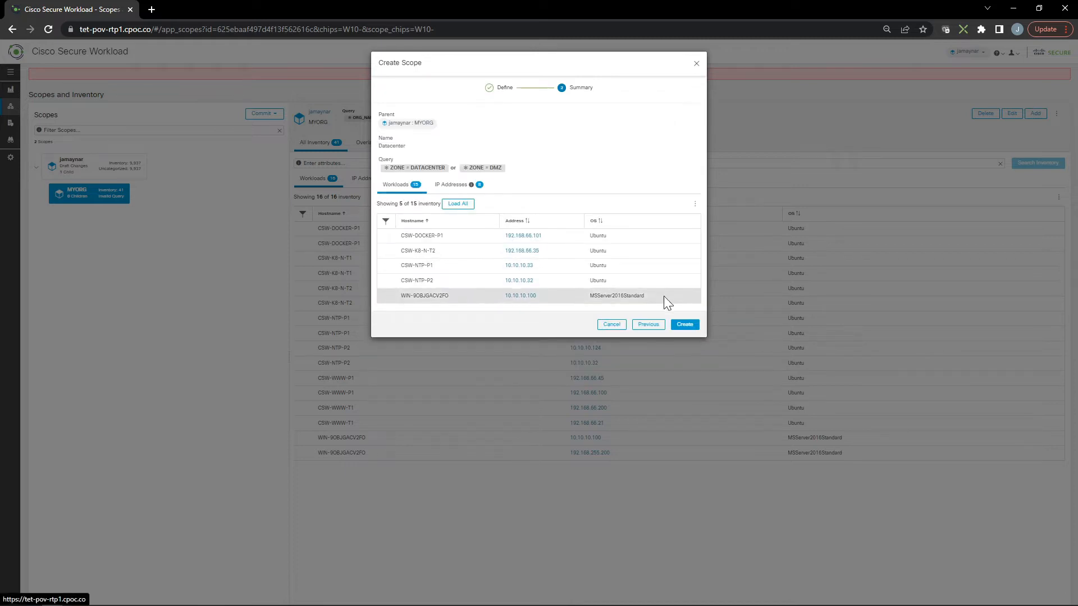
click(684, 323)
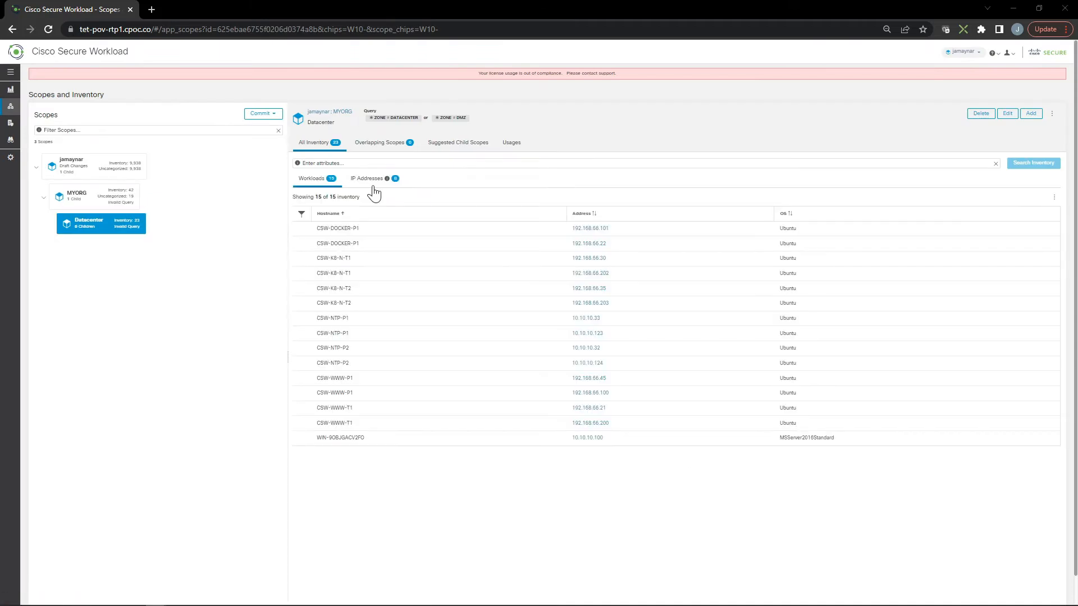
mouse_move(204, 225)
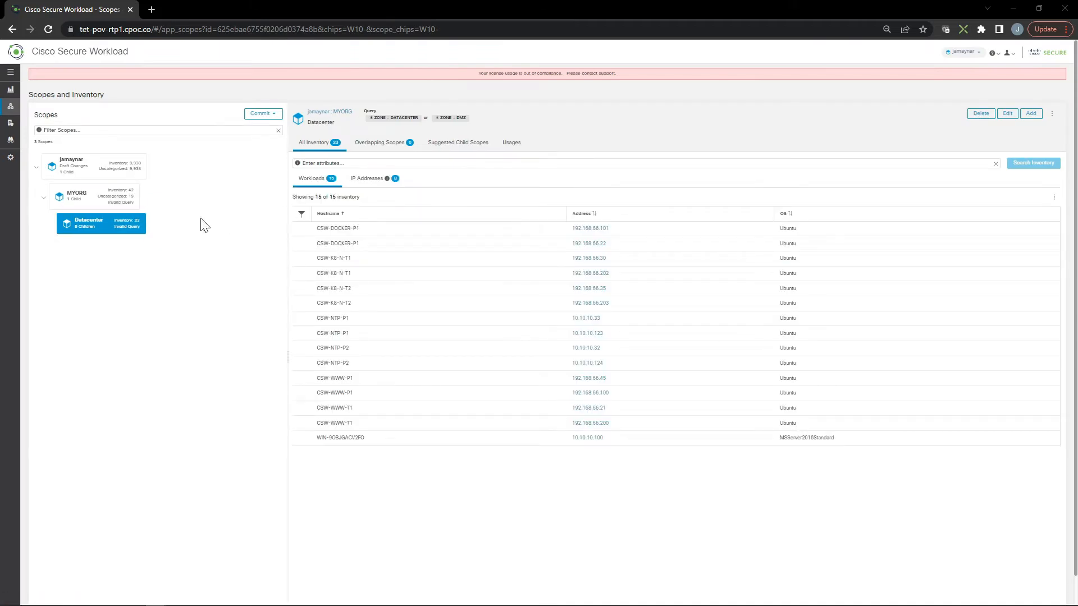
From MYORG, create the Campus child scope with query ZONE = INSIDE, currently matching no workloads.
click(95, 195)
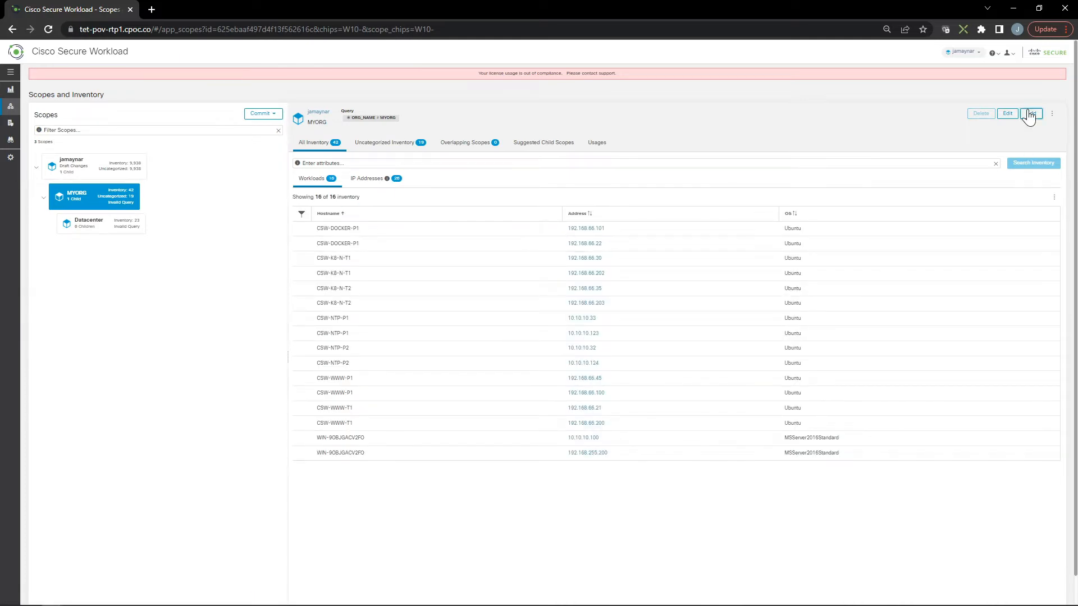
click(1035, 112)
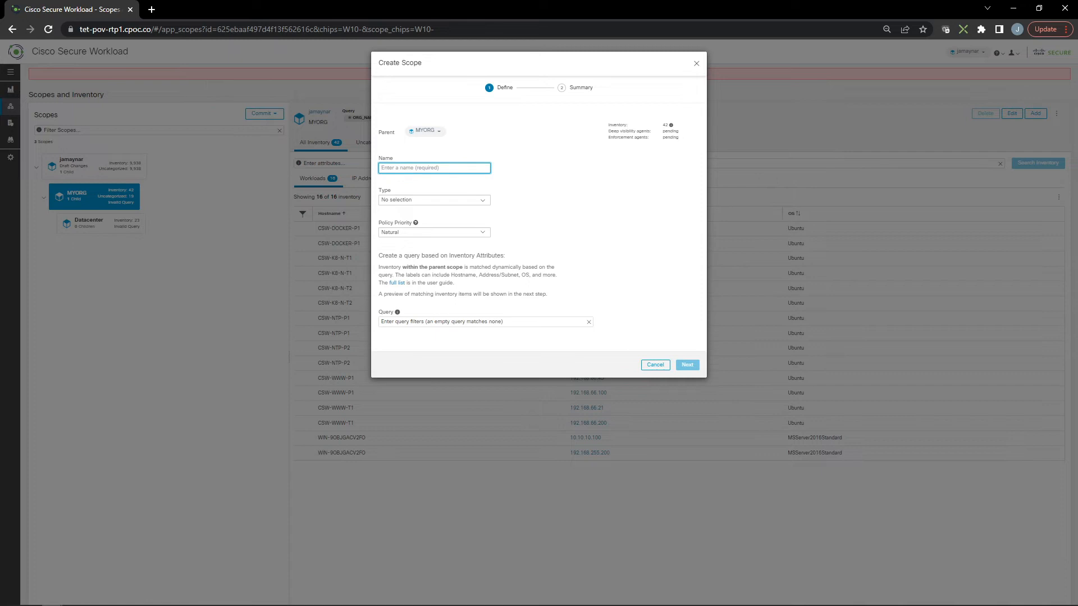
text(Campus)
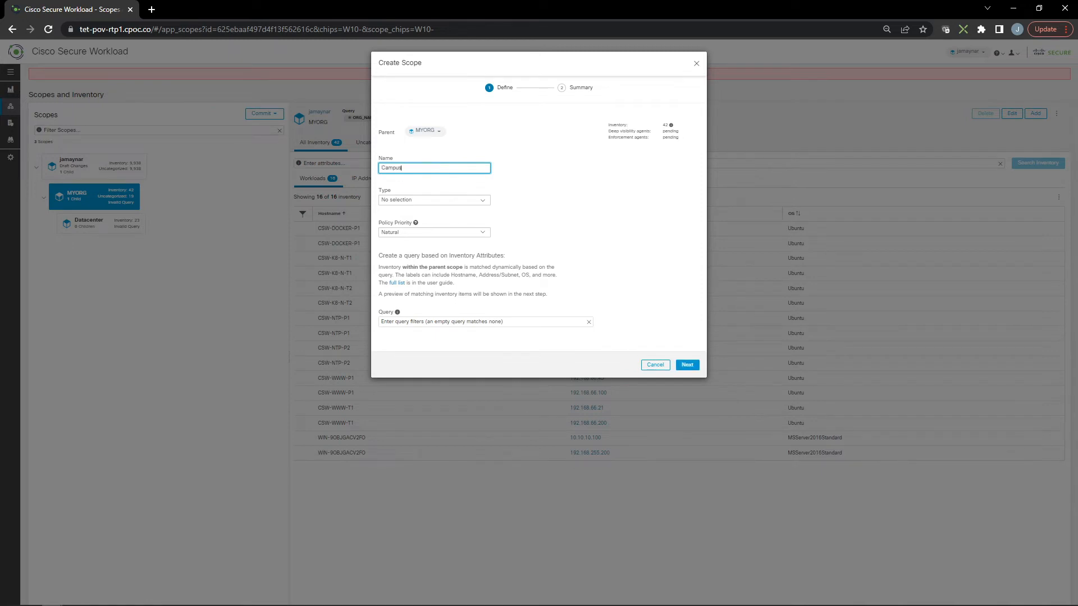
mouse_move(424, 307)
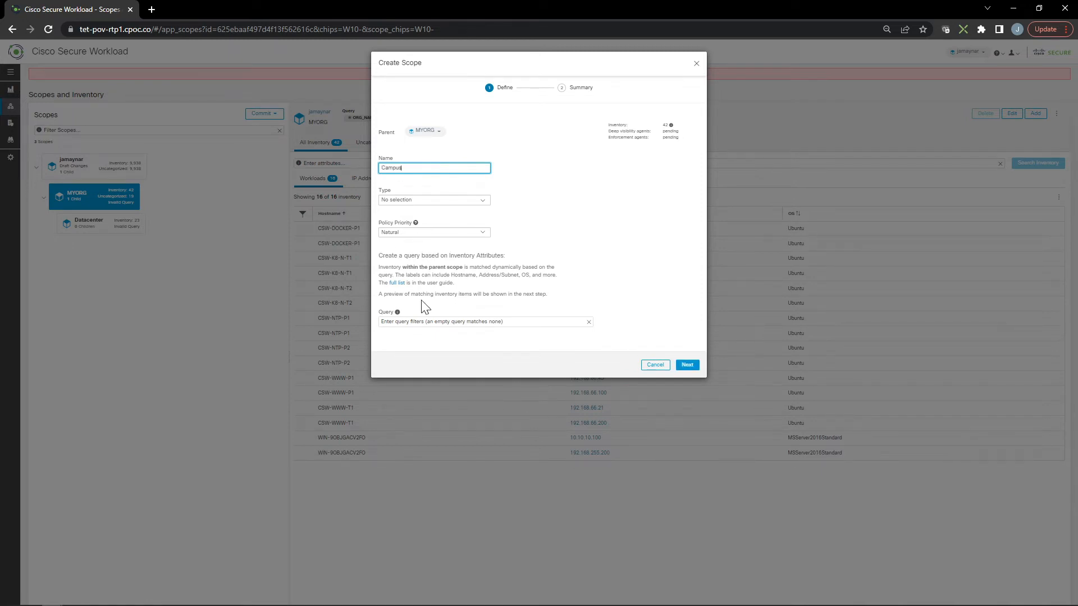
click(482, 321)
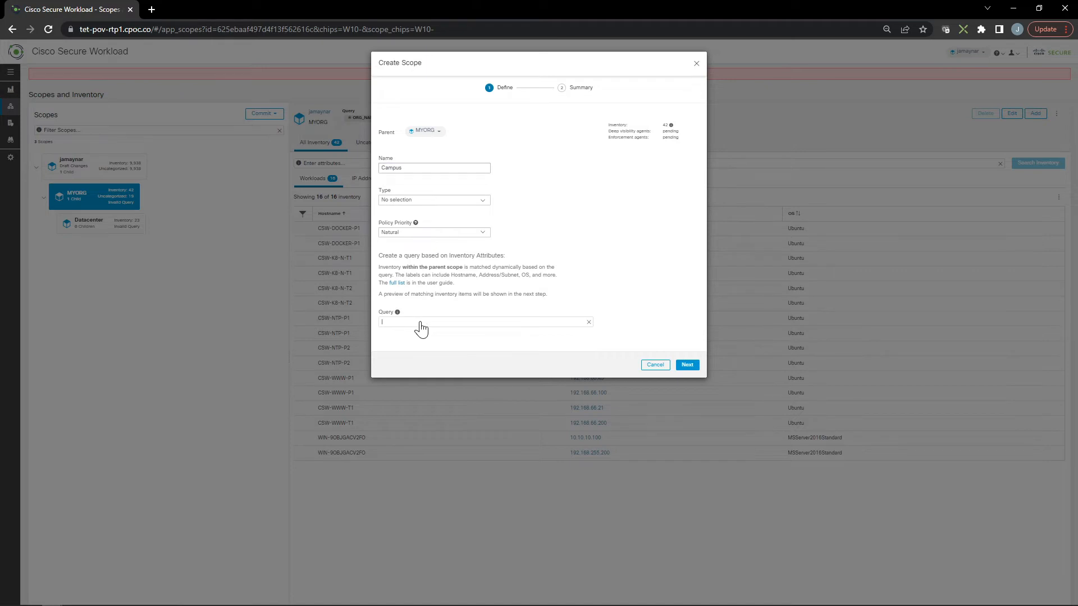
text(z)
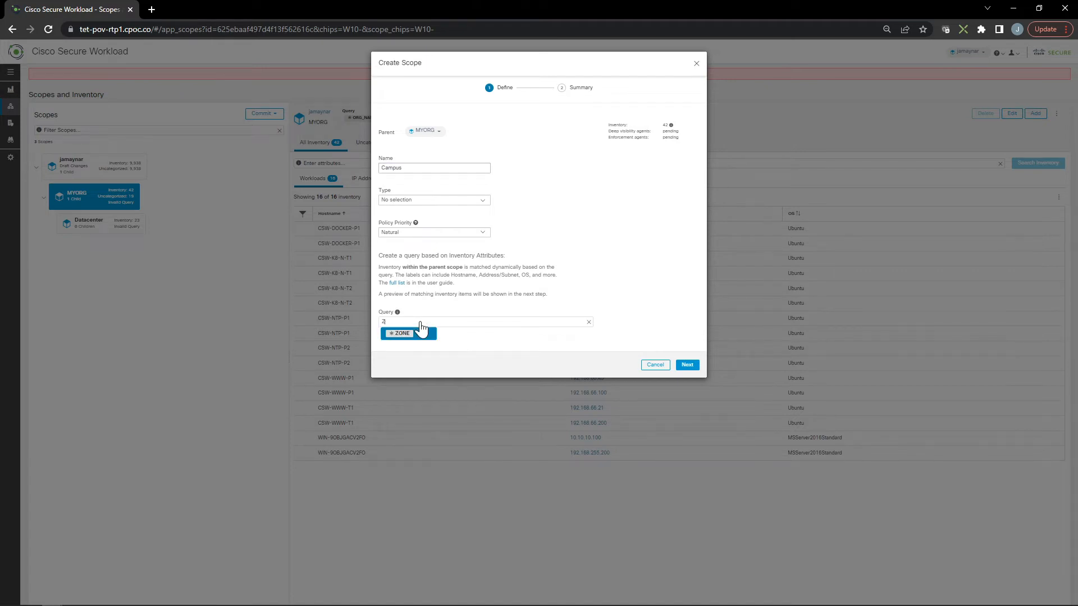
click(401, 334)
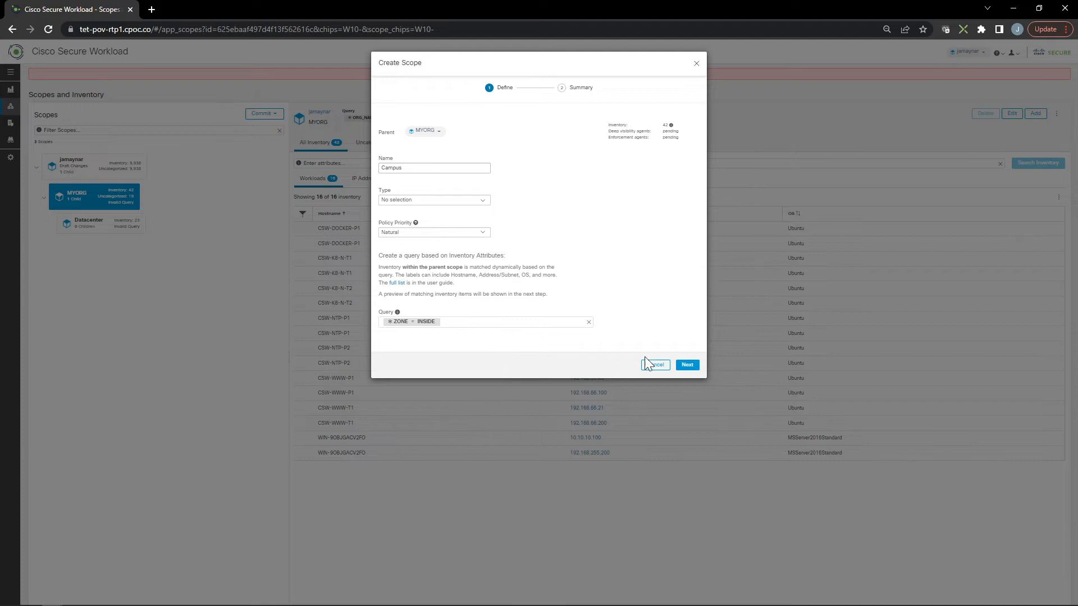
click(686, 364)
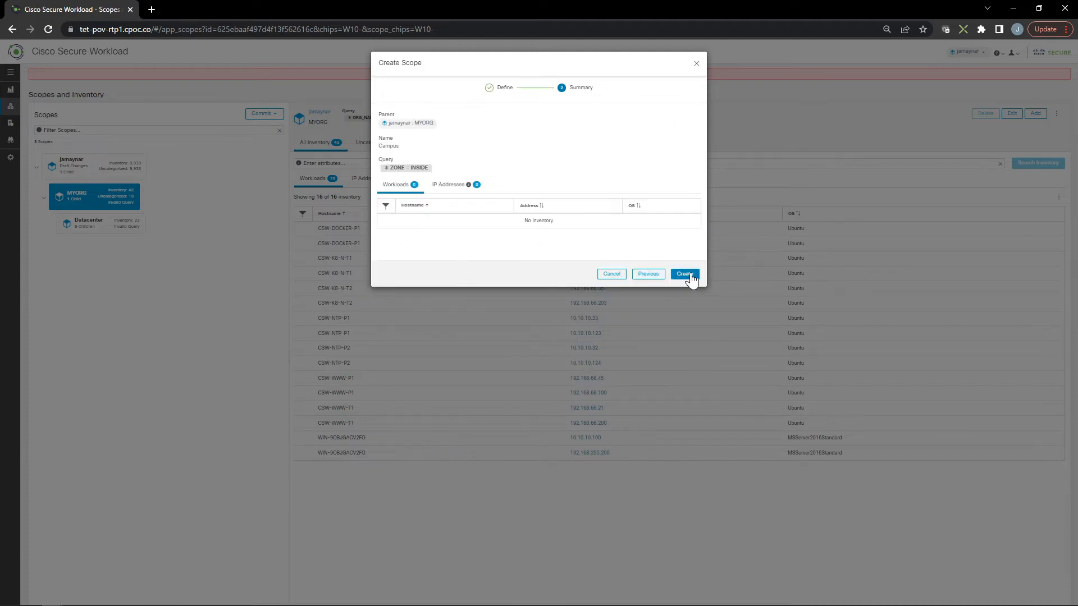
click(684, 274)
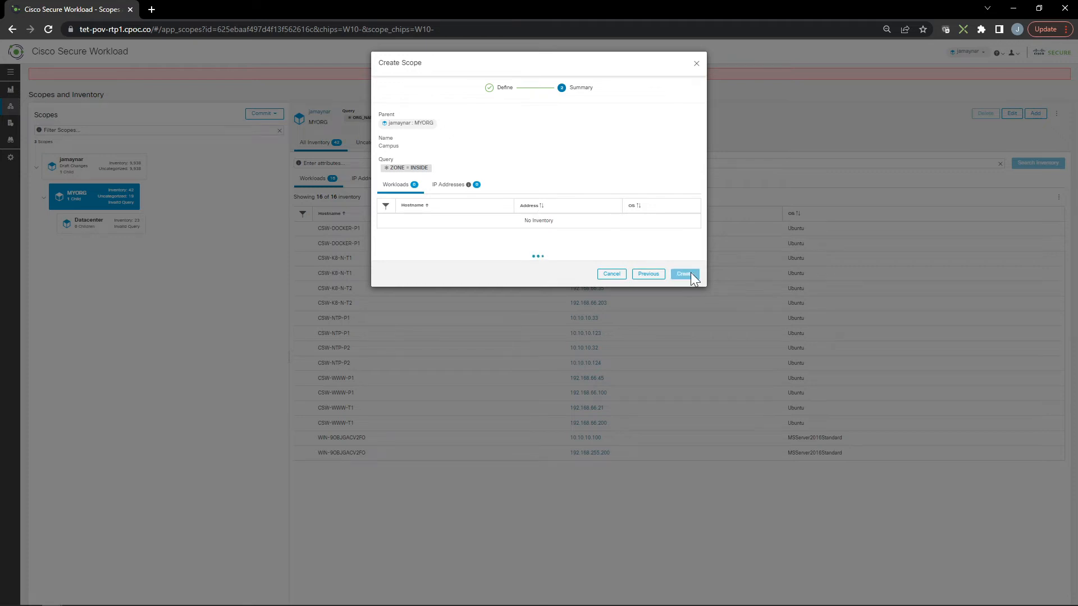
click(684, 274)
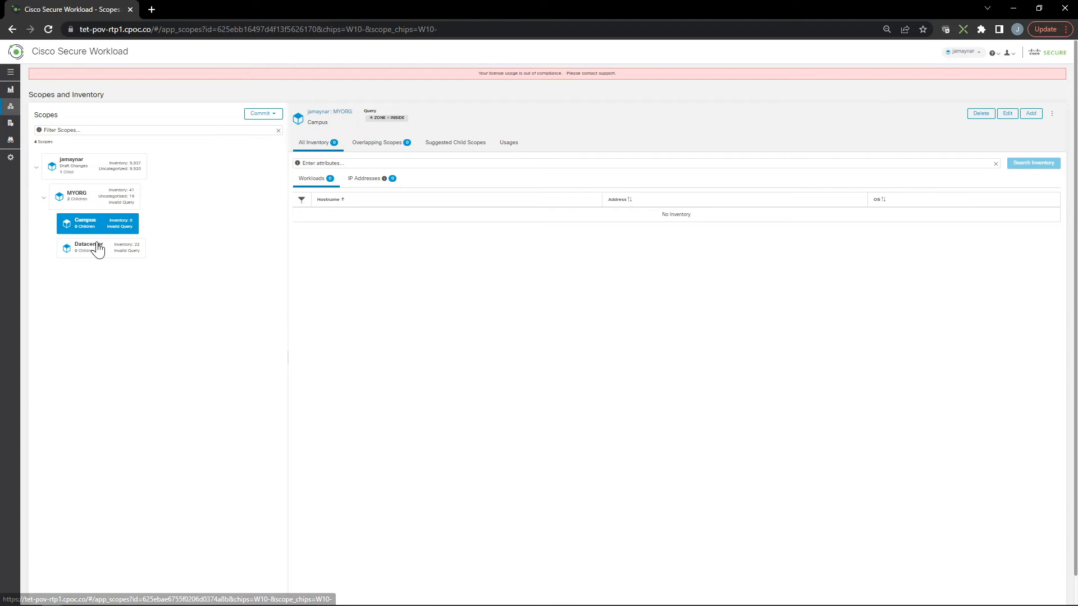
From Datacenter, create the Web Services scope of type Web Servers with query APP_GROUP = WEB (5 workloads).
click(87, 247)
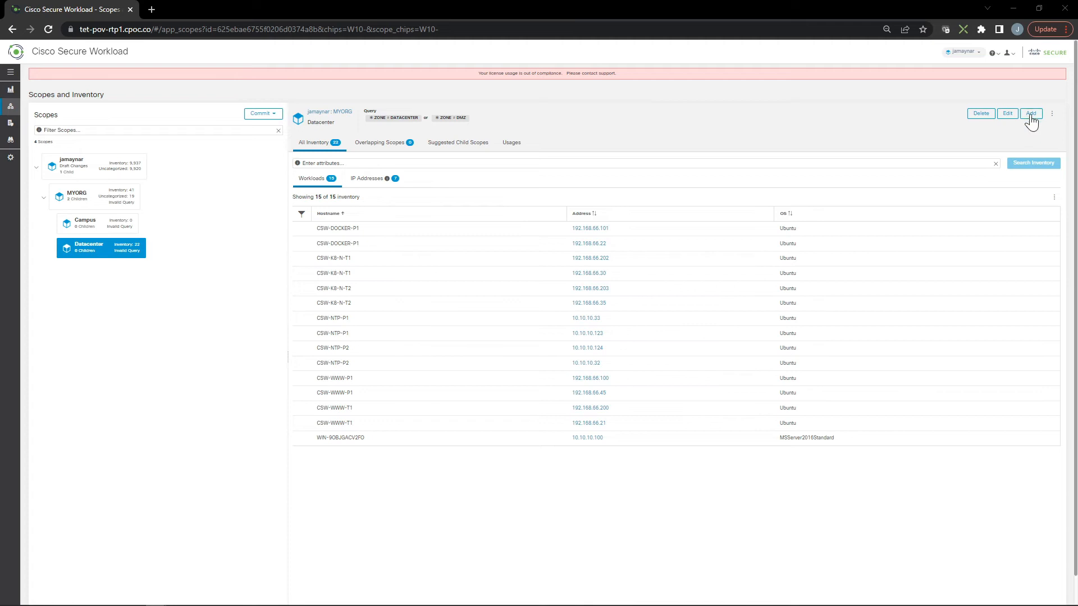
click(1031, 114)
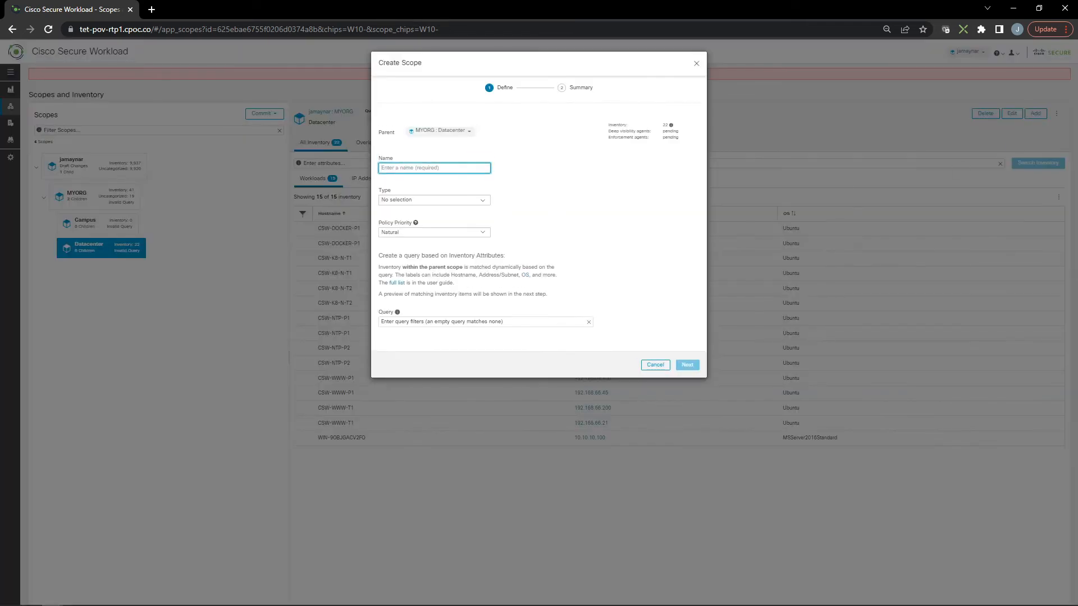
text(Web Services)
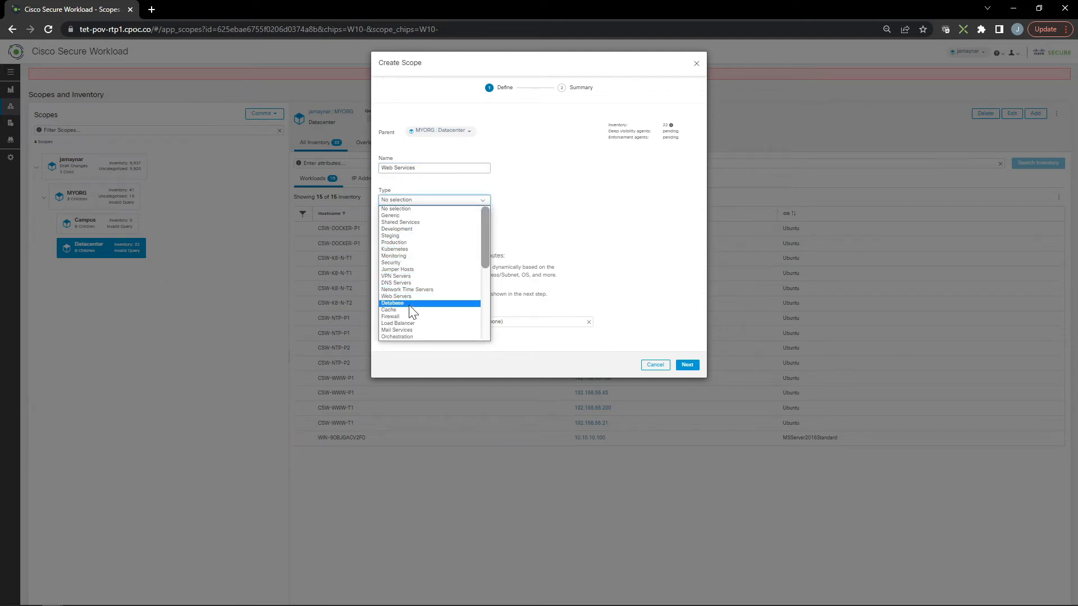
click(396, 297)
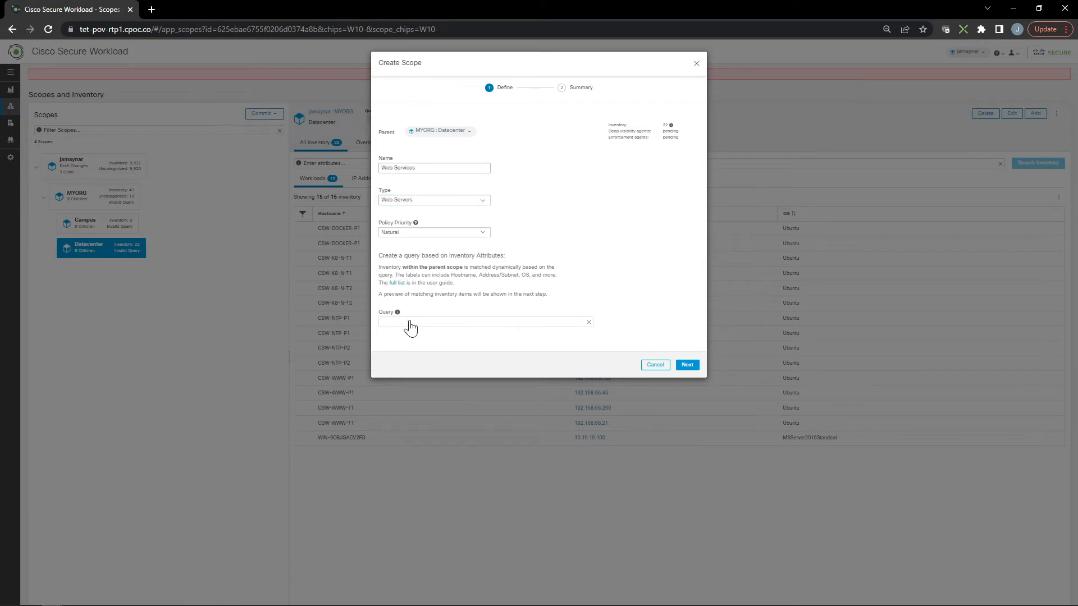
text(APP)
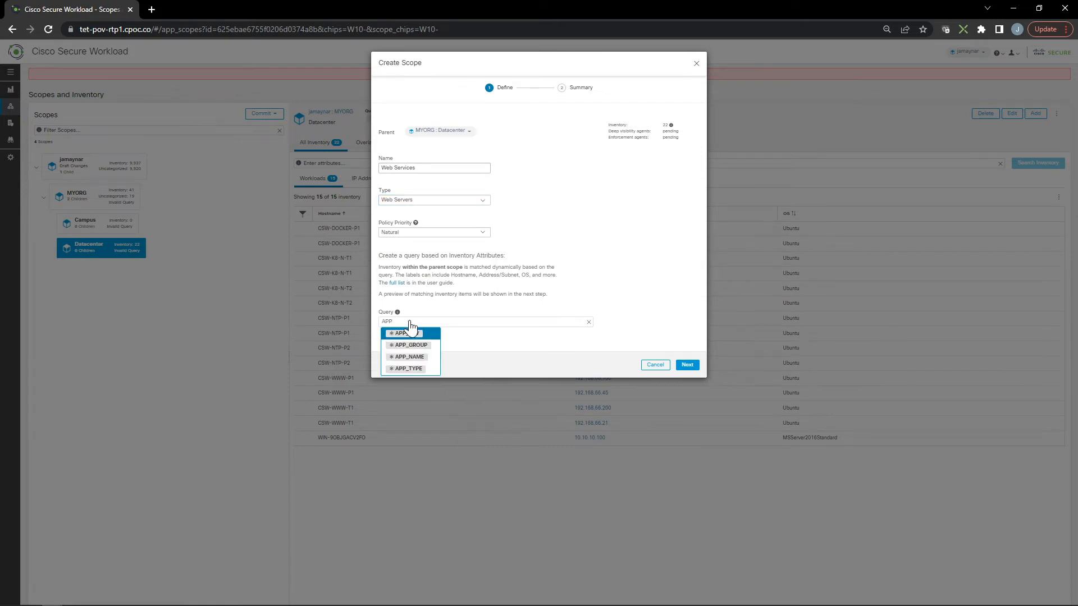
click(409, 345)
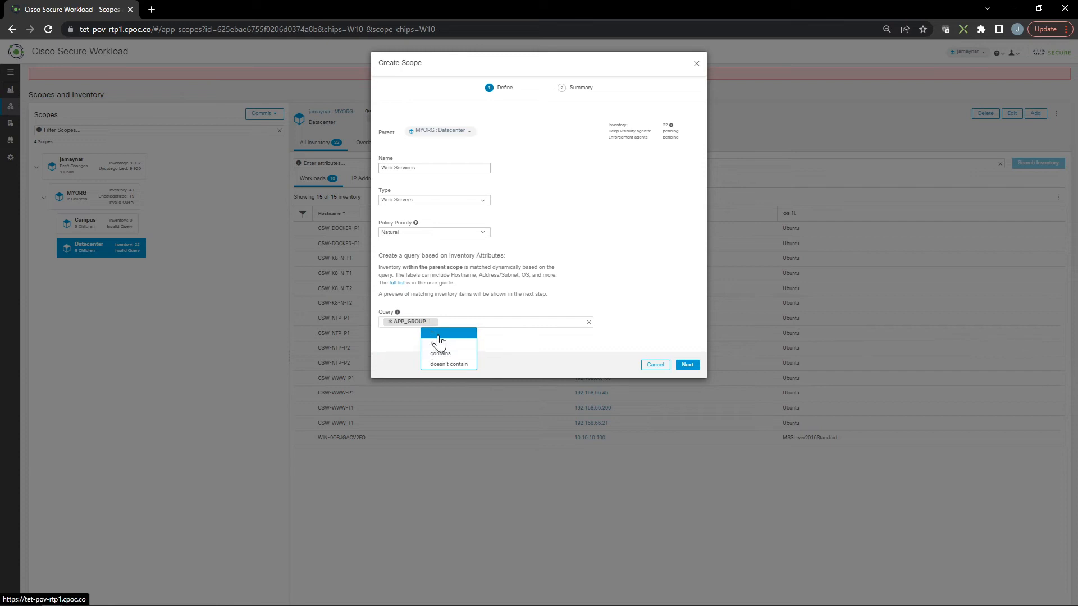
click(431, 333)
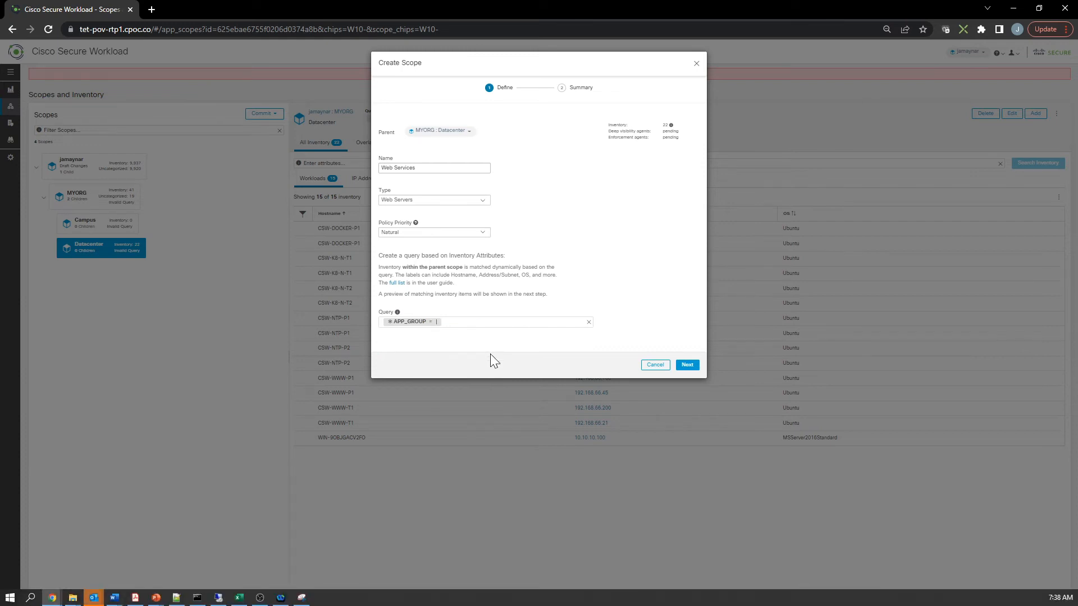
text(WEB)
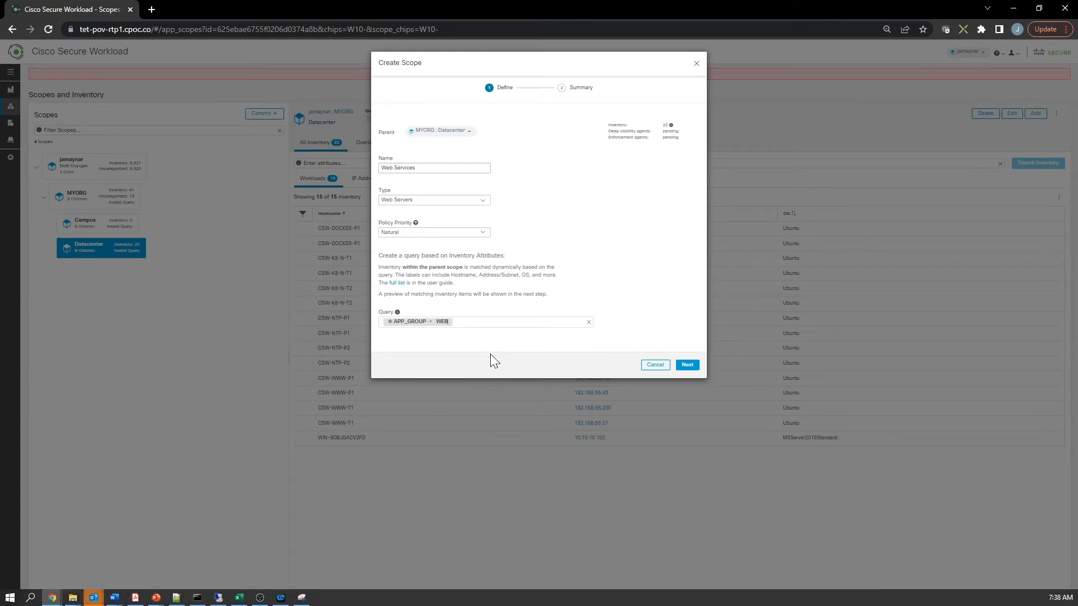
click(686, 364)
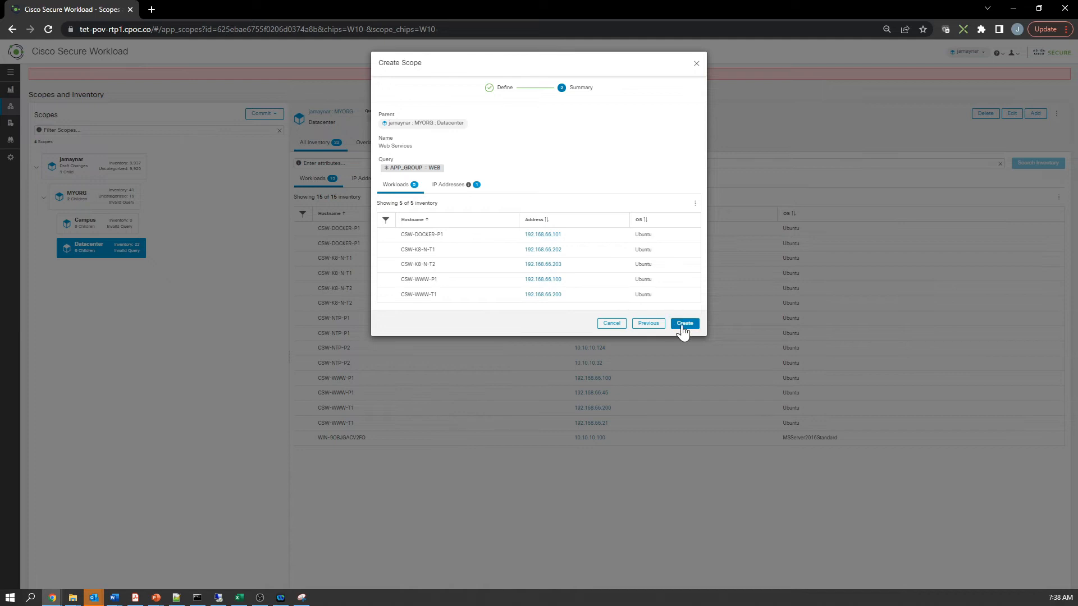
click(684, 323)
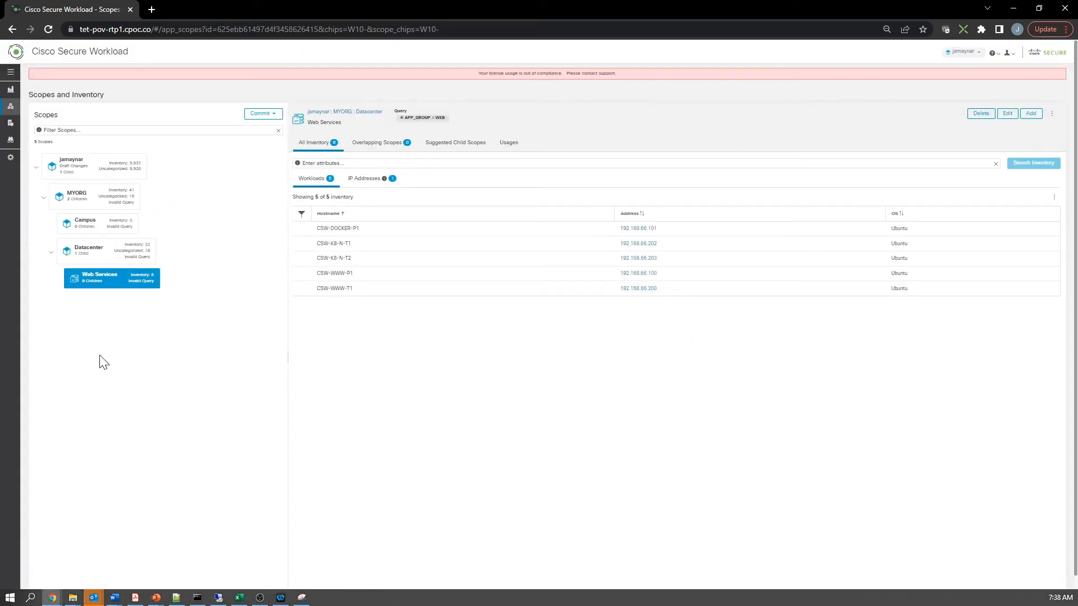
From Datacenter, create the Shared Services scope, typed Shared Services, with query SHARED_SERVICES = YES (2 workloads).
click(88, 251)
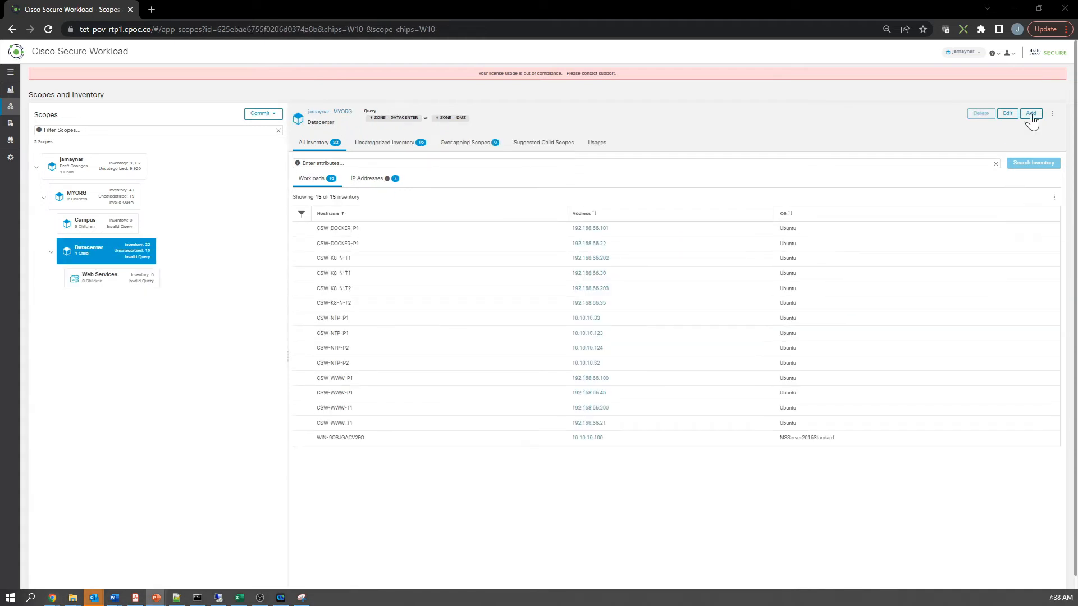
click(1031, 114)
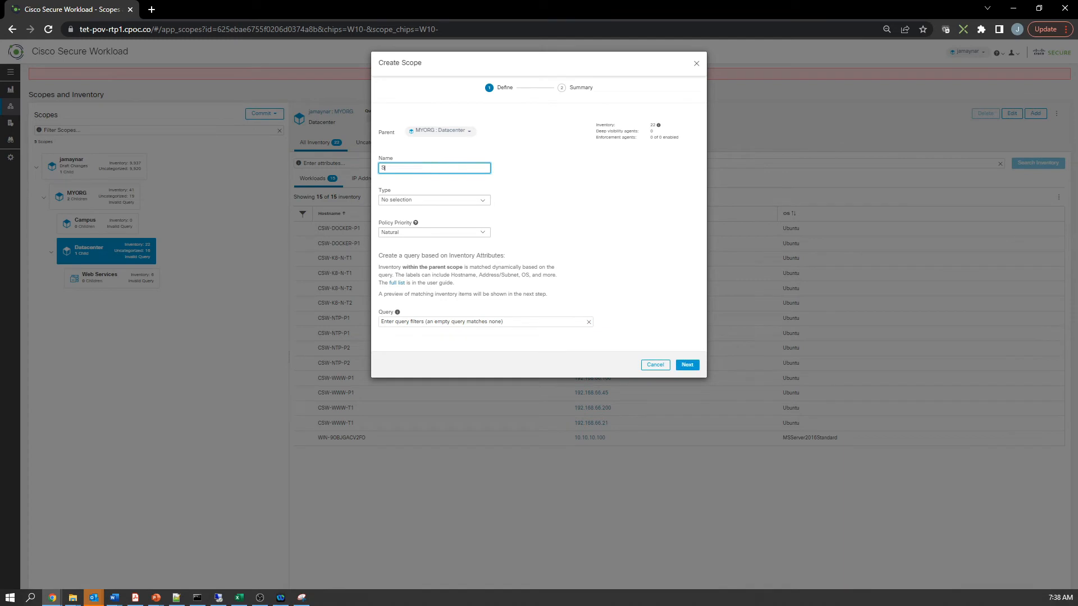
text(hared Services)
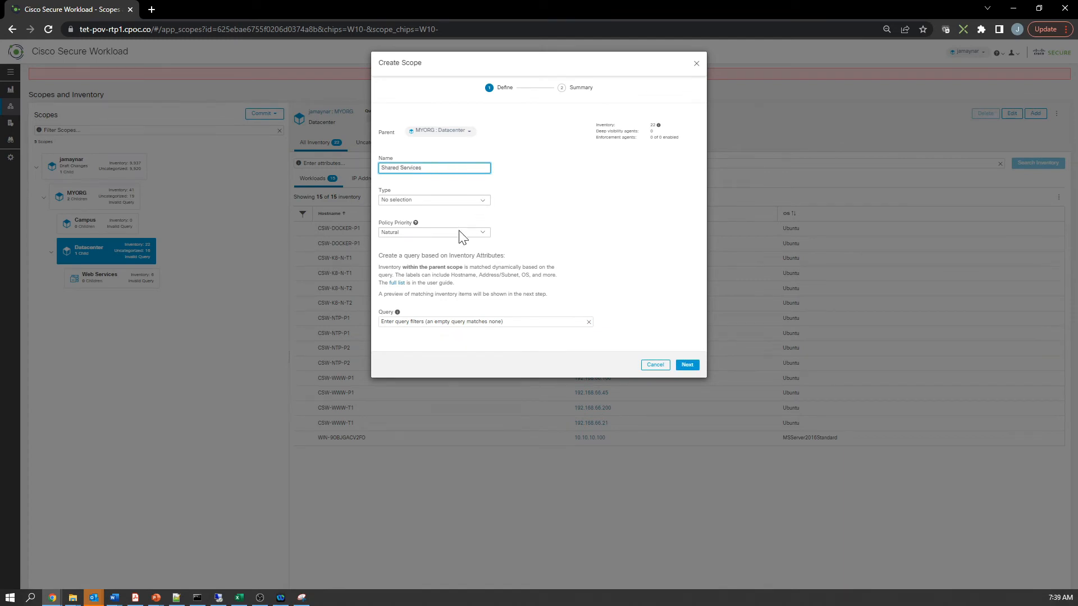
click(434, 200)
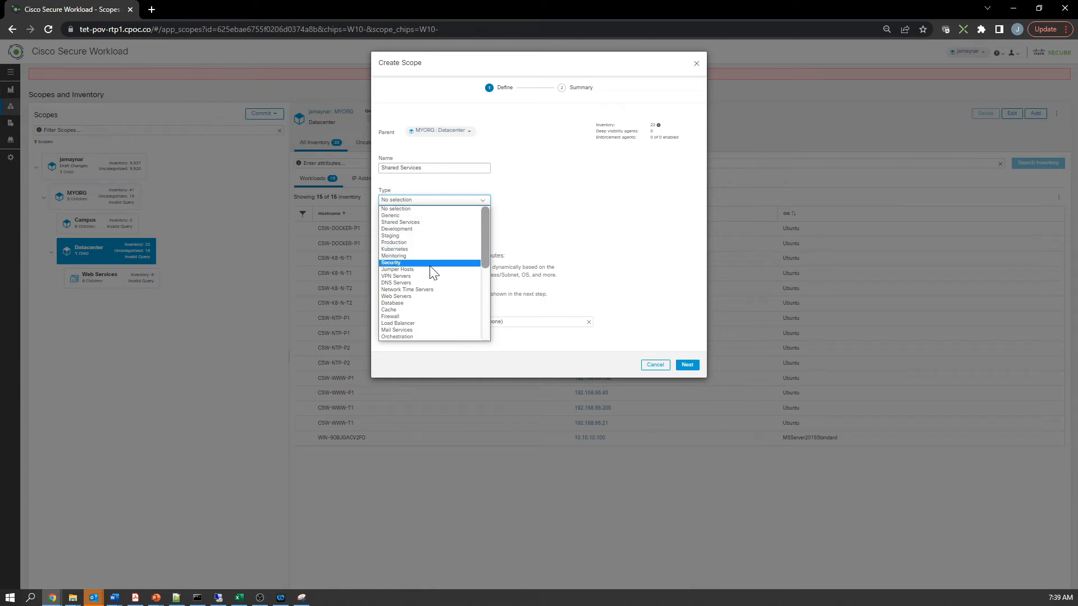
click(400, 223)
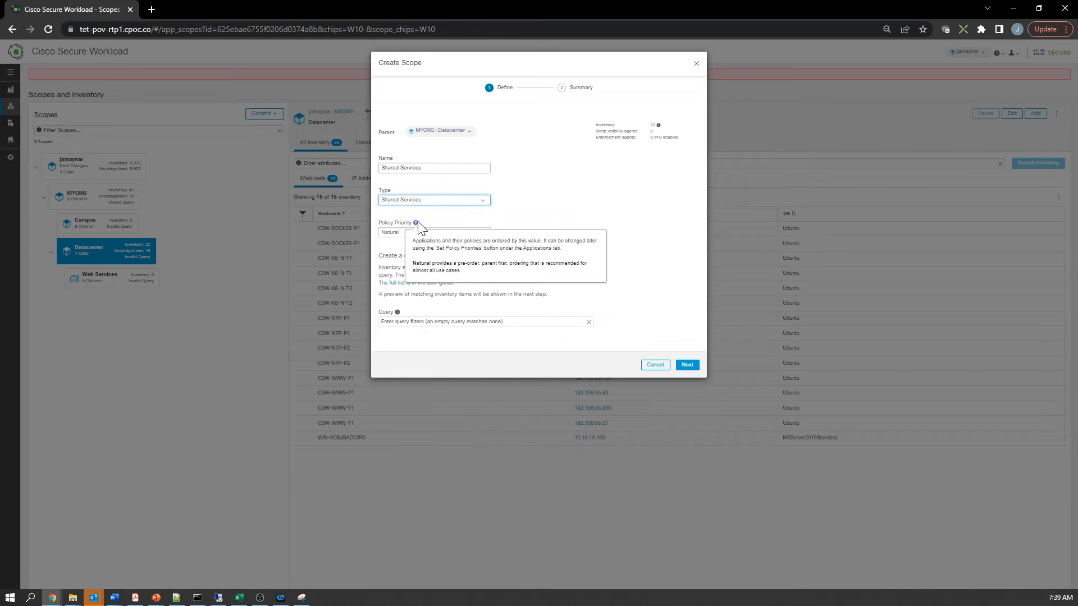
text(SH)
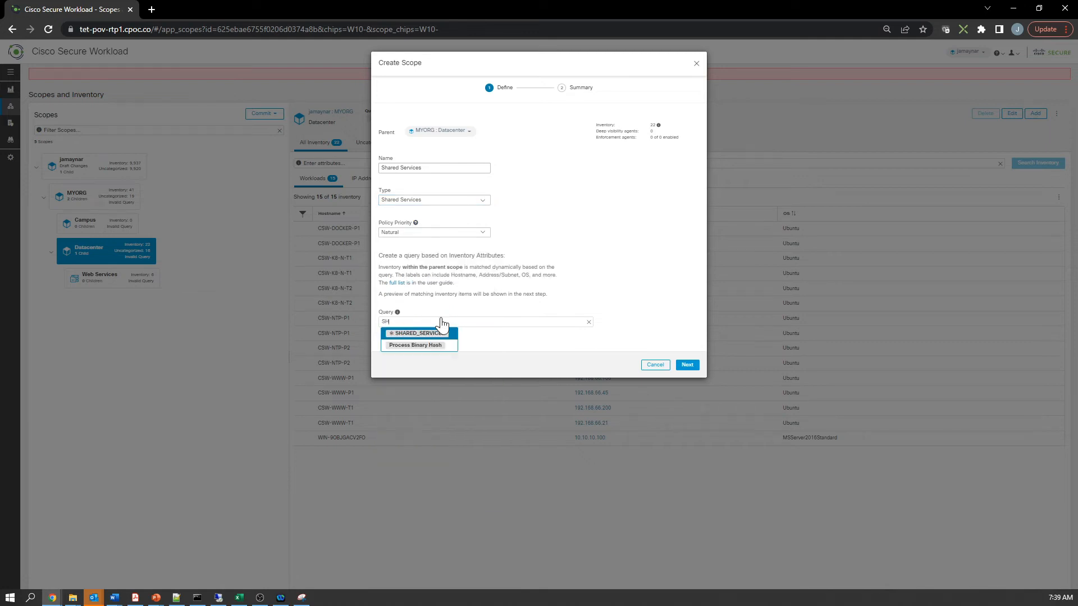
click(418, 334)
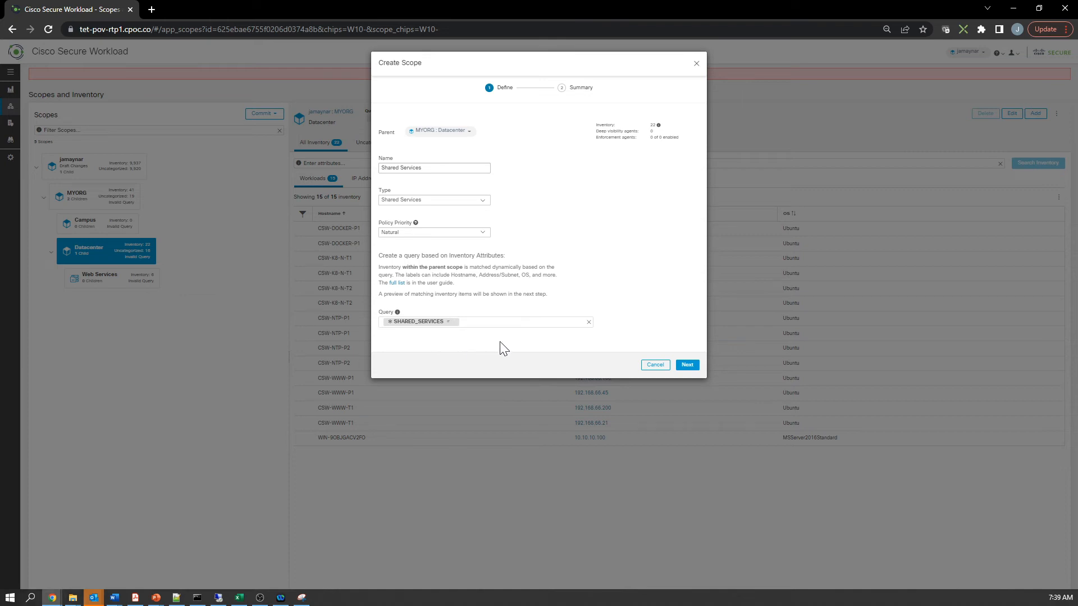
click(686, 364)
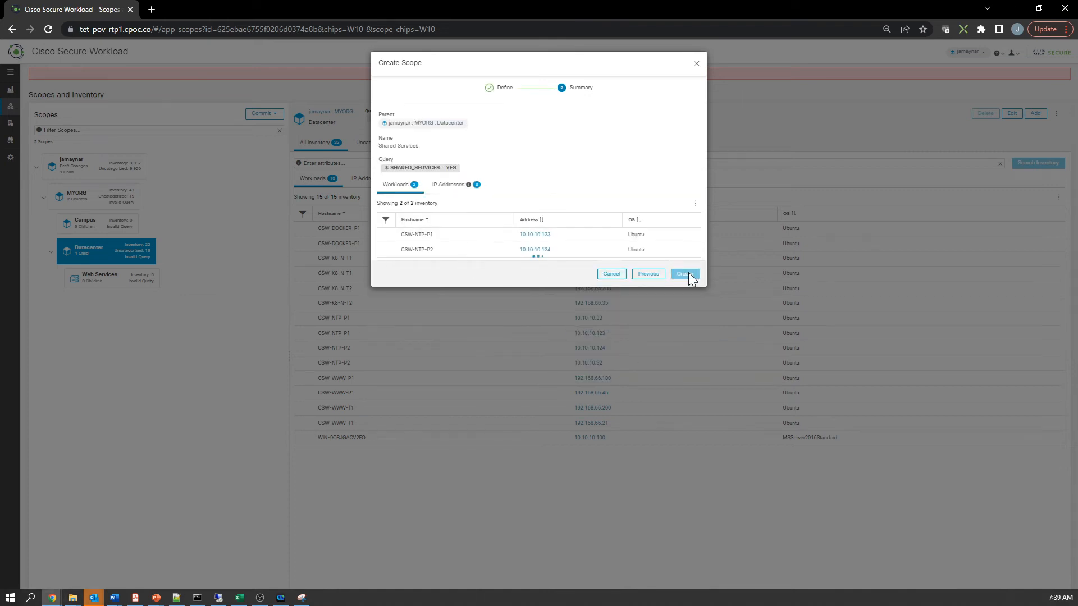
click(684, 274)
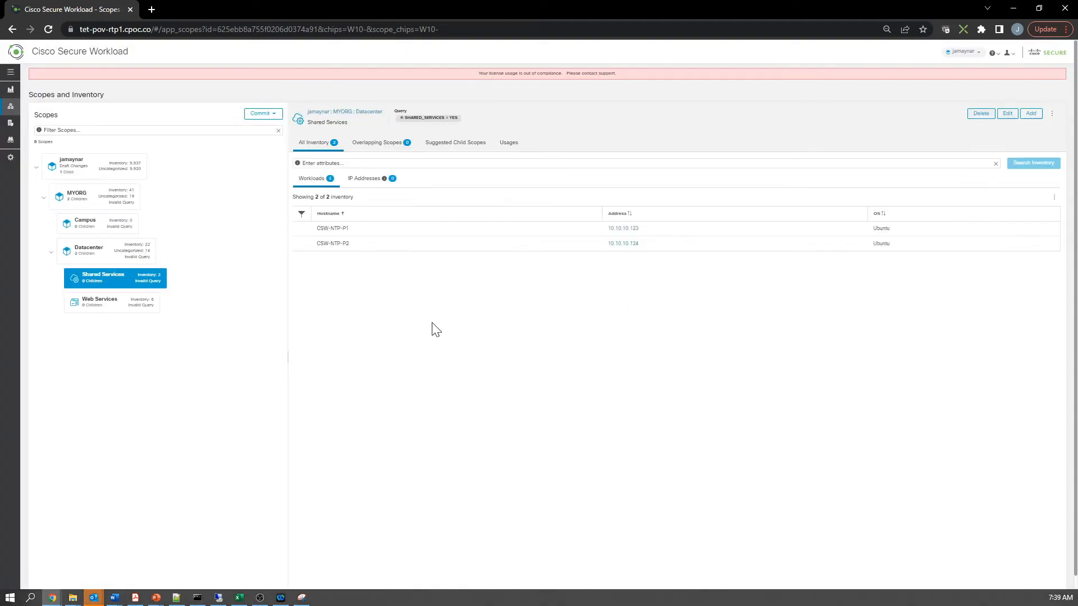
mouse_move(148, 311)
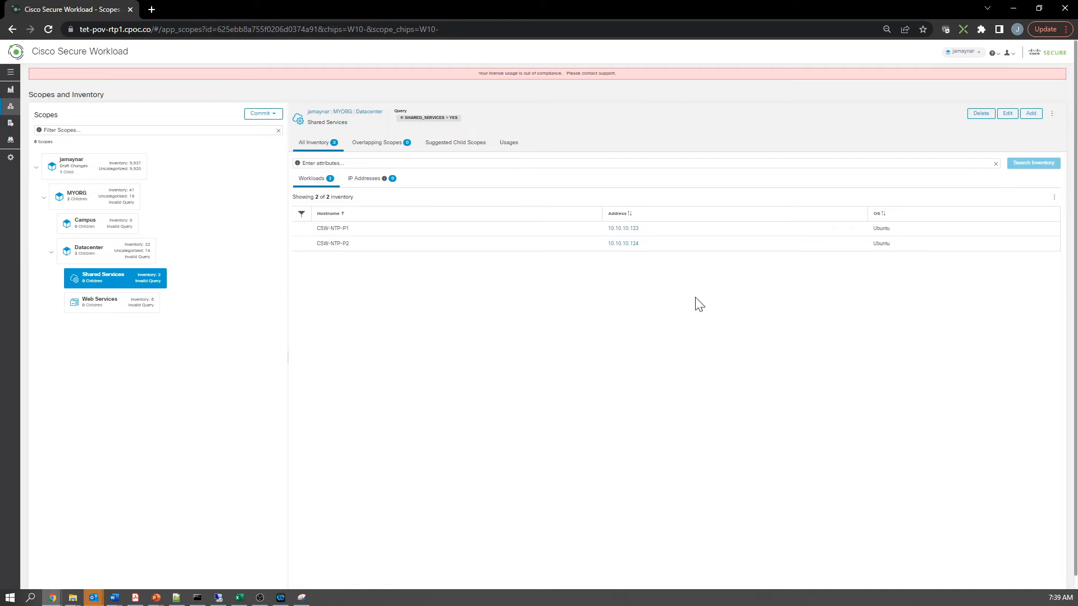
mouse_move(1025, 133)
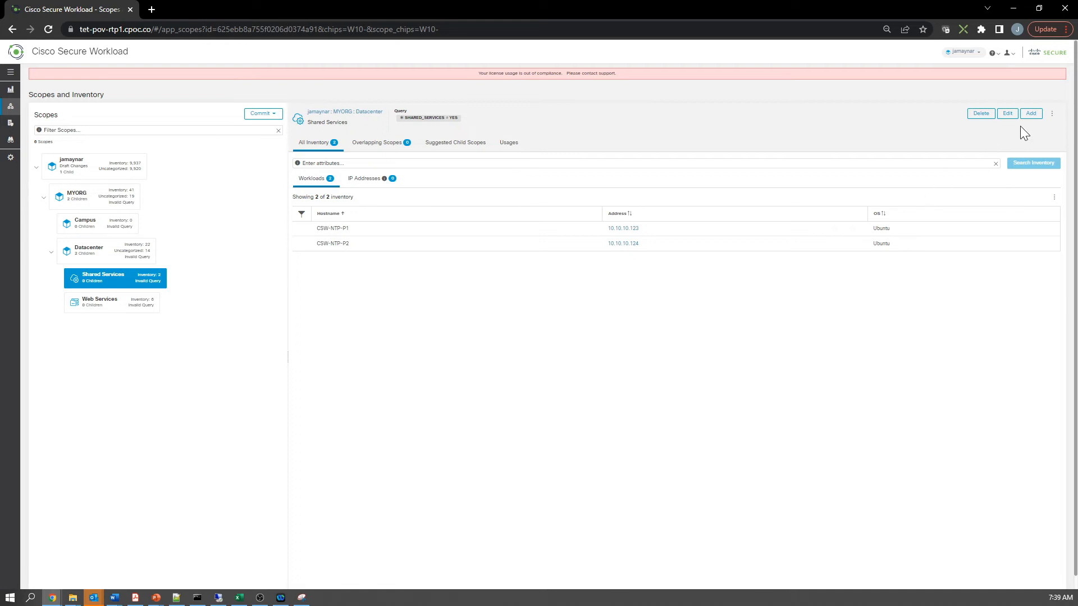
Create the Infrastructure child scope under Shared Services with query APP_TYPE = INFRA (2 workloads).
click(1031, 114)
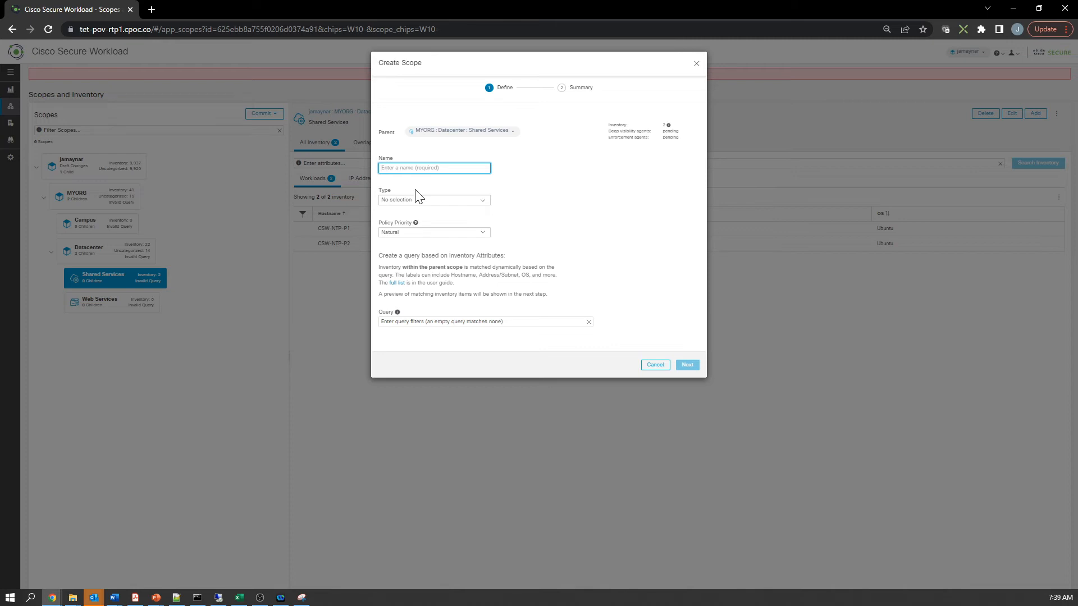
text(h)
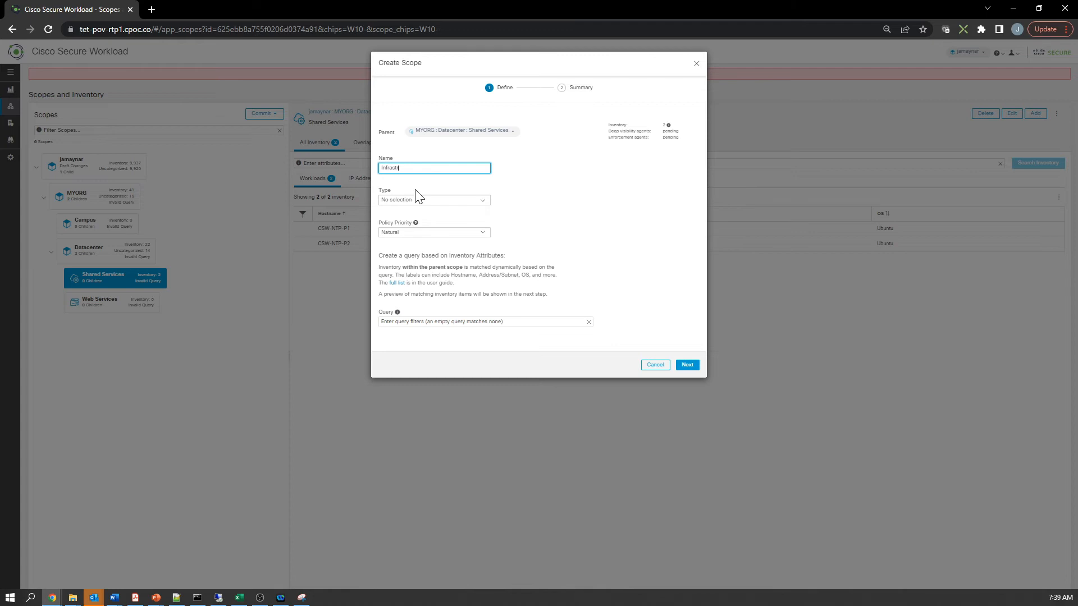
text(ru)
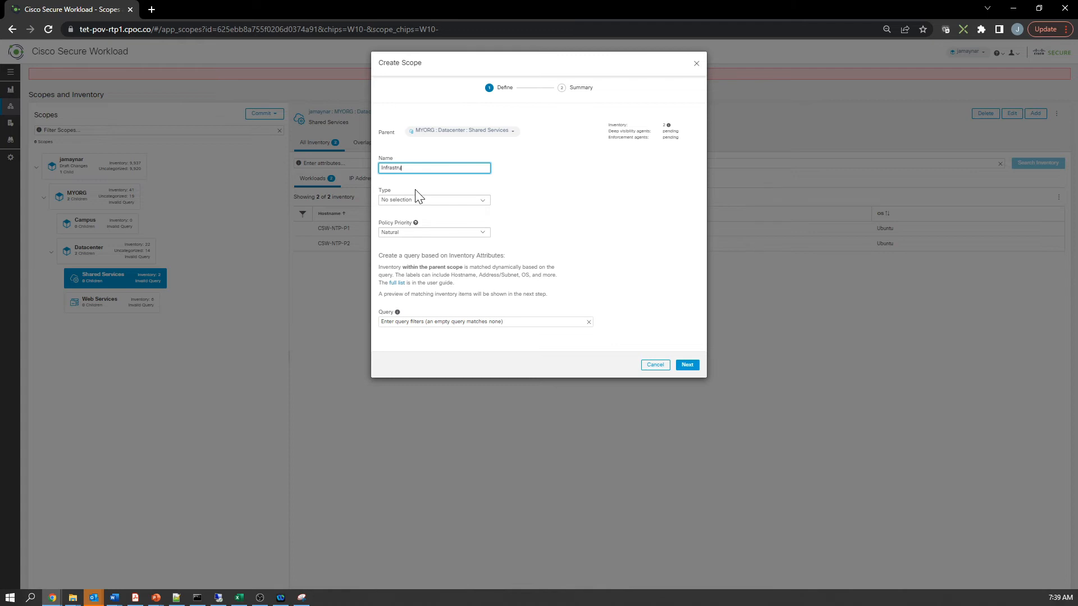
text(cture)
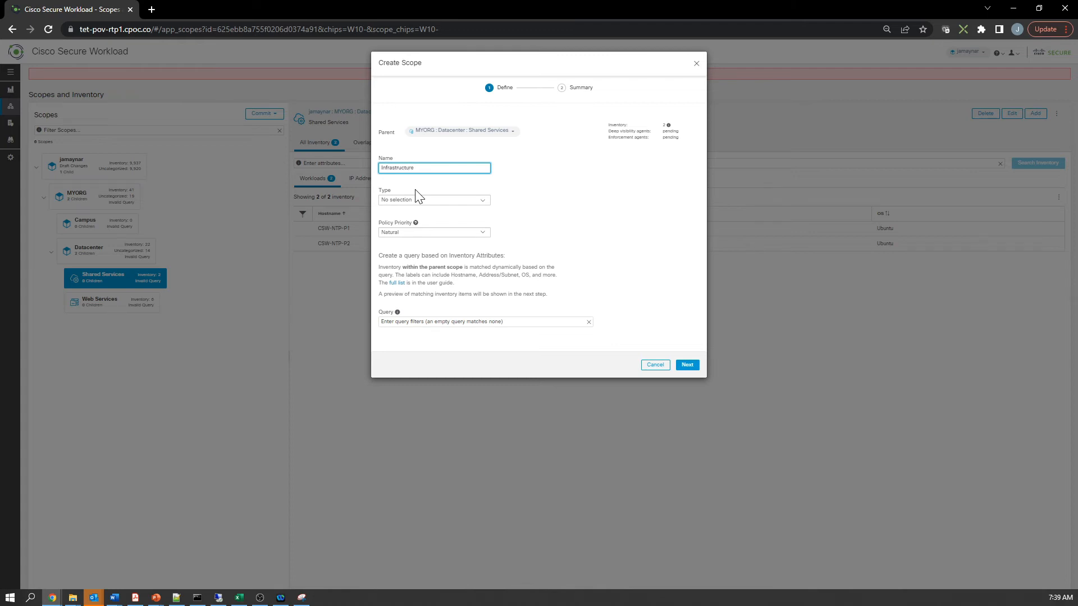
text(APP)
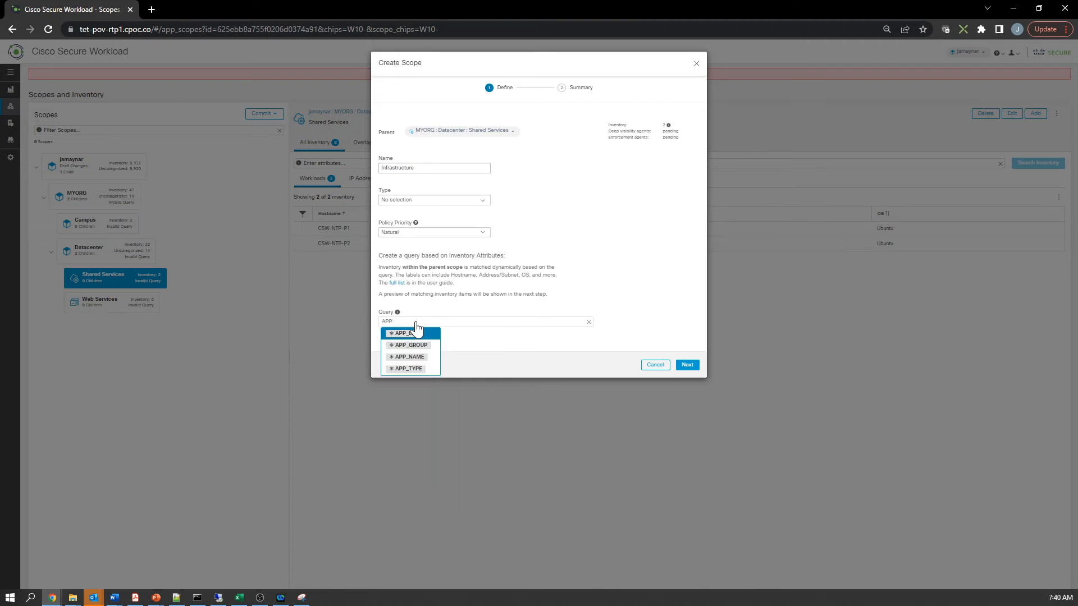
click(409, 368)
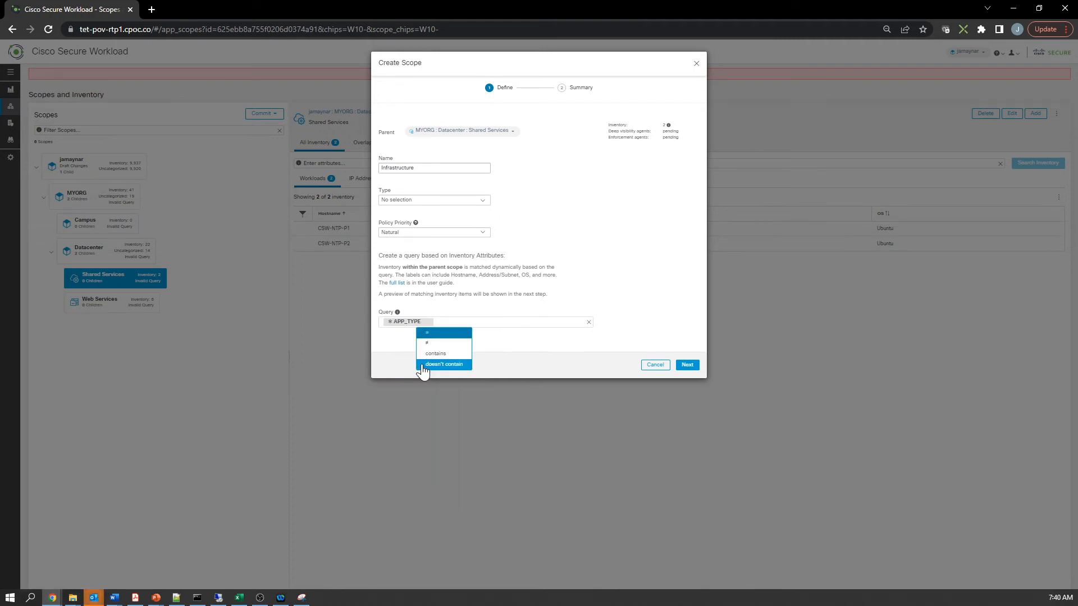
click(427, 333)
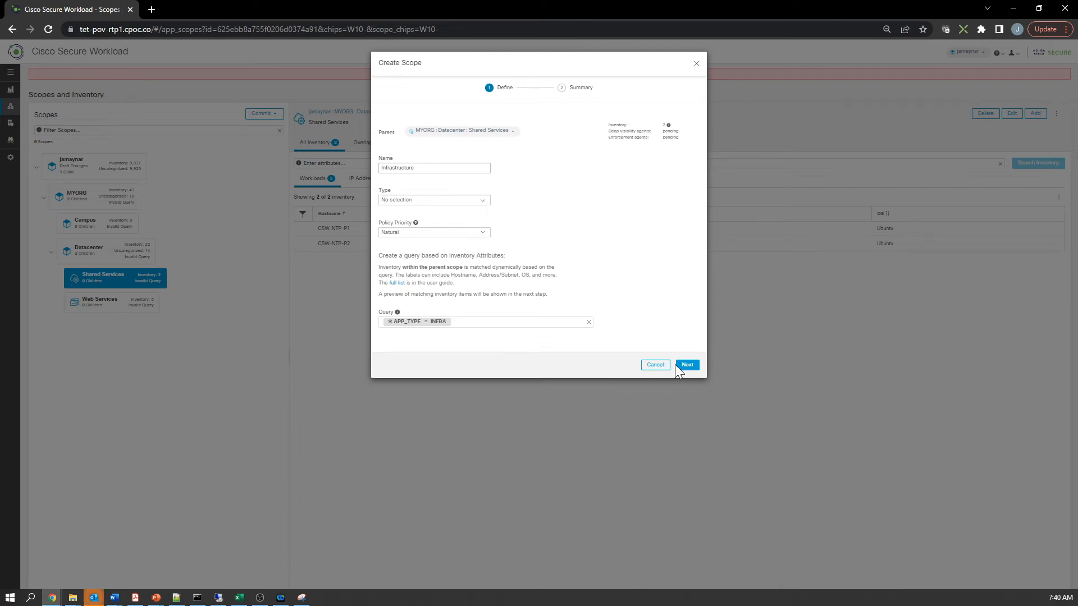
click(686, 364)
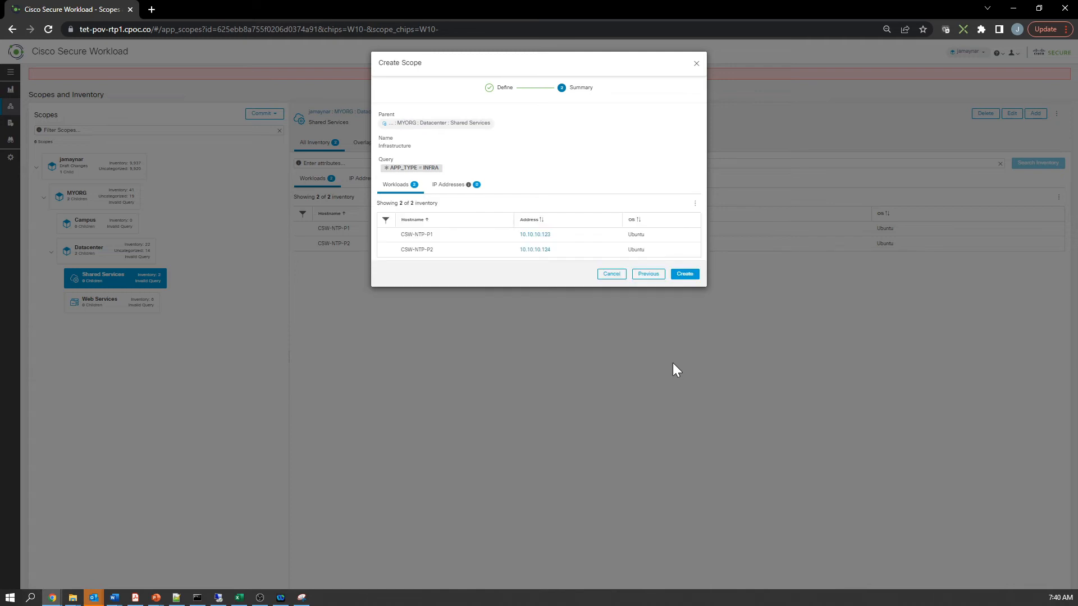
click(684, 274)
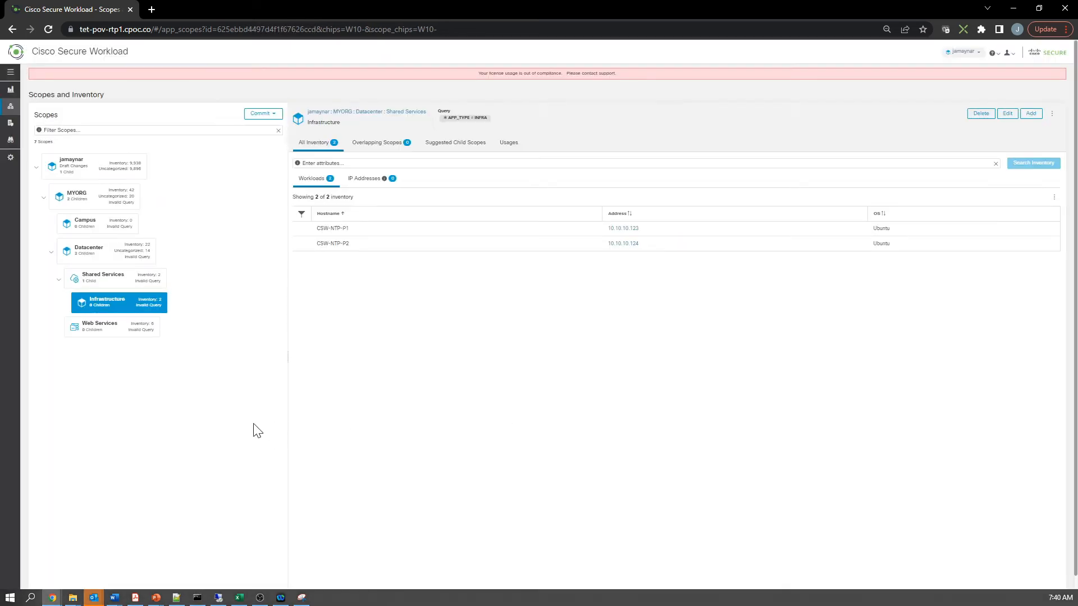
mouse_move(1008, 114)
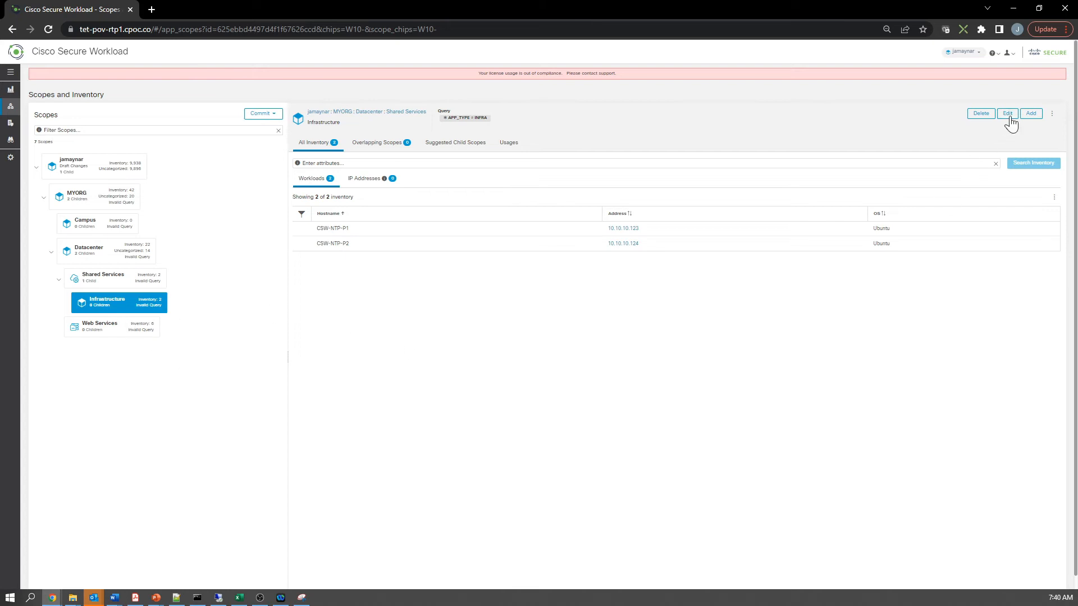
Create the Production scope under Infrastructure with query APP_ENV = PRODUCTION and APP_GROUP = TIME (2 workloads).
click(1031, 113)
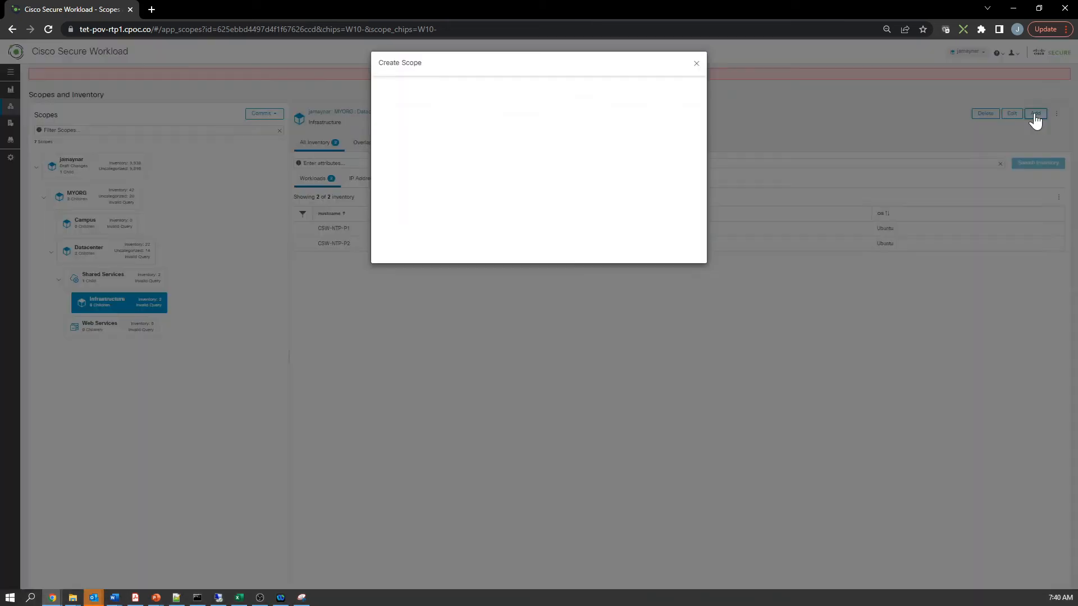
text(Production)
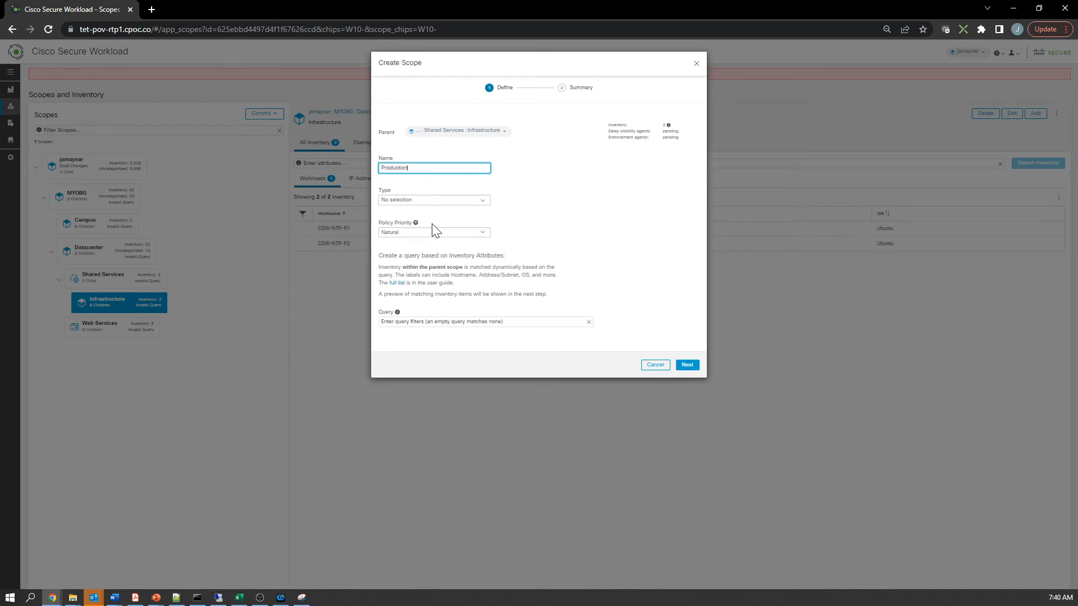
mouse_move(427, 209)
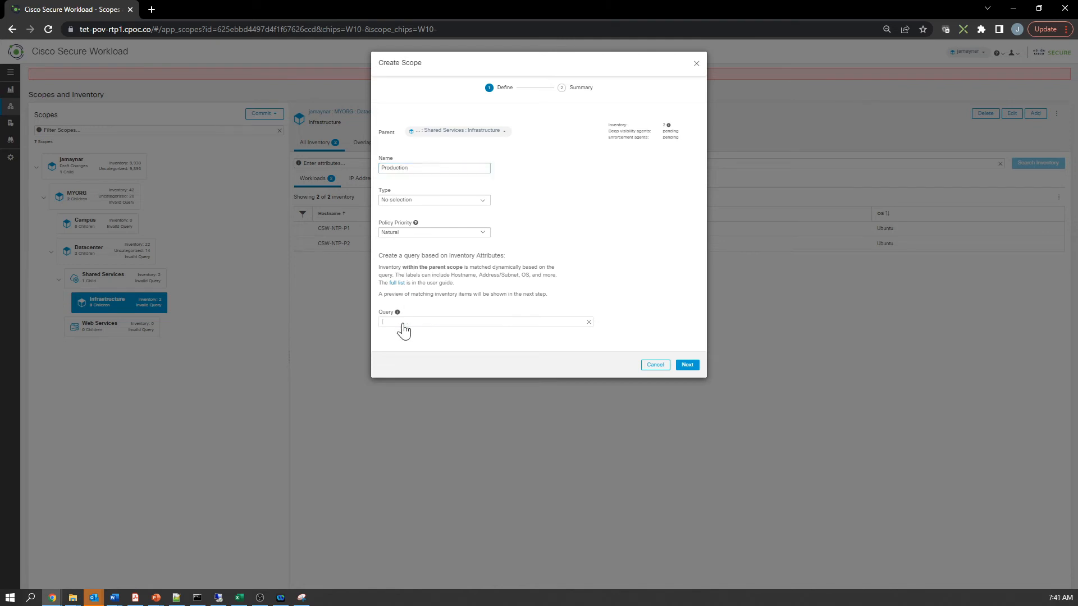
text(APP)
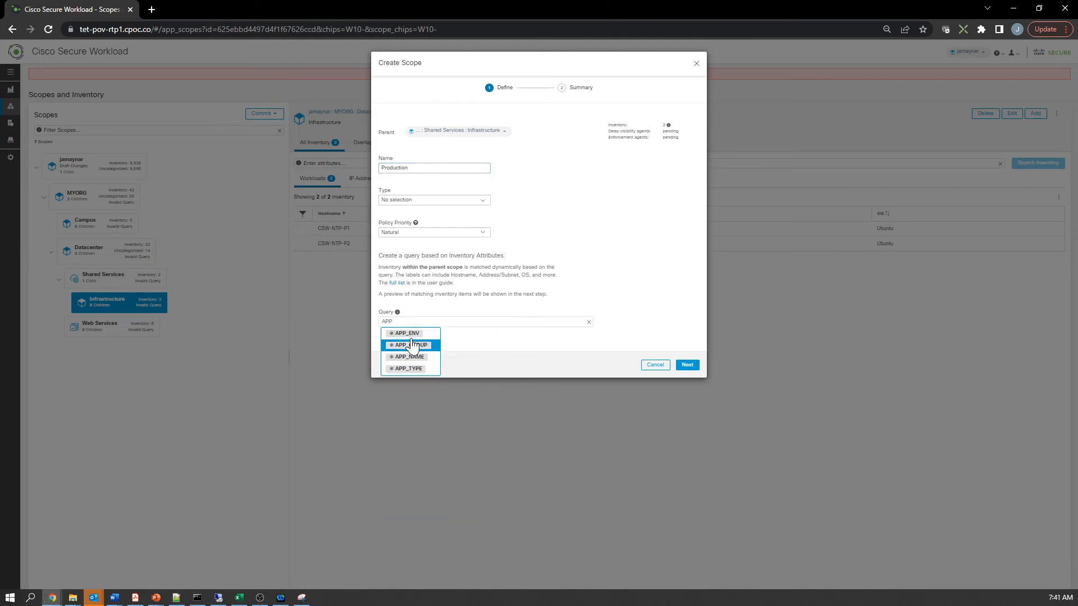
click(406, 334)
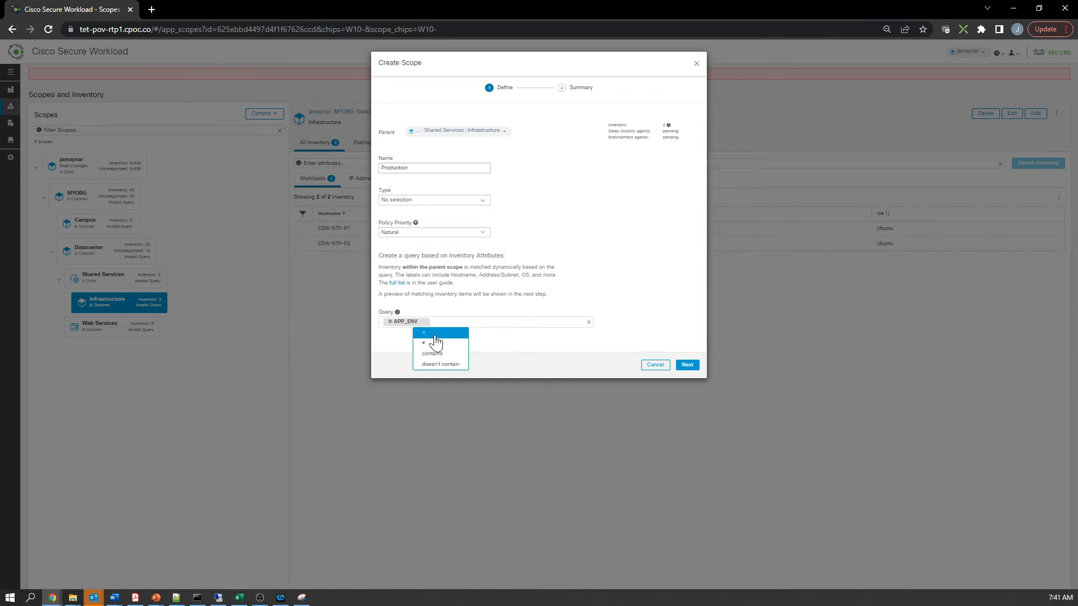
click(424, 333)
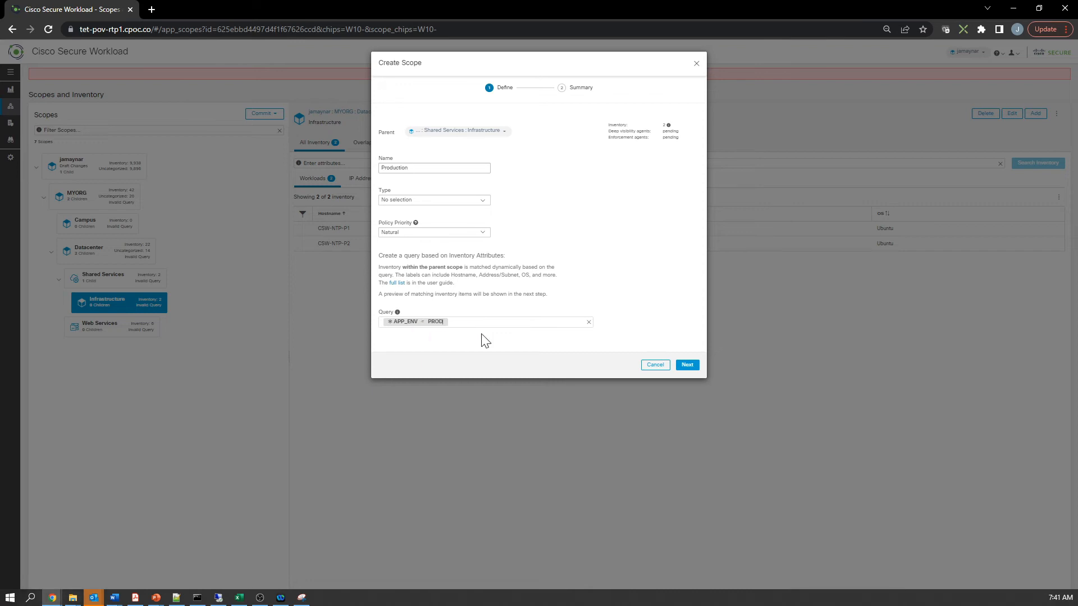
text(and)
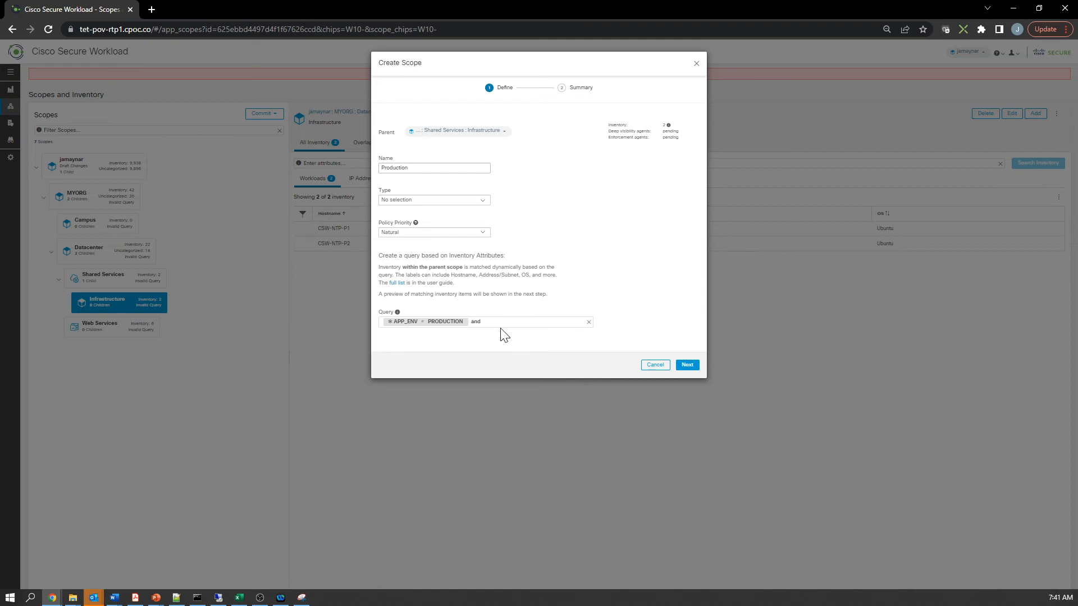
text(App)
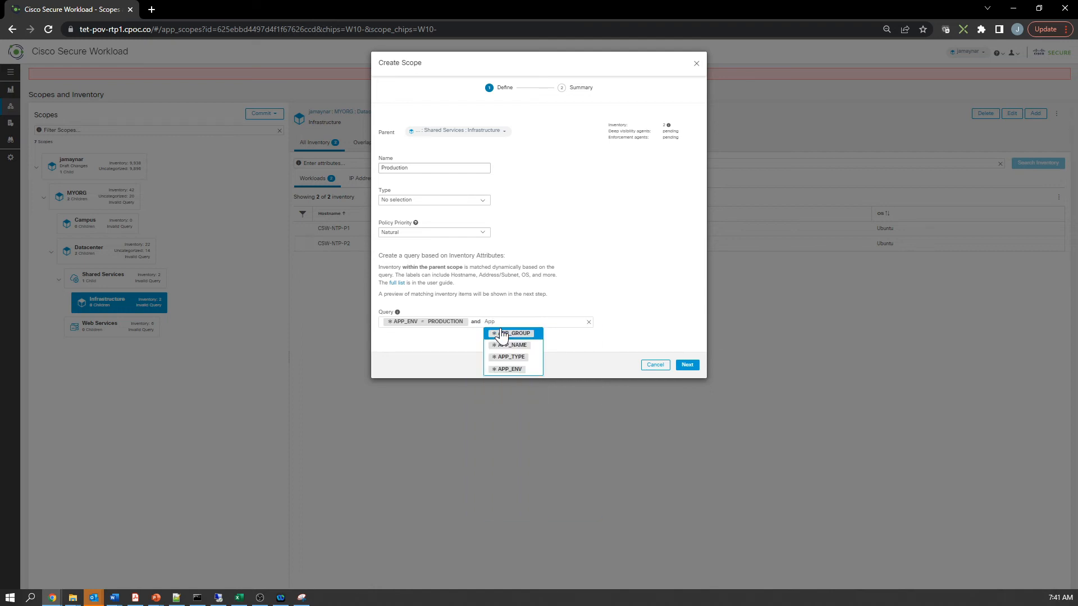
click(513, 334)
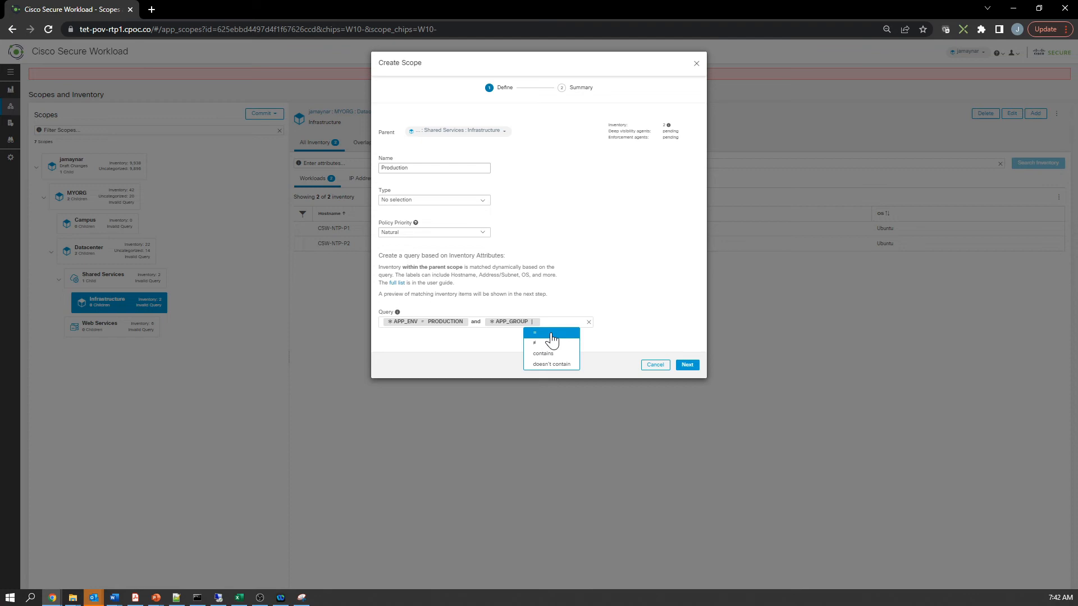
click(536, 334)
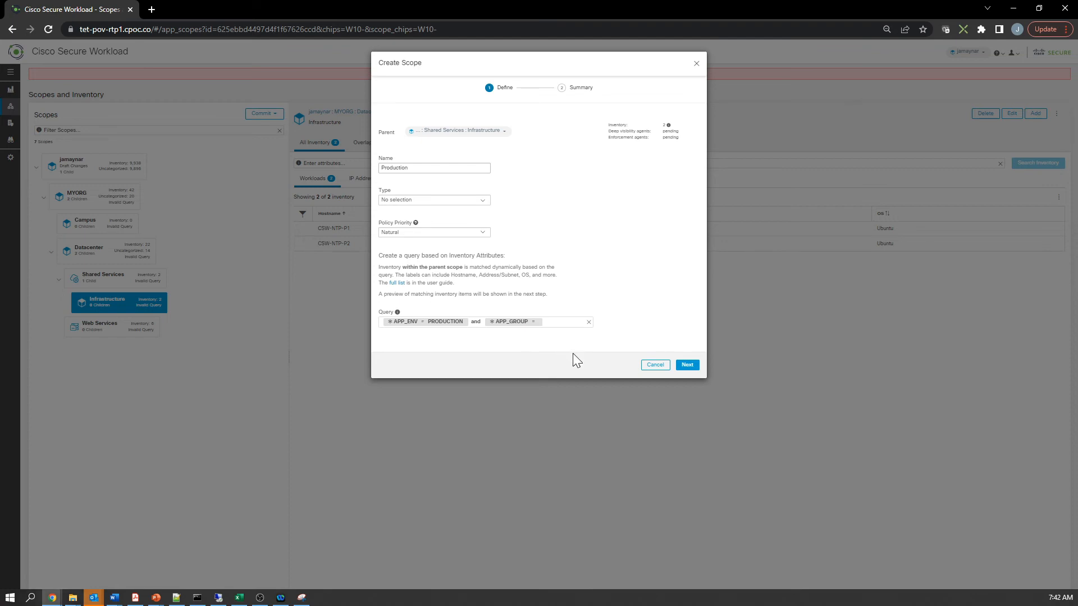
text(TIME)
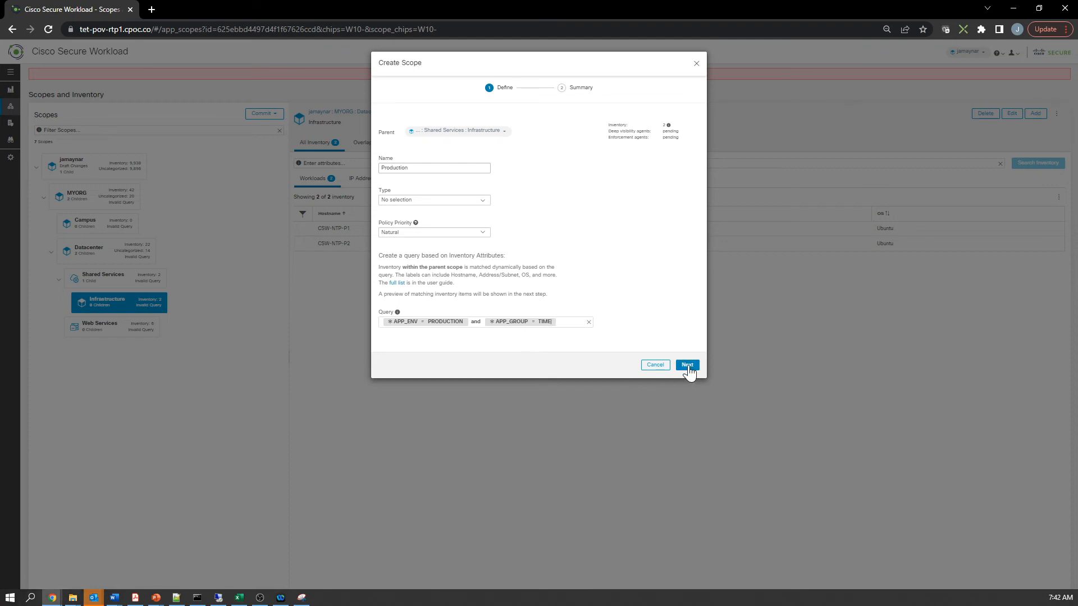
click(687, 365)
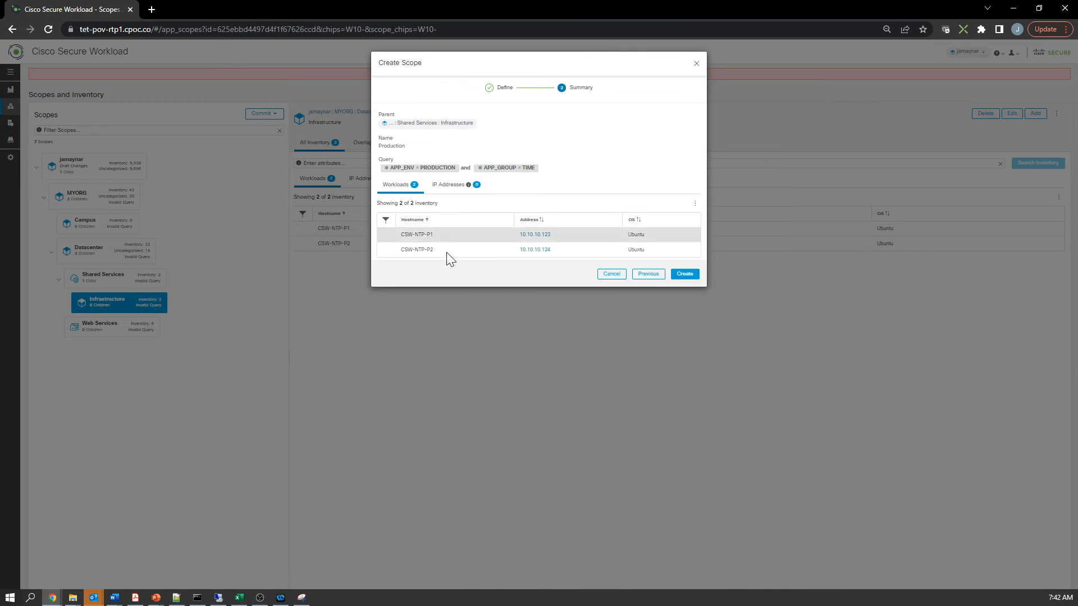
click(684, 274)
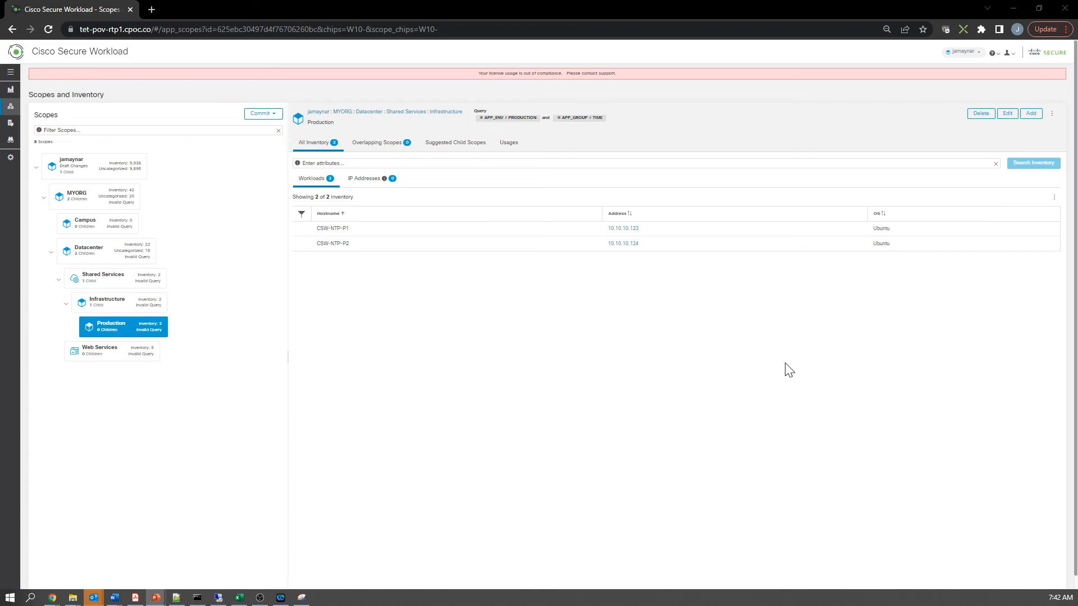
Select the Web Services scope and collapse the Shared Services branch of the tree.
click(112, 351)
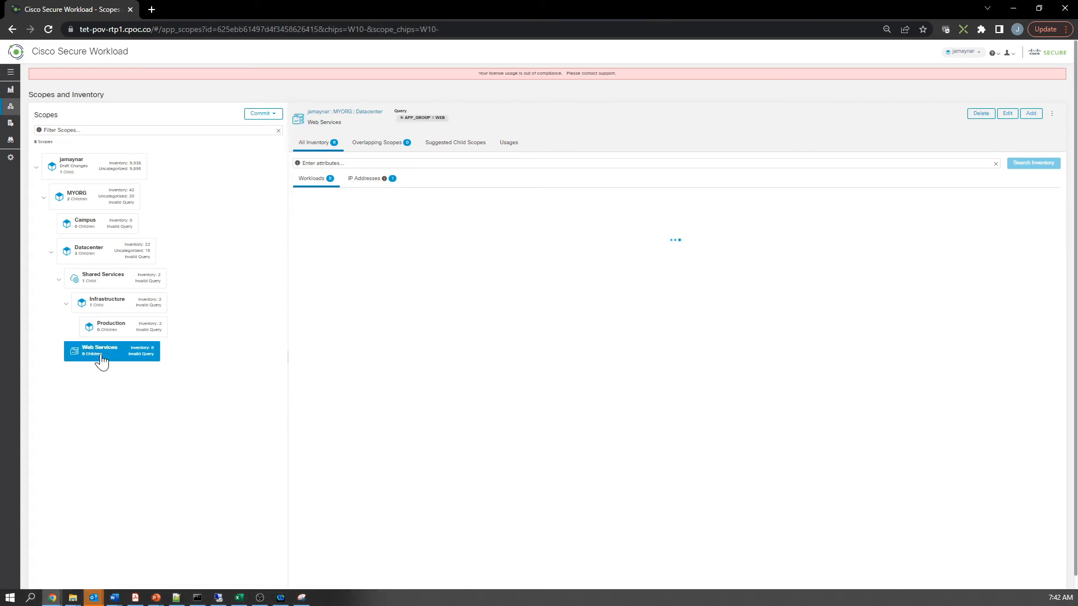
click(100, 350)
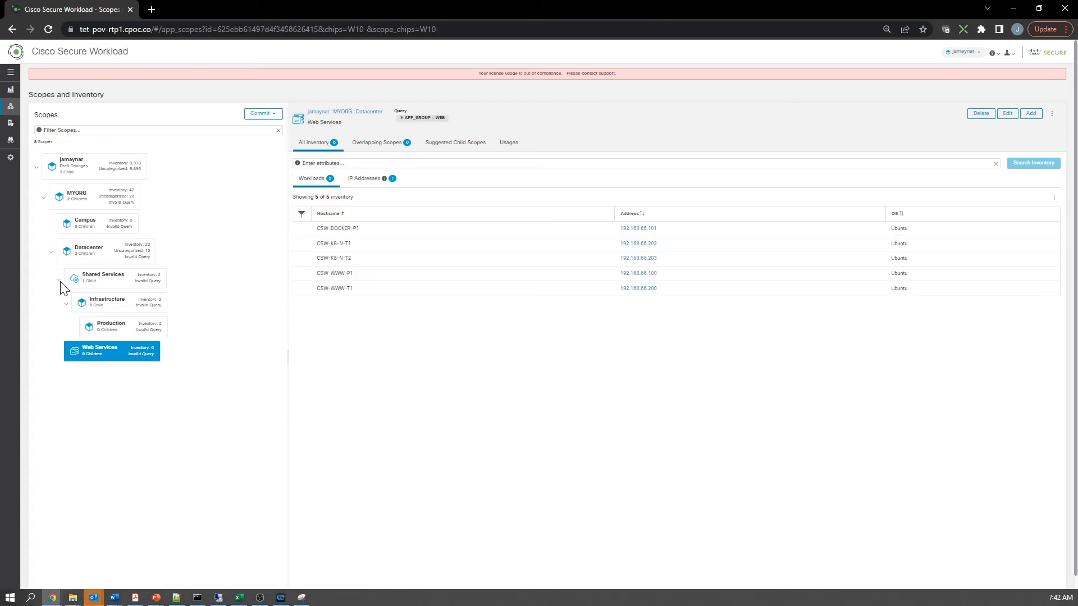
click(59, 280)
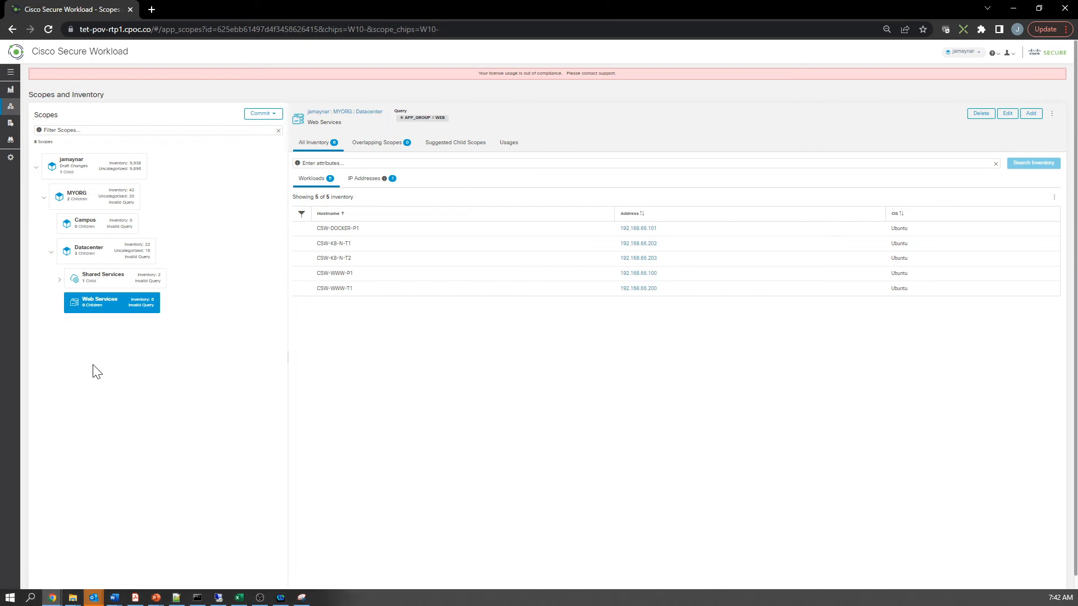
mouse_move(1031, 113)
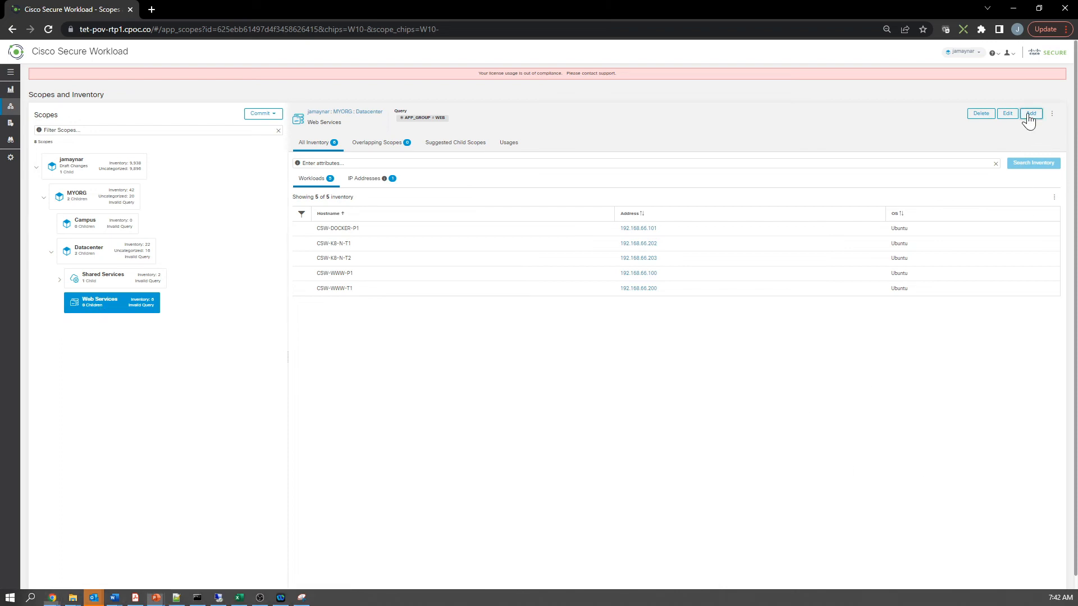
Create the Retail scope under Web Services, type Web Servers, with query APP_TYPE = RETAIL (5 workloads).
click(1031, 114)
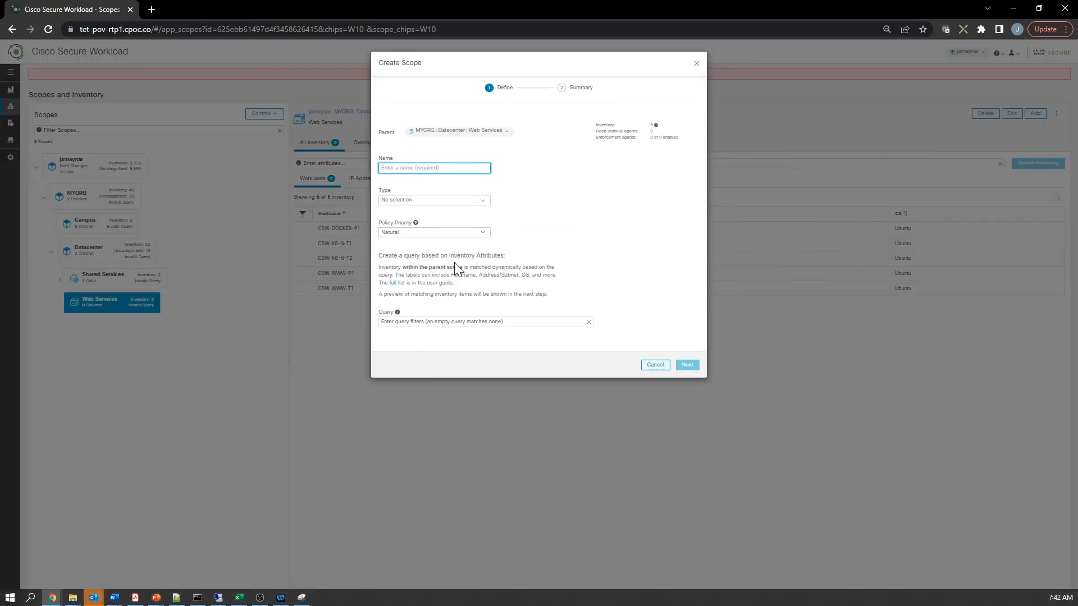
text(Retail)
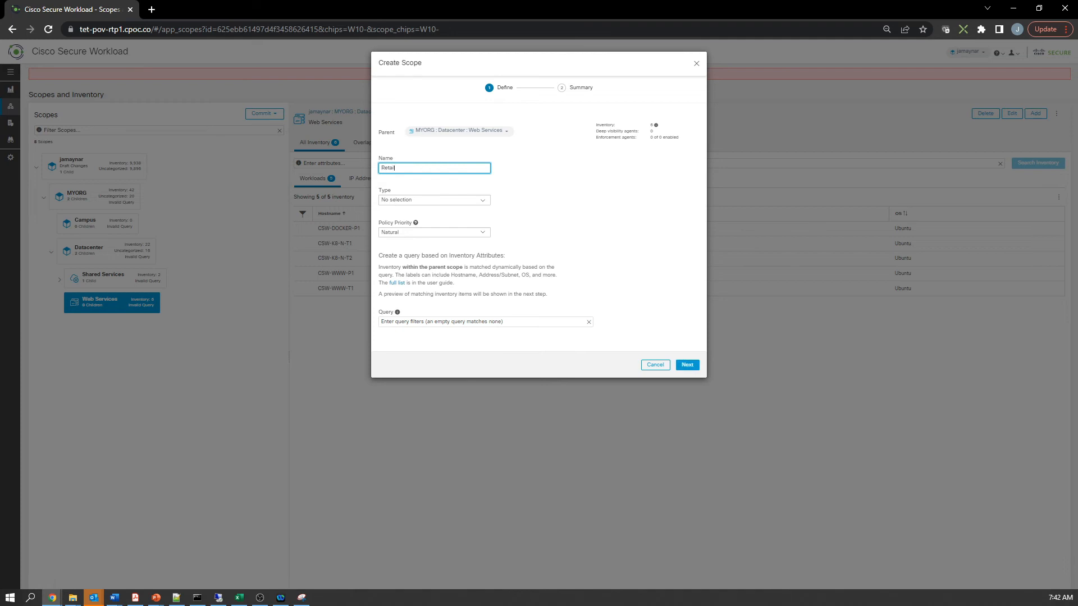
mouse_move(413, 330)
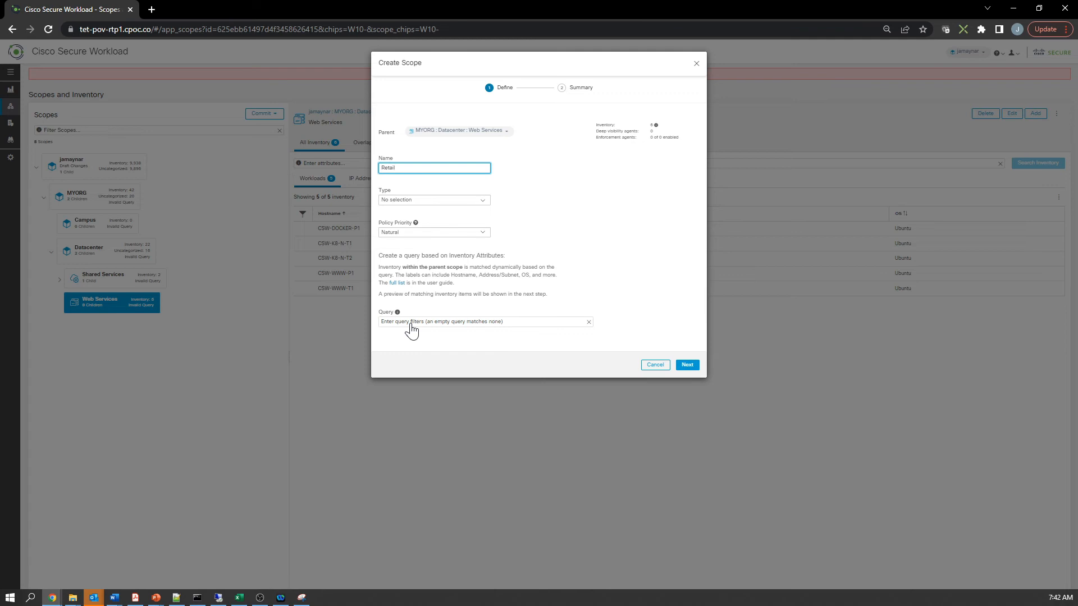
click(433, 200)
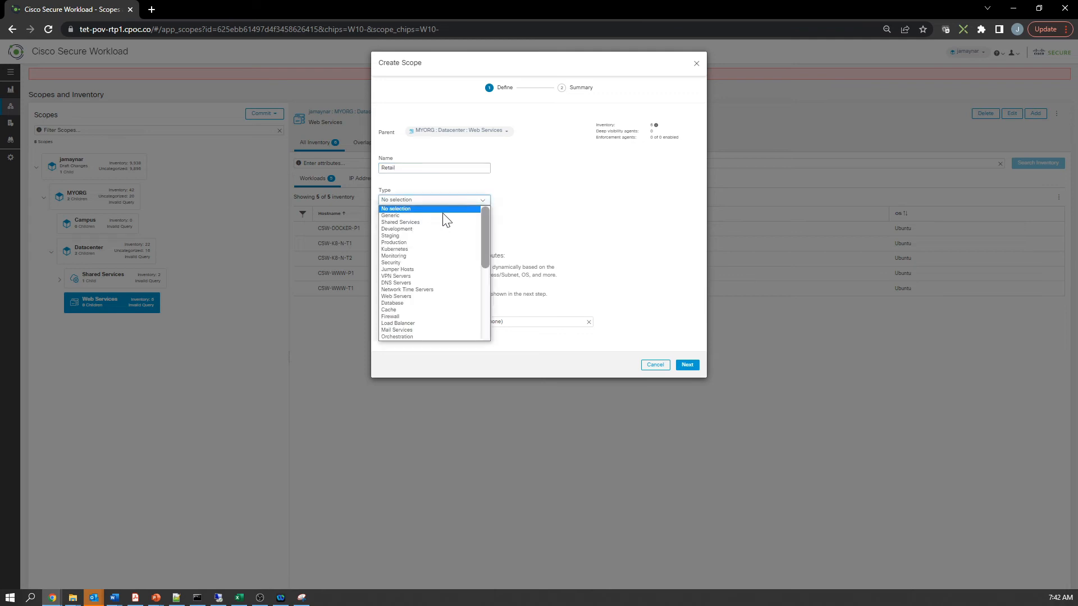
click(397, 296)
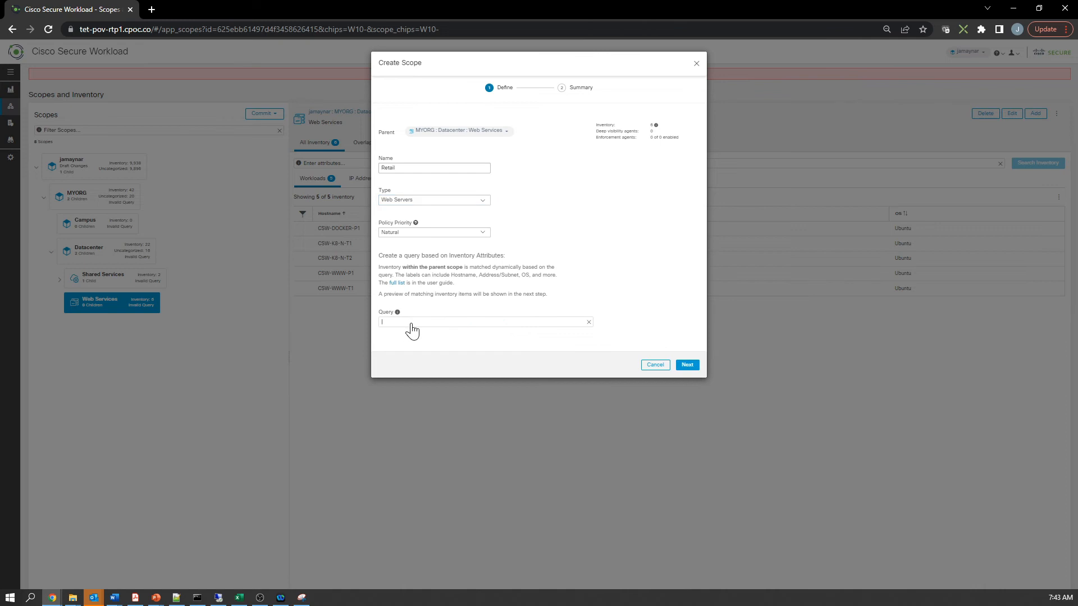
text(APP_TYPE)
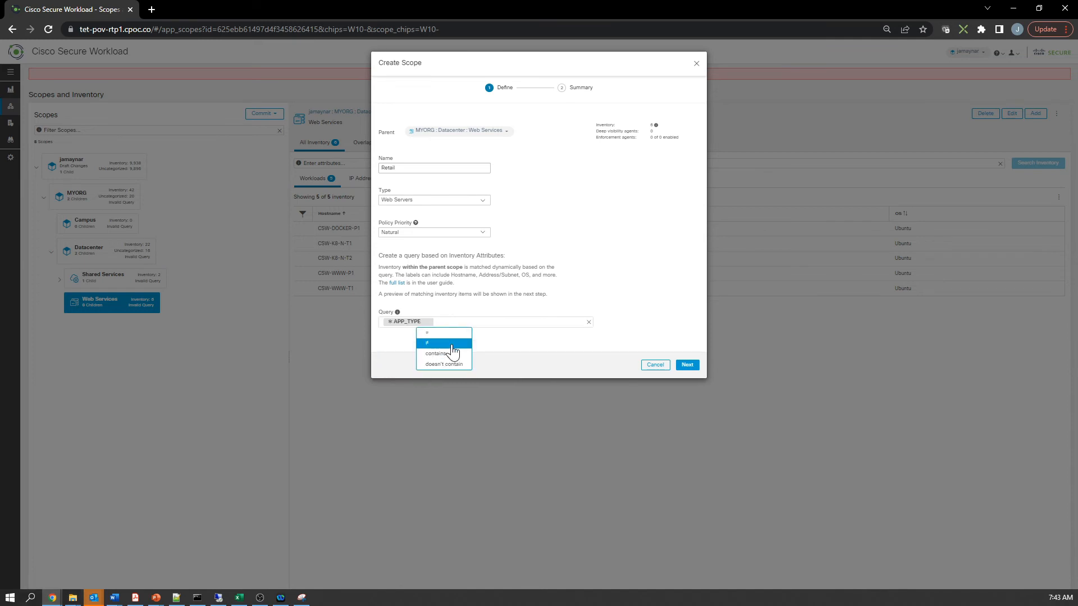
click(427, 333)
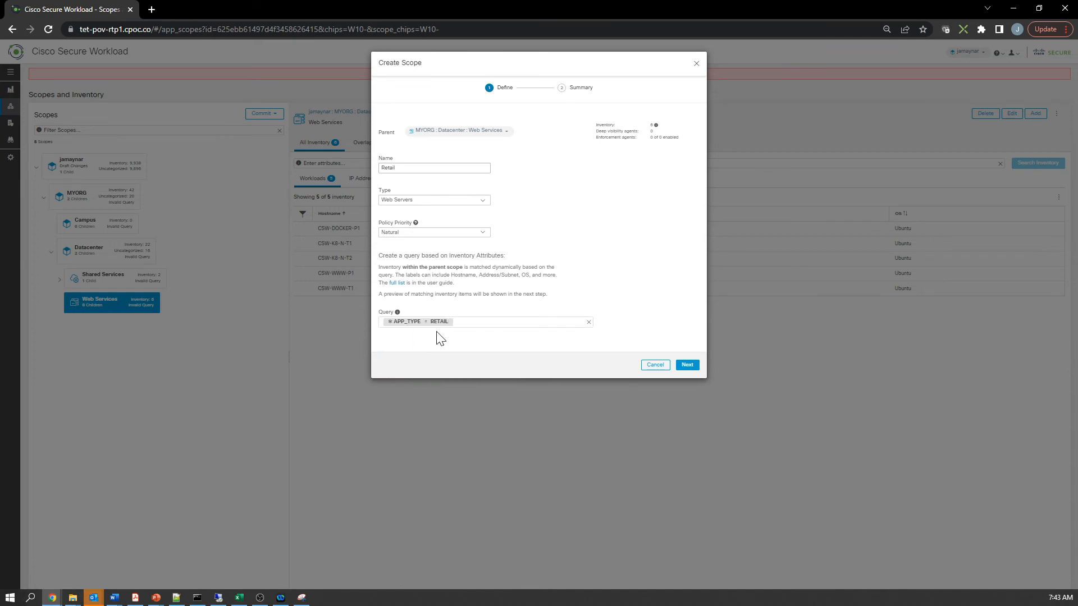
mouse_move(498, 350)
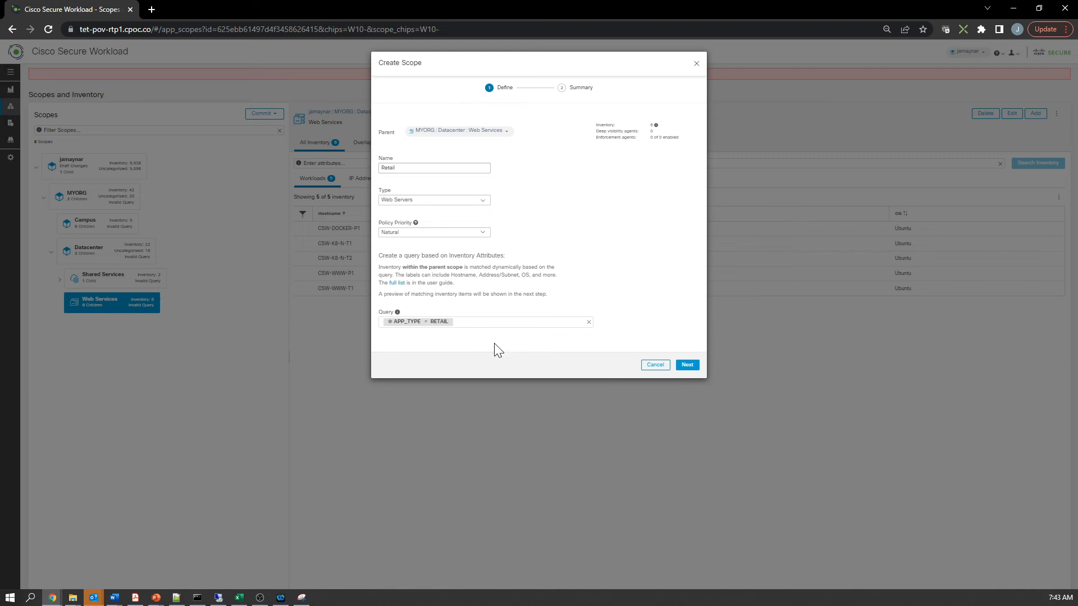
click(685, 364)
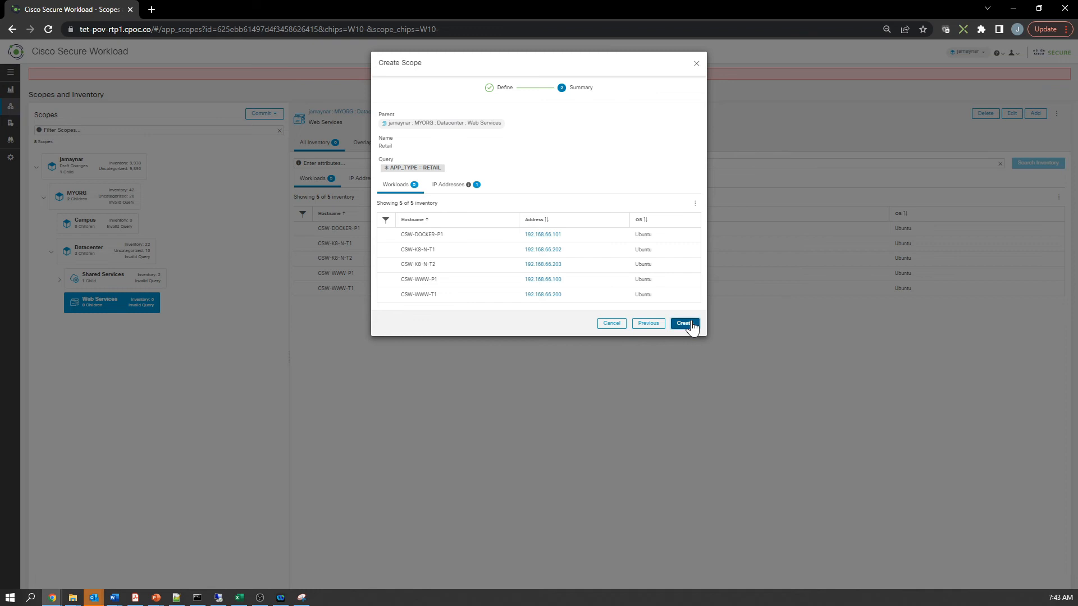
click(684, 324)
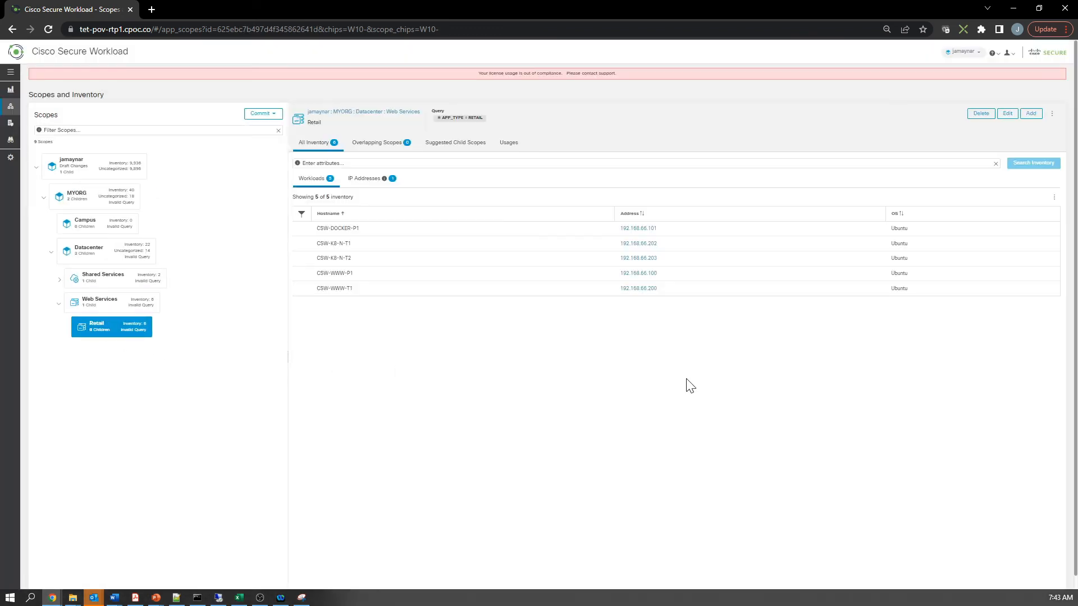
Start a Production child scope under Retail with first query clause APP_ENV = PRODUCTION.
click(1031, 113)
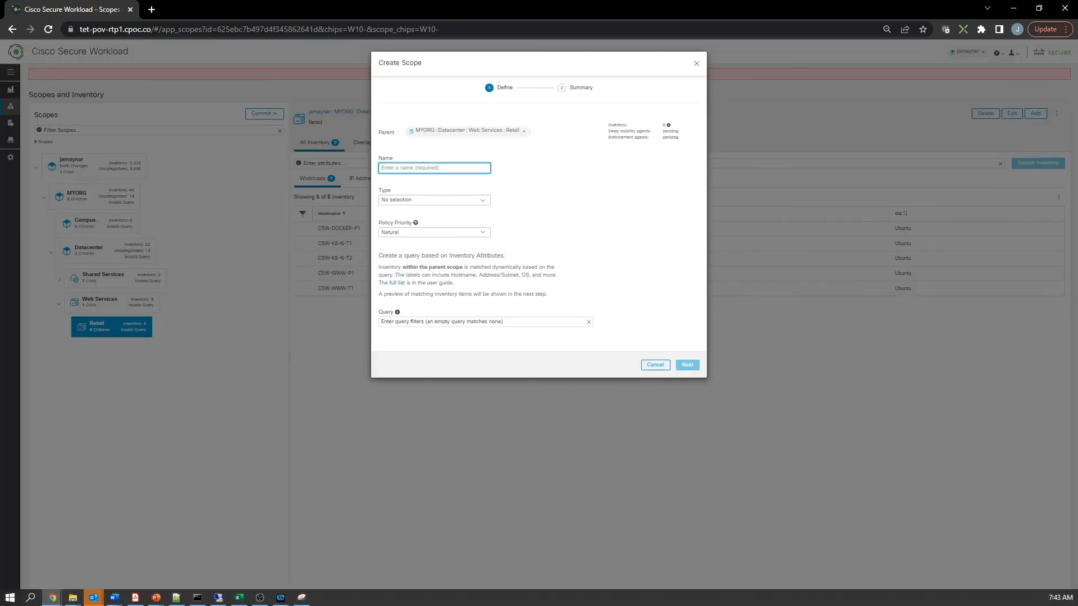
text(1)
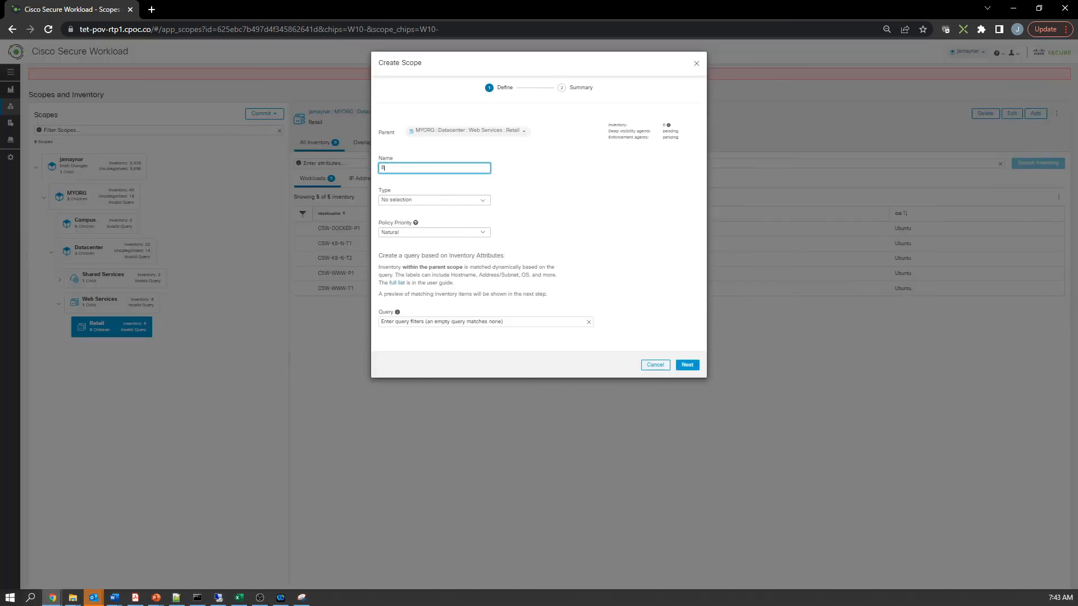
text(Production)
click(487, 321)
text(A)
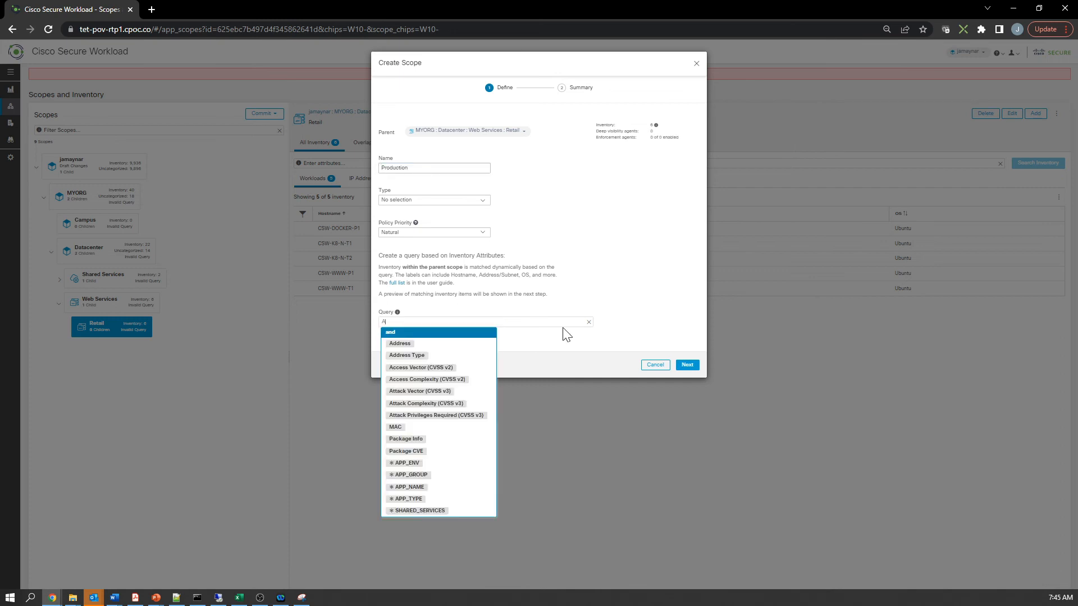
click(409, 462)
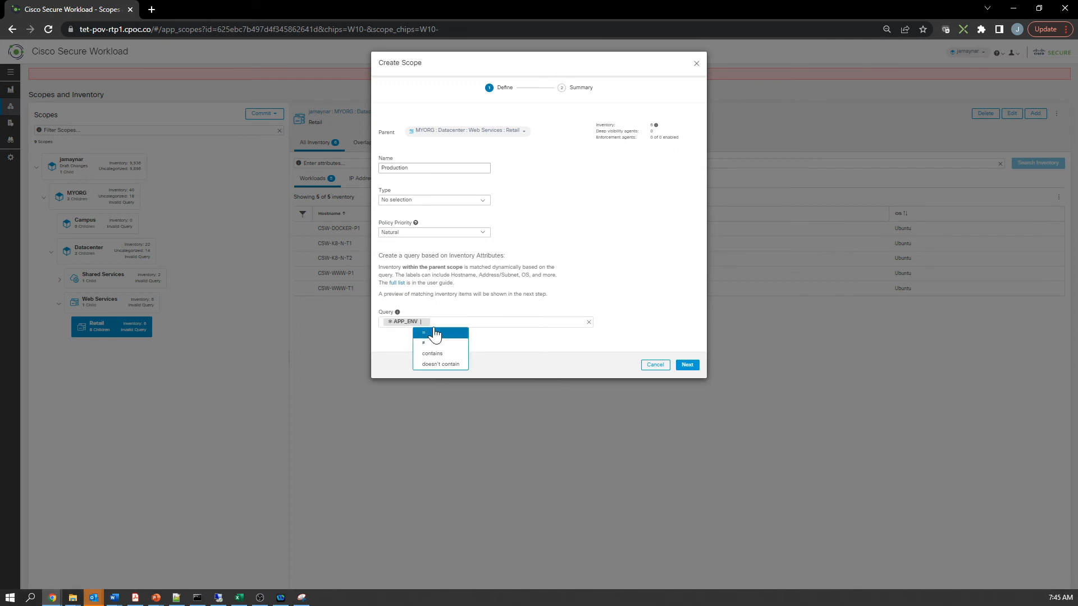
click(423, 332)
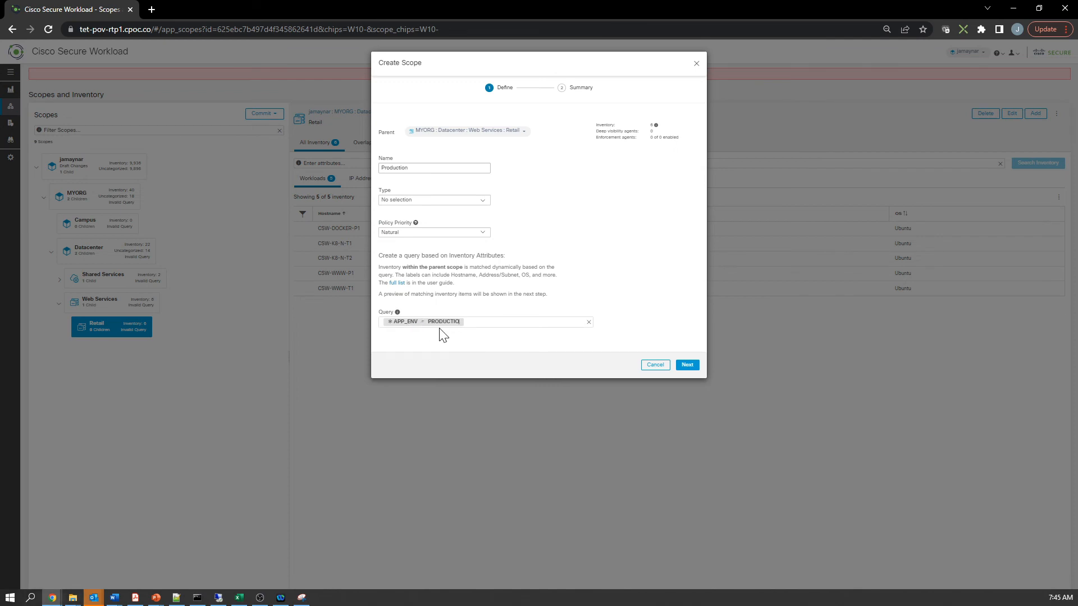
text(and)
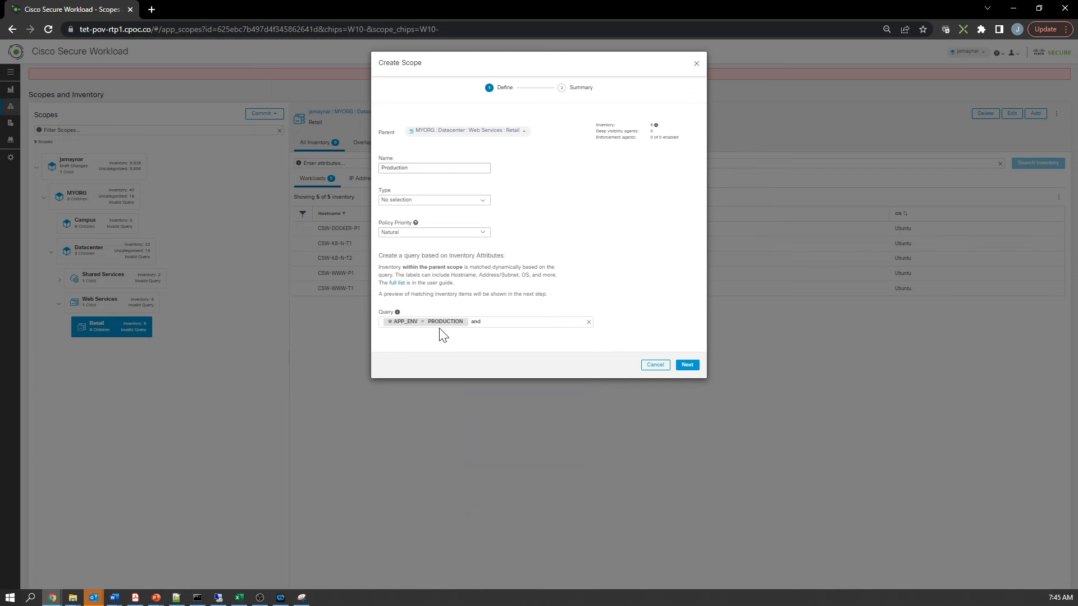
Add APP_GROUP = WEB, review the 2 matching workloads, create the scope and reselect Retail.
text(APP)
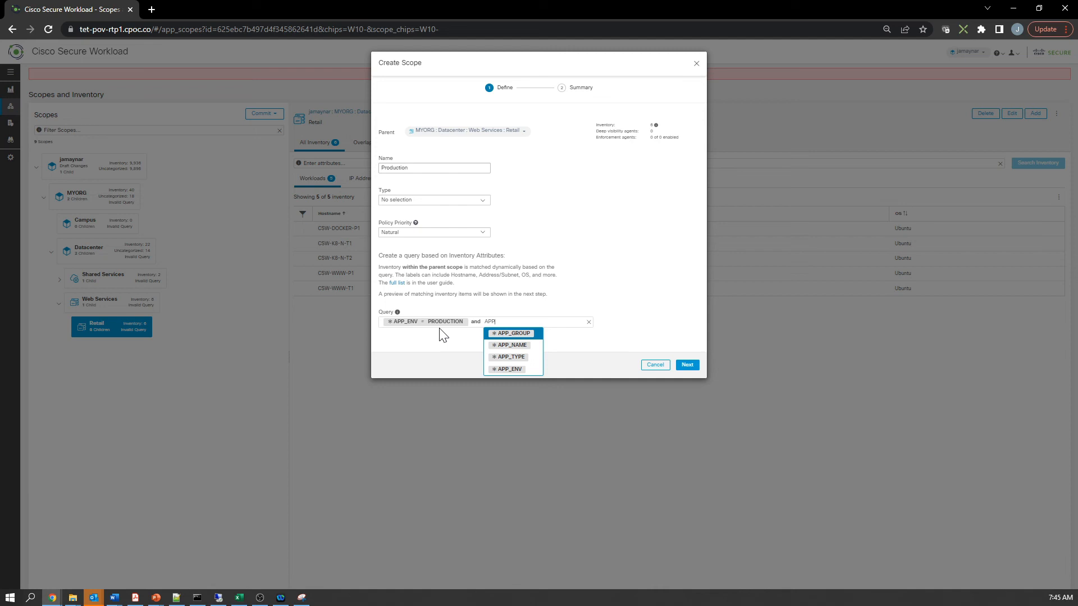
click(512, 332)
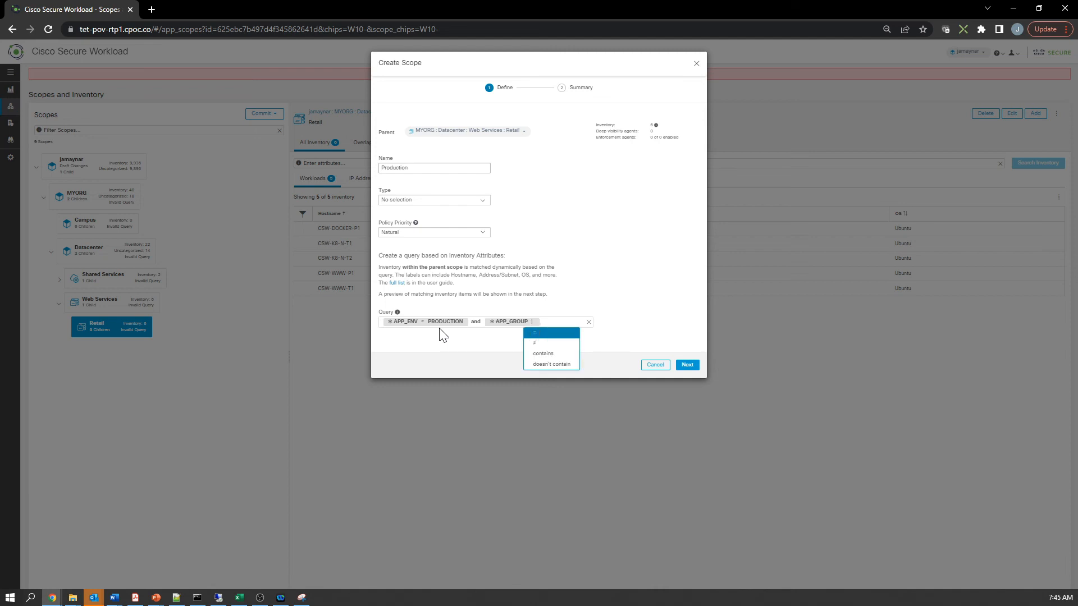
click(536, 332)
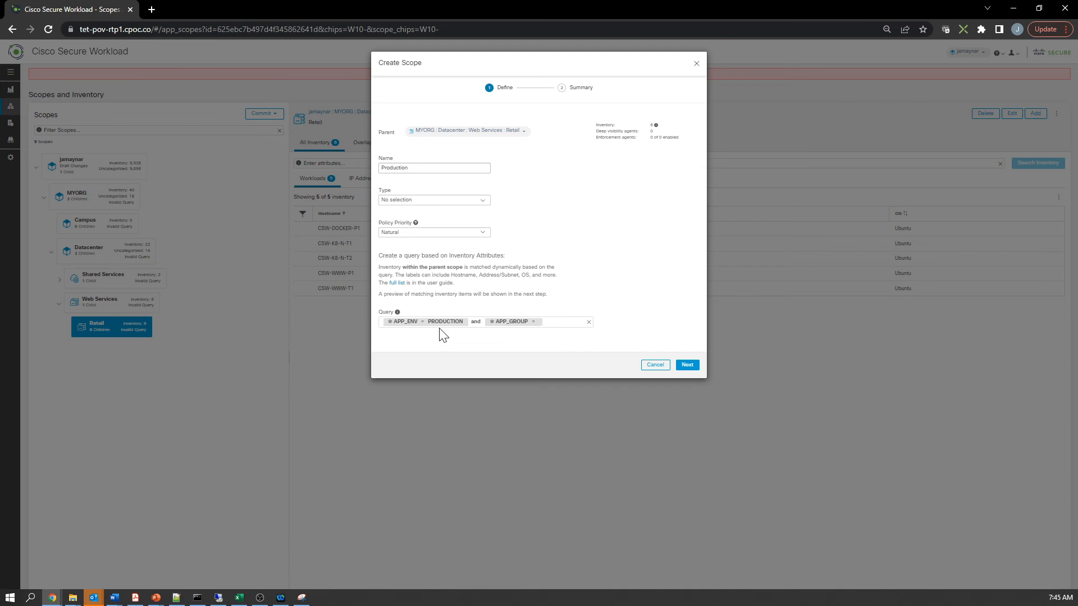
text(WEB)
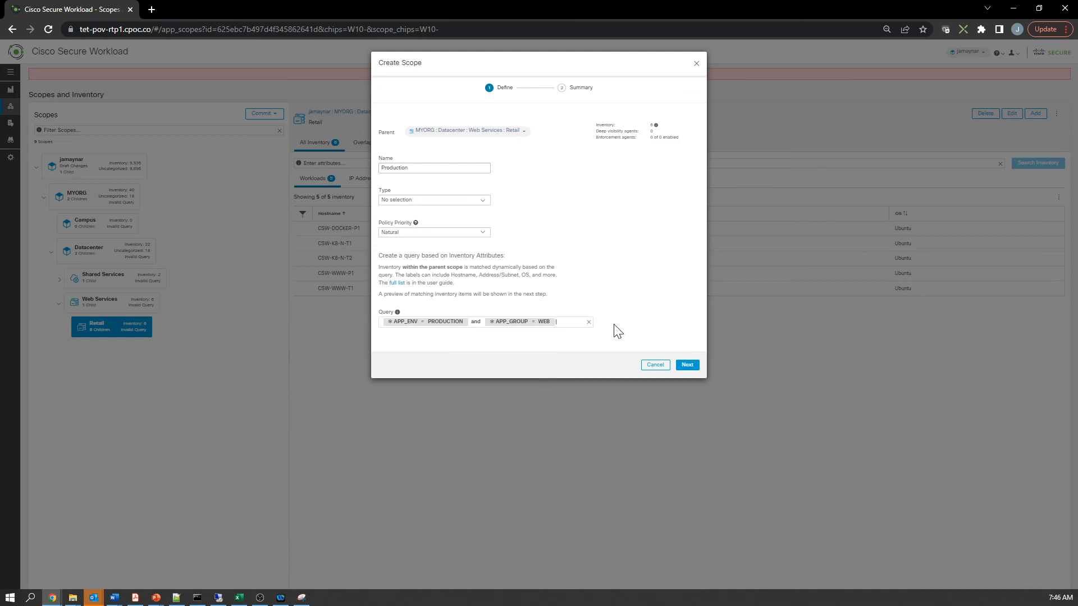
click(686, 363)
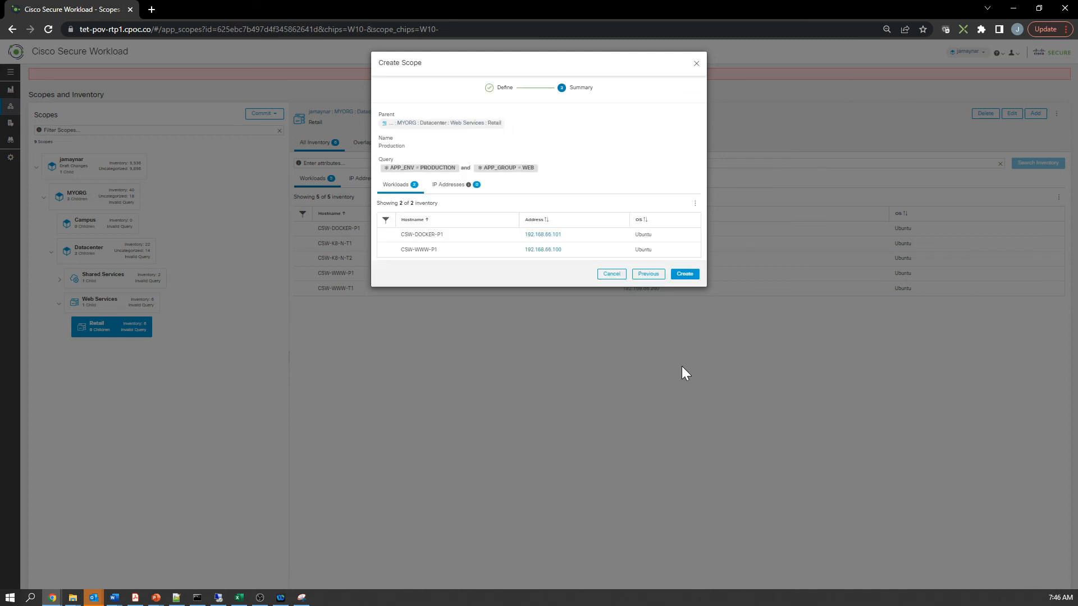
mouse_move(681, 375)
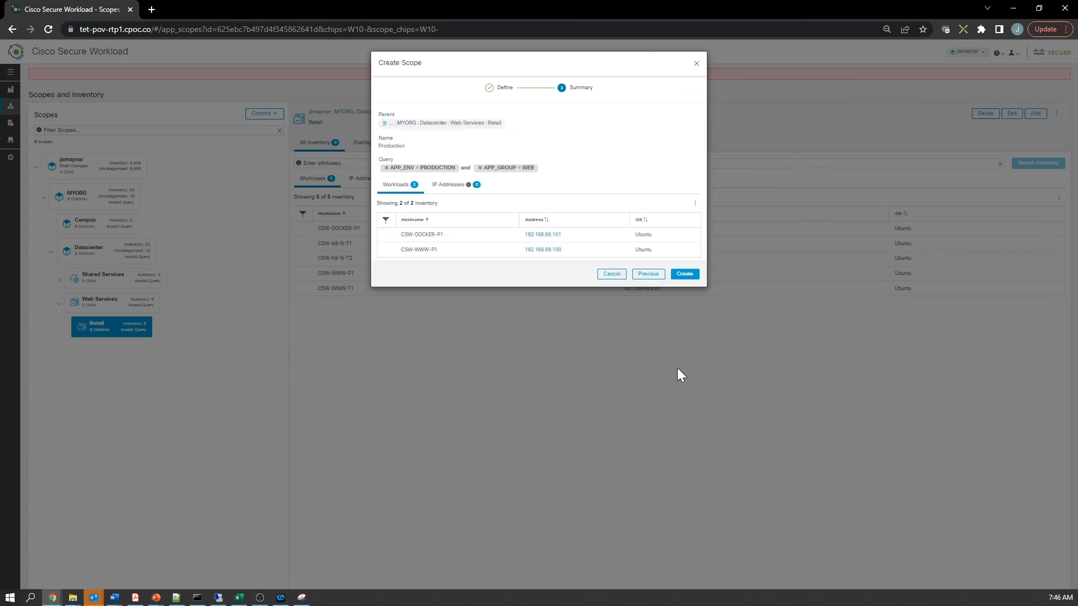
click(684, 274)
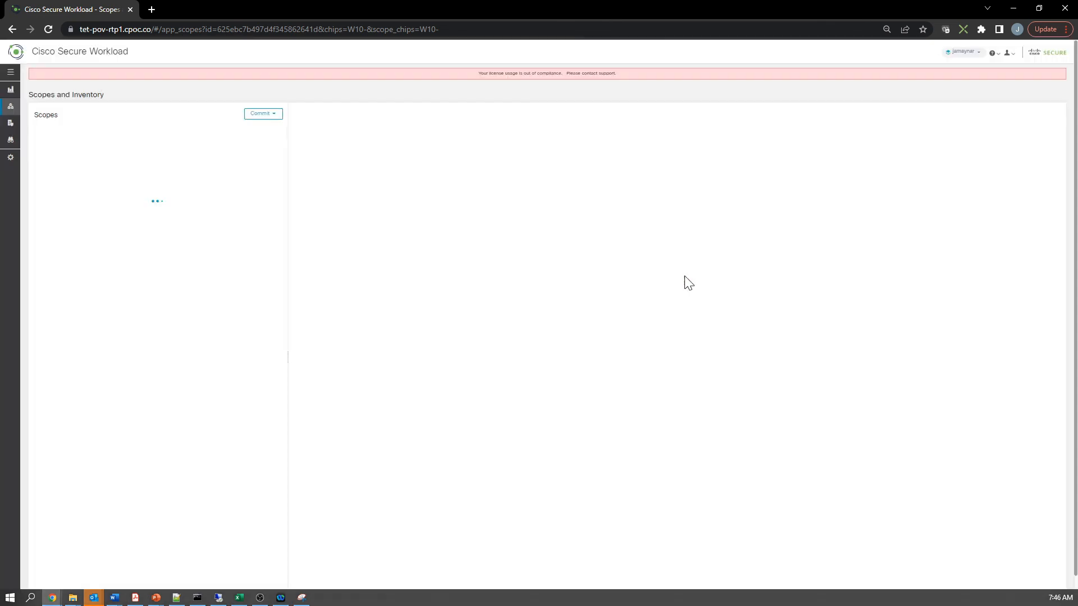
click(123, 363)
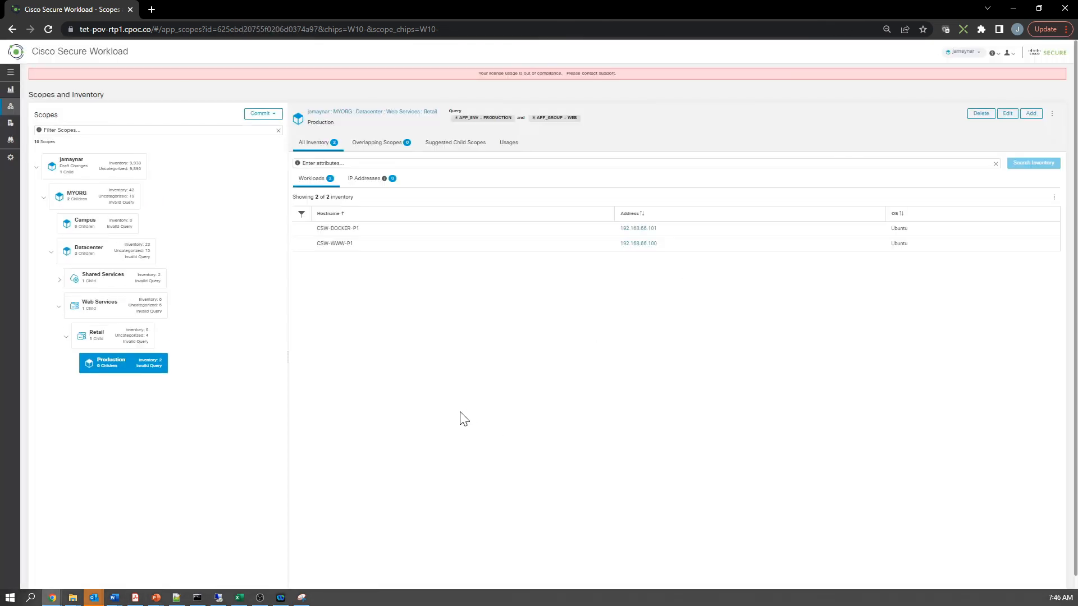
click(97, 335)
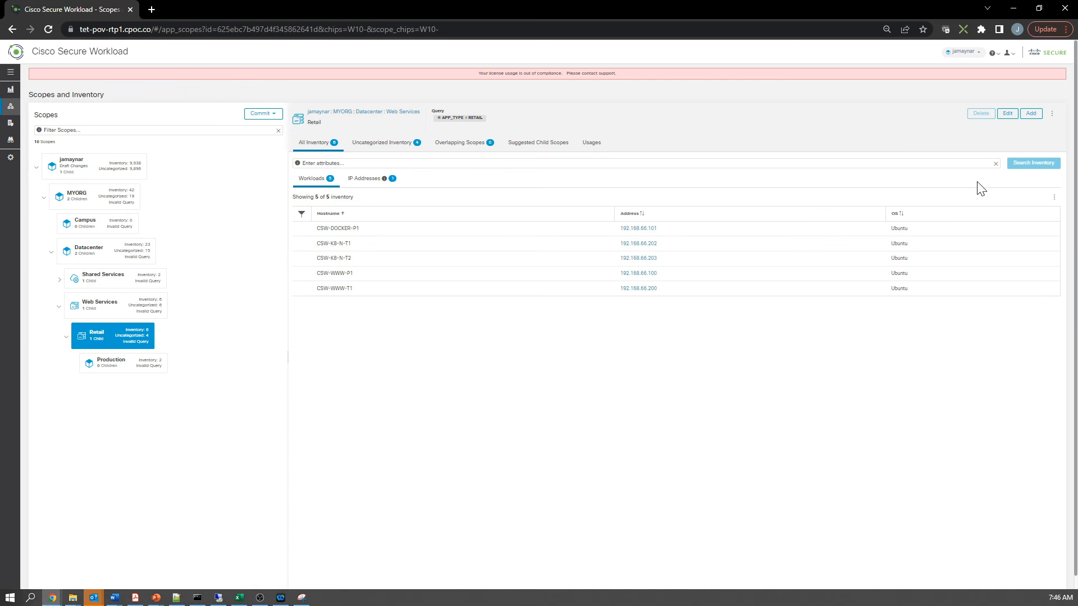
Start a Test child scope under Retail with query clause APP_ENV = TEST.
click(1029, 113)
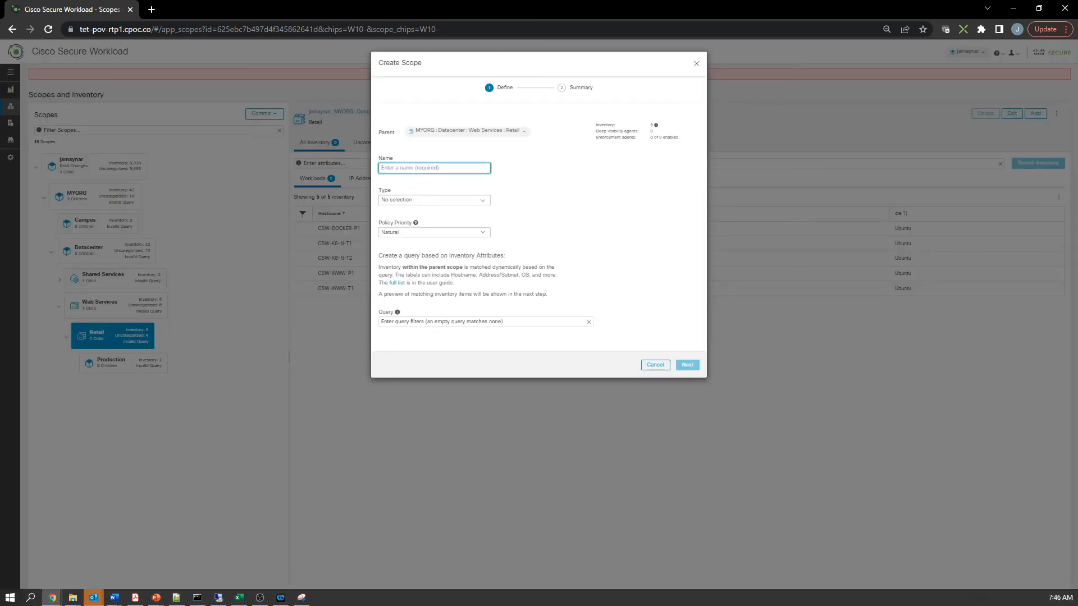
text(1)
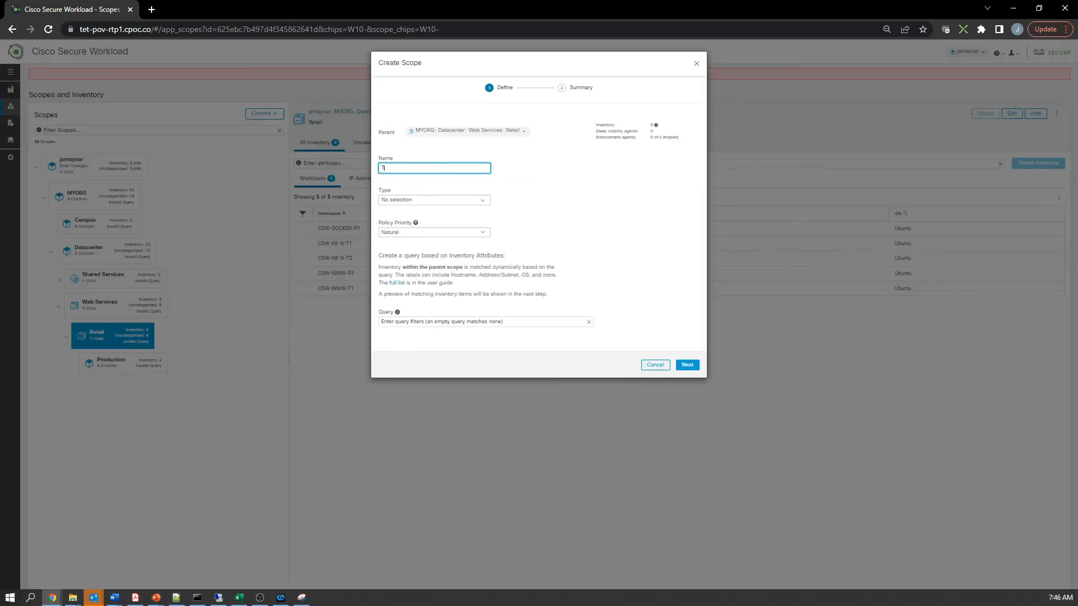
text(Test)
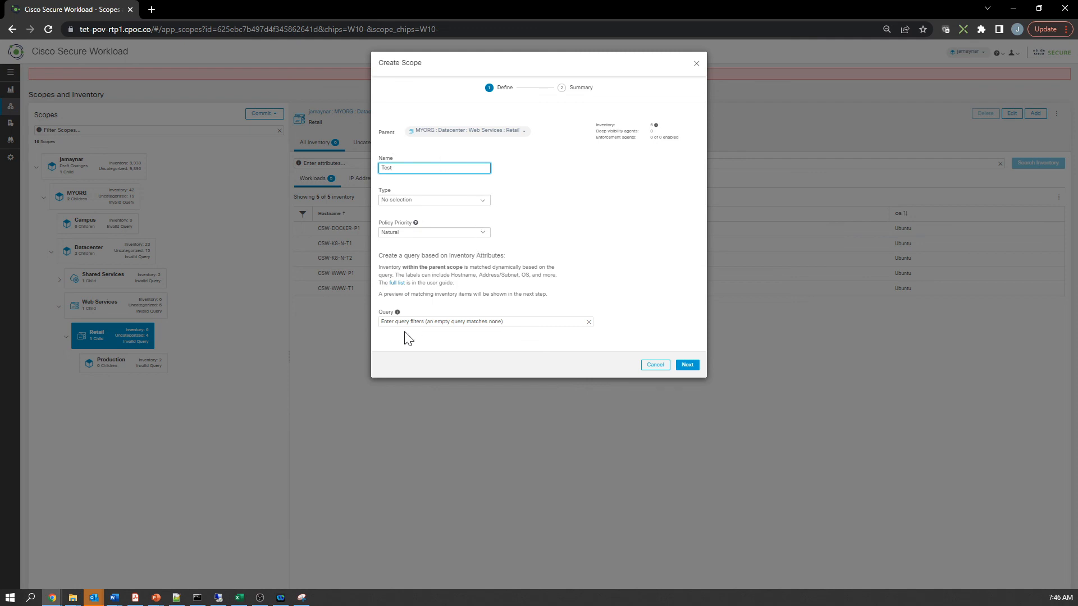
click(483, 322)
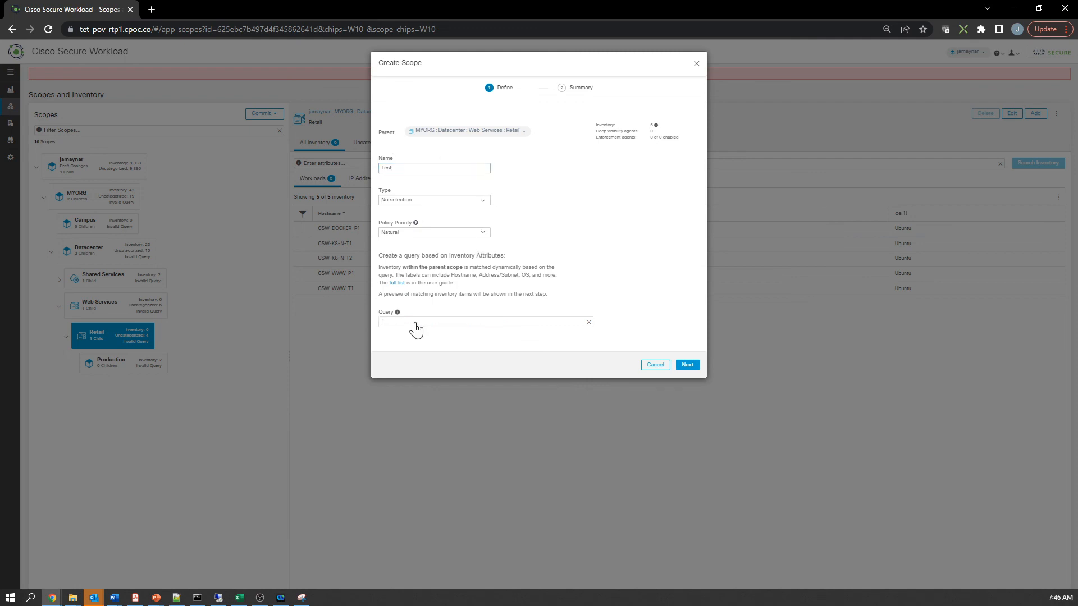
text(APP_)
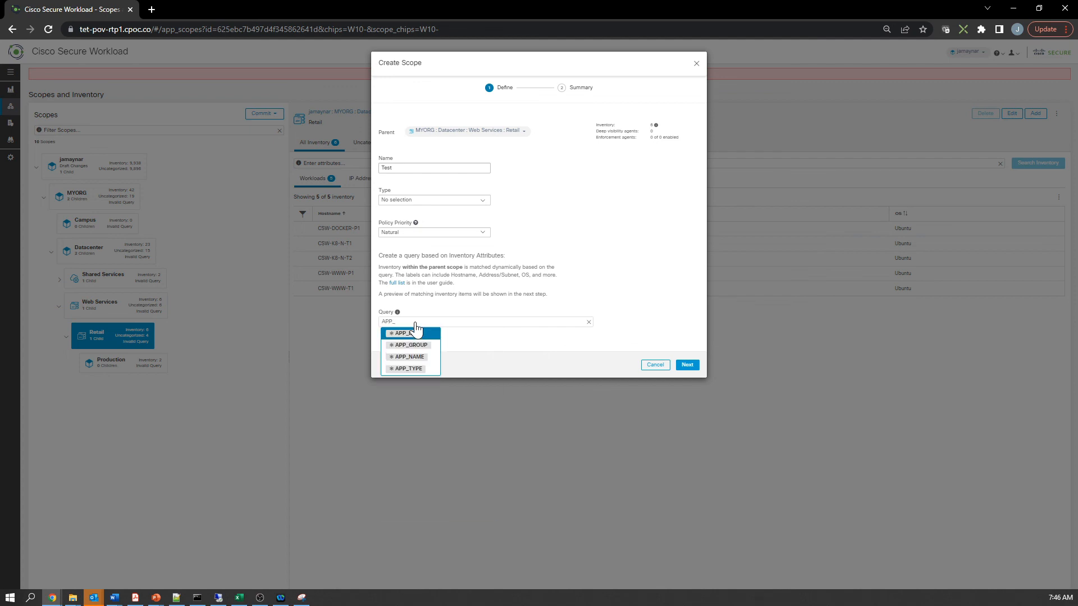
click(402, 333)
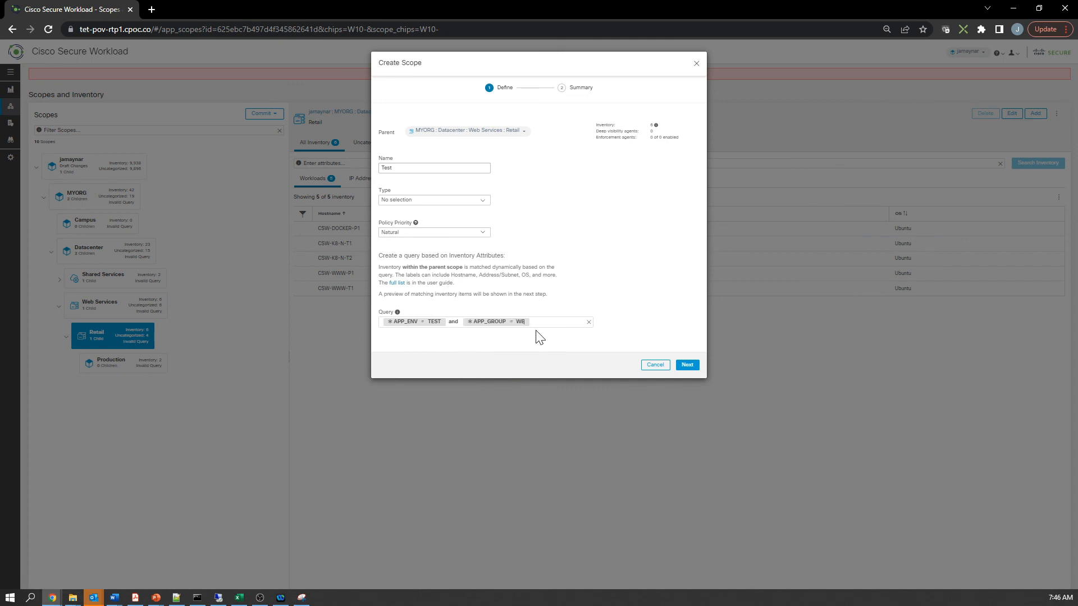
Complete APP_GROUP = WEB, review the 3 matching workloads and create the Test scope.
text(B)
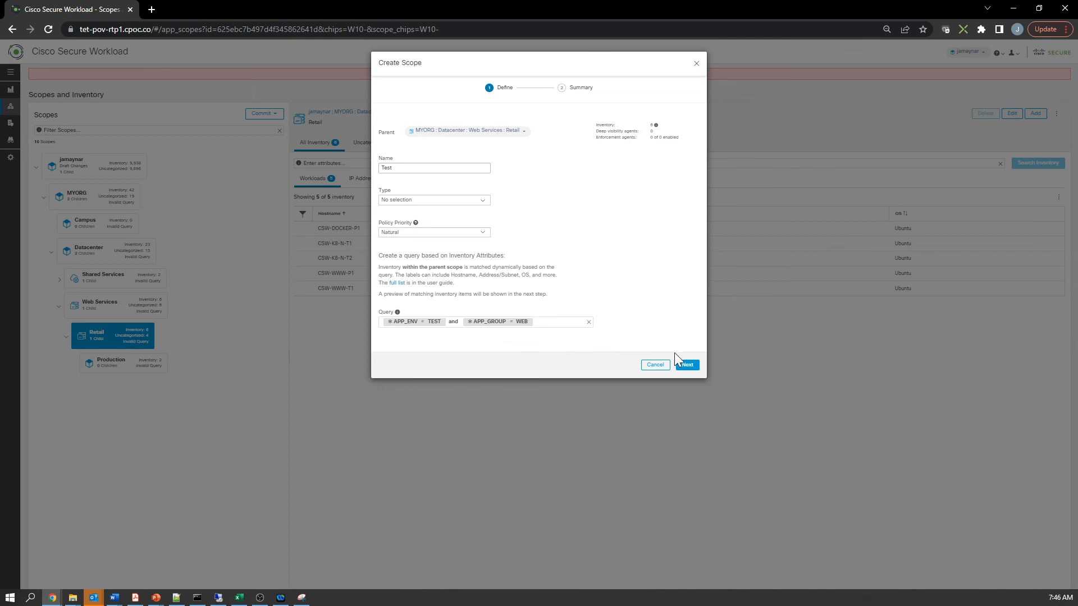
click(685, 364)
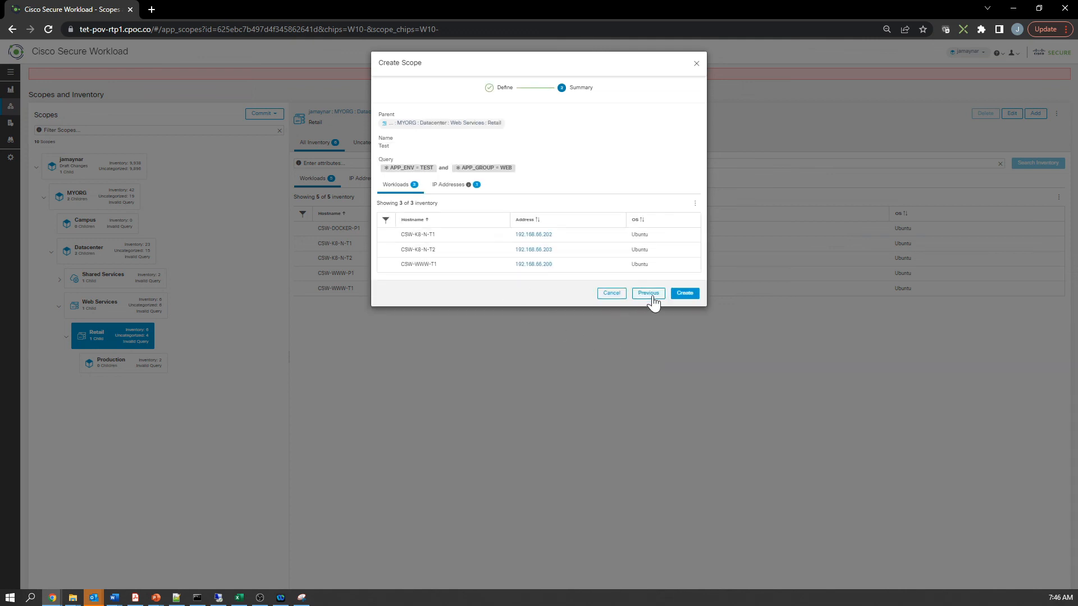
click(684, 293)
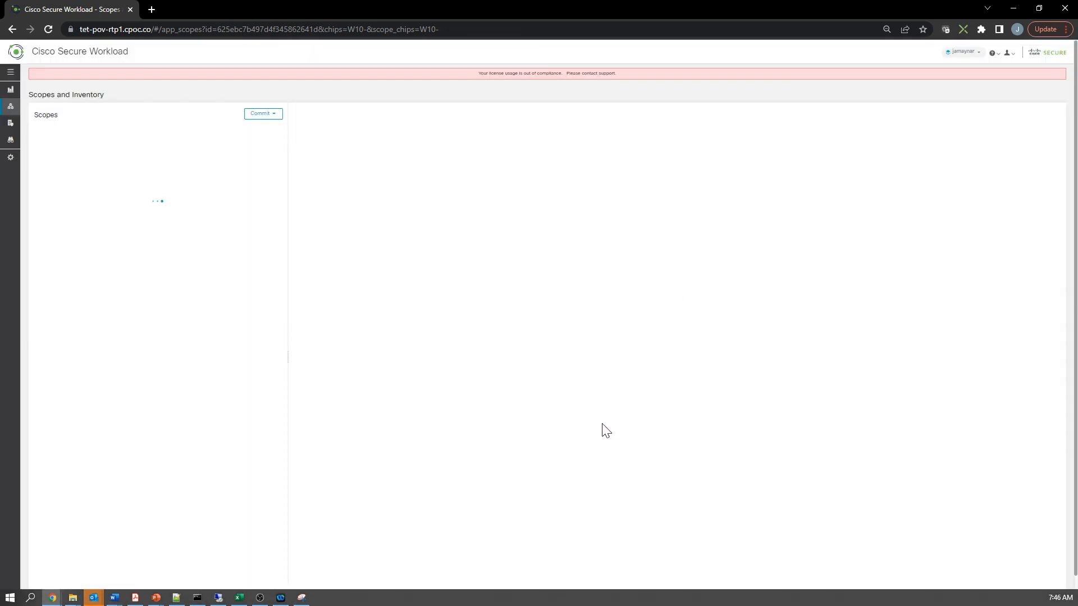
click(119, 375)
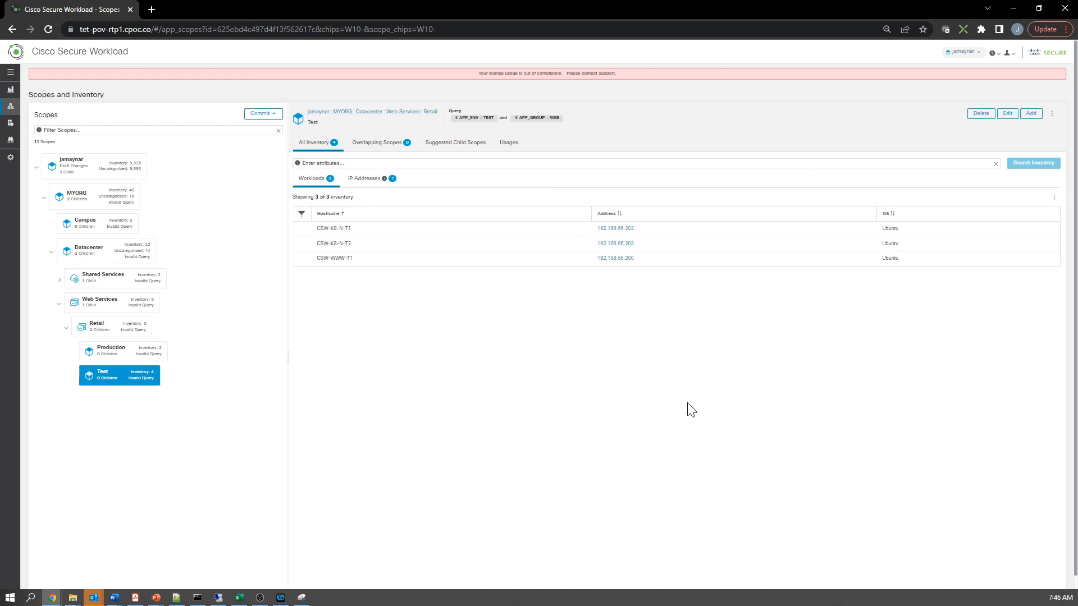
mouse_move(51, 288)
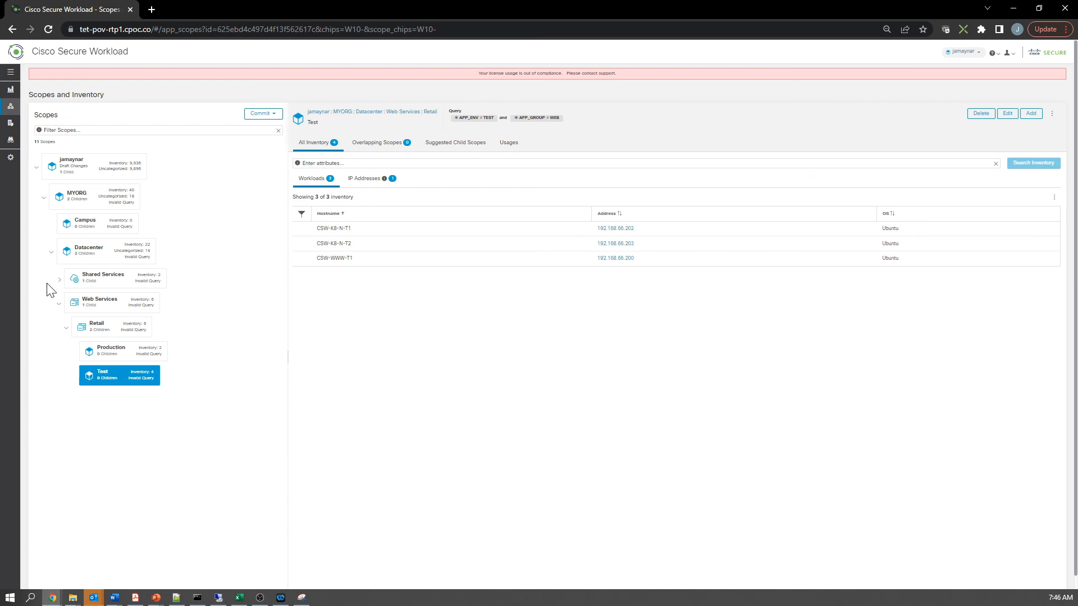
mouse_move(56, 260)
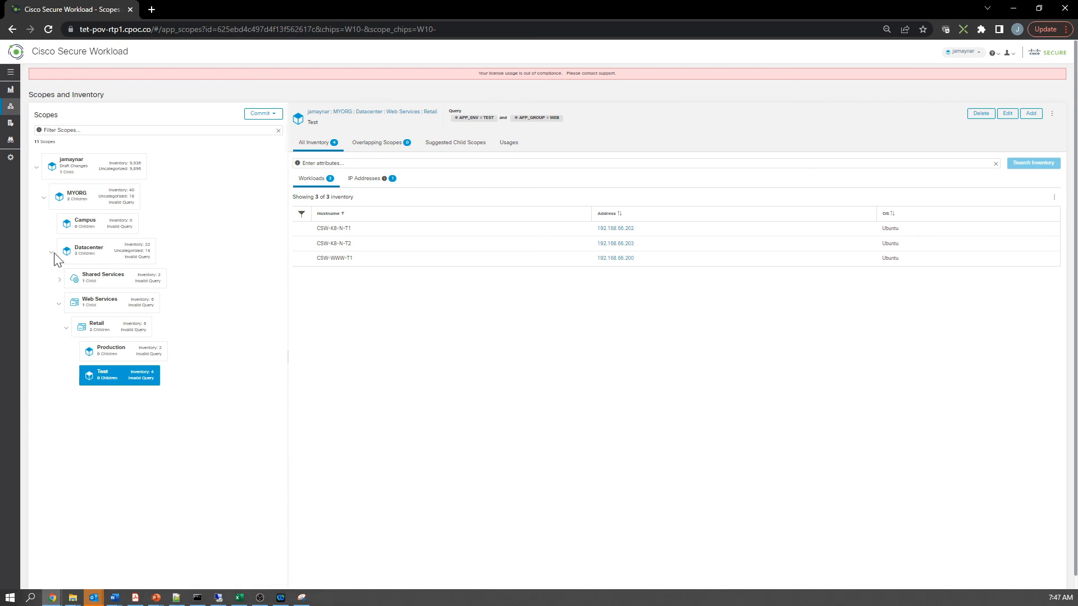
Expand Shared Services in the scope tree to show its Infrastructure child.
click(60, 280)
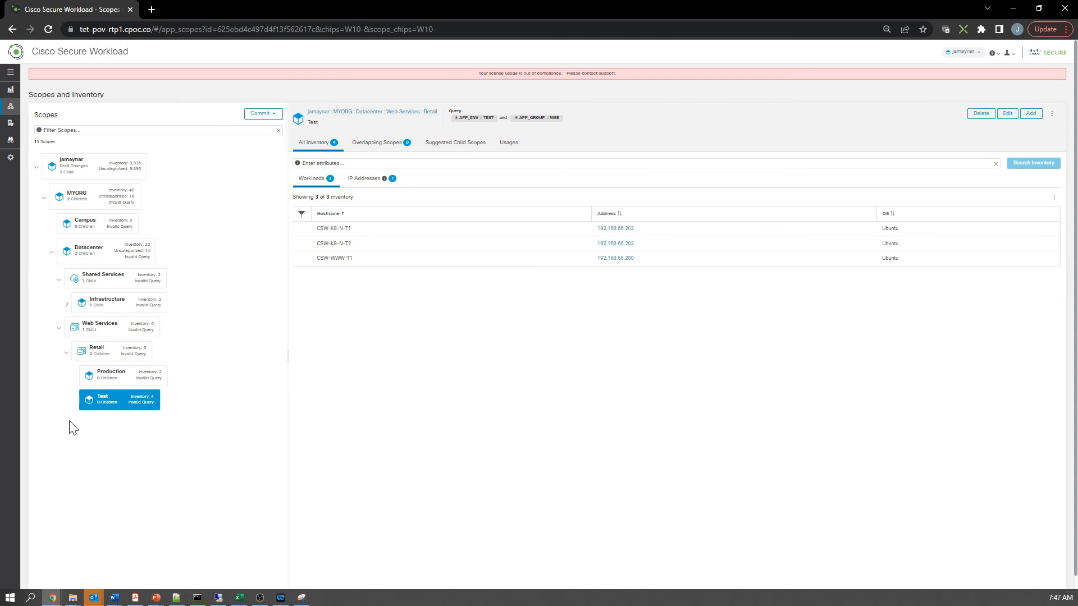
mouse_move(164, 479)
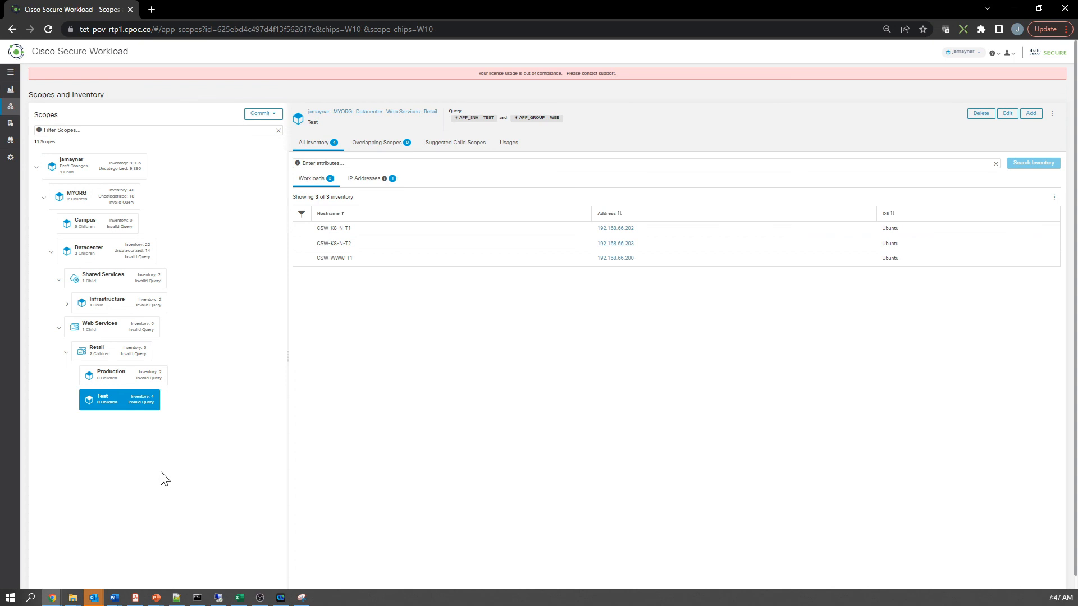